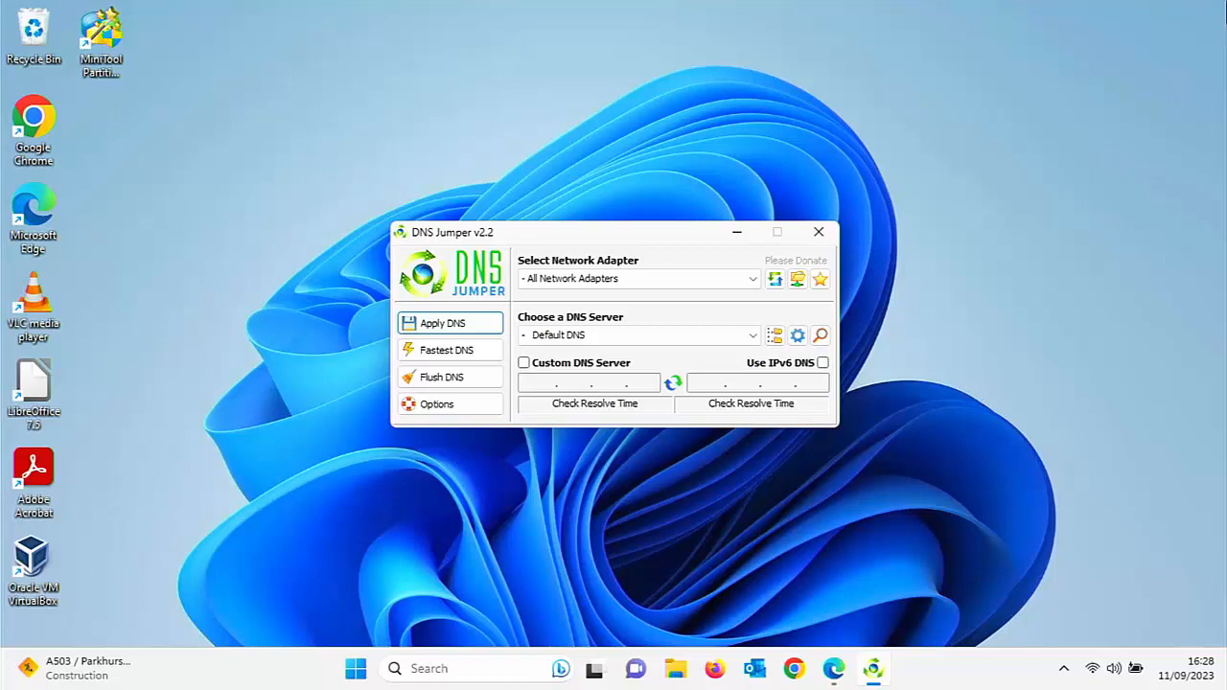
mouse_move(752, 334)
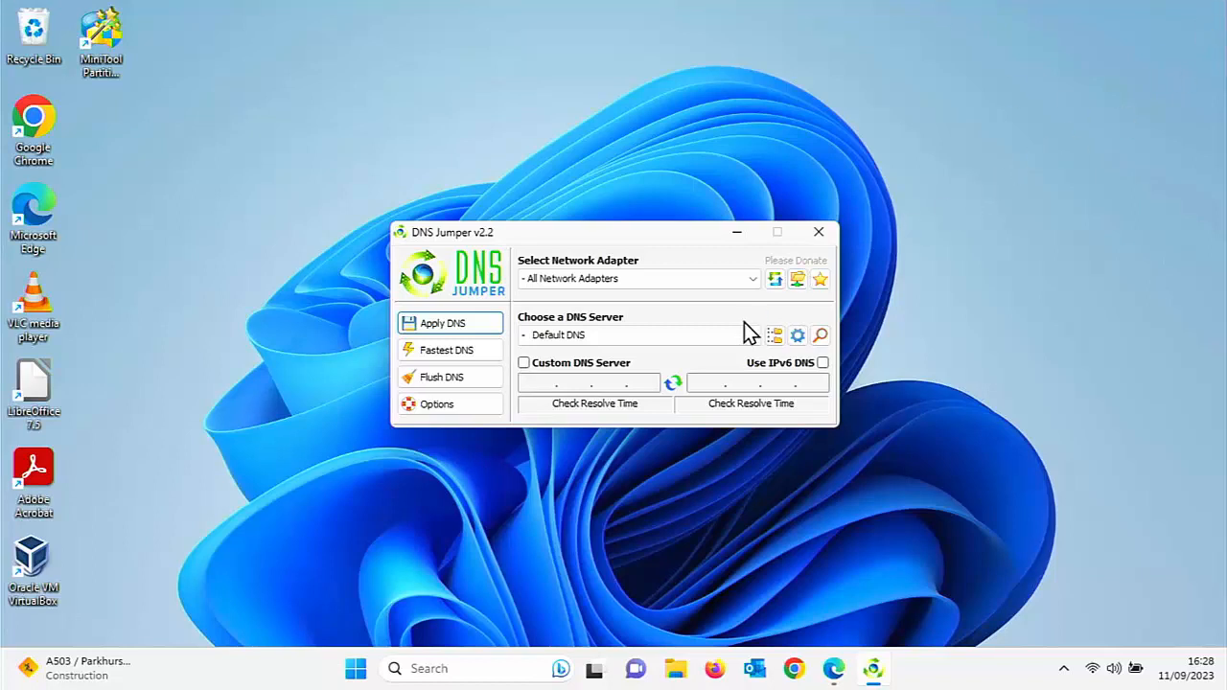
Run the Fastest DNS test until results are sorted by response time, then stop it.
click(632, 333)
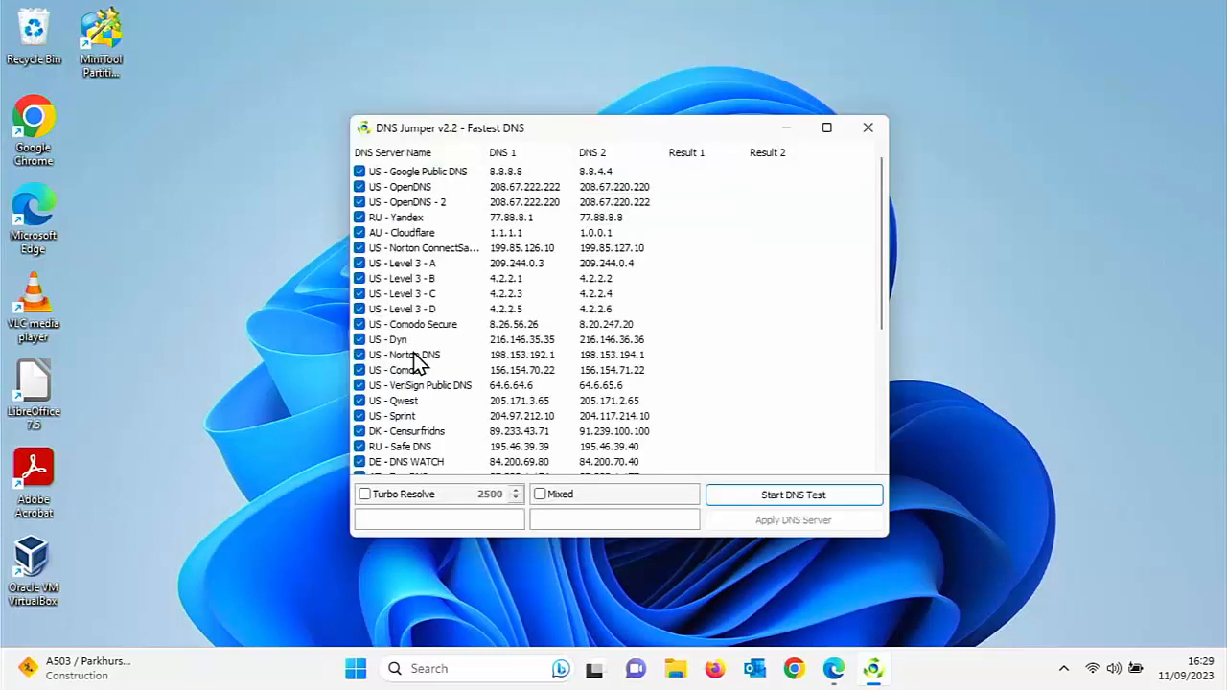
mouse_move(794, 495)
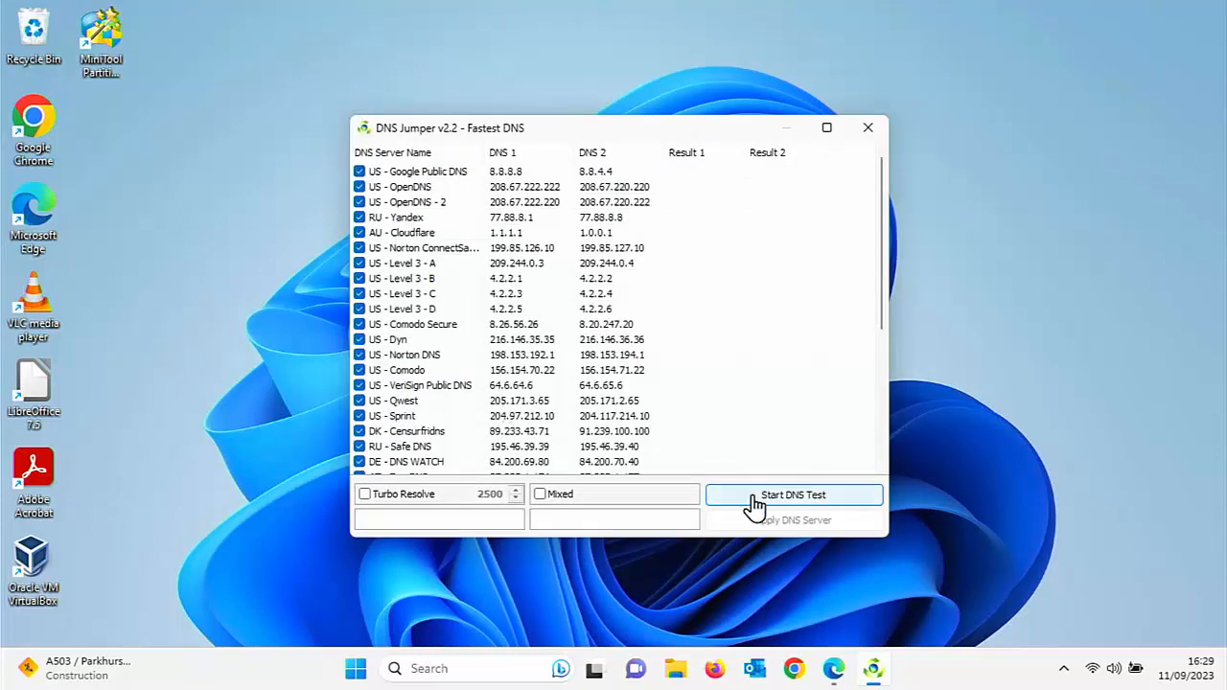
click(794, 495)
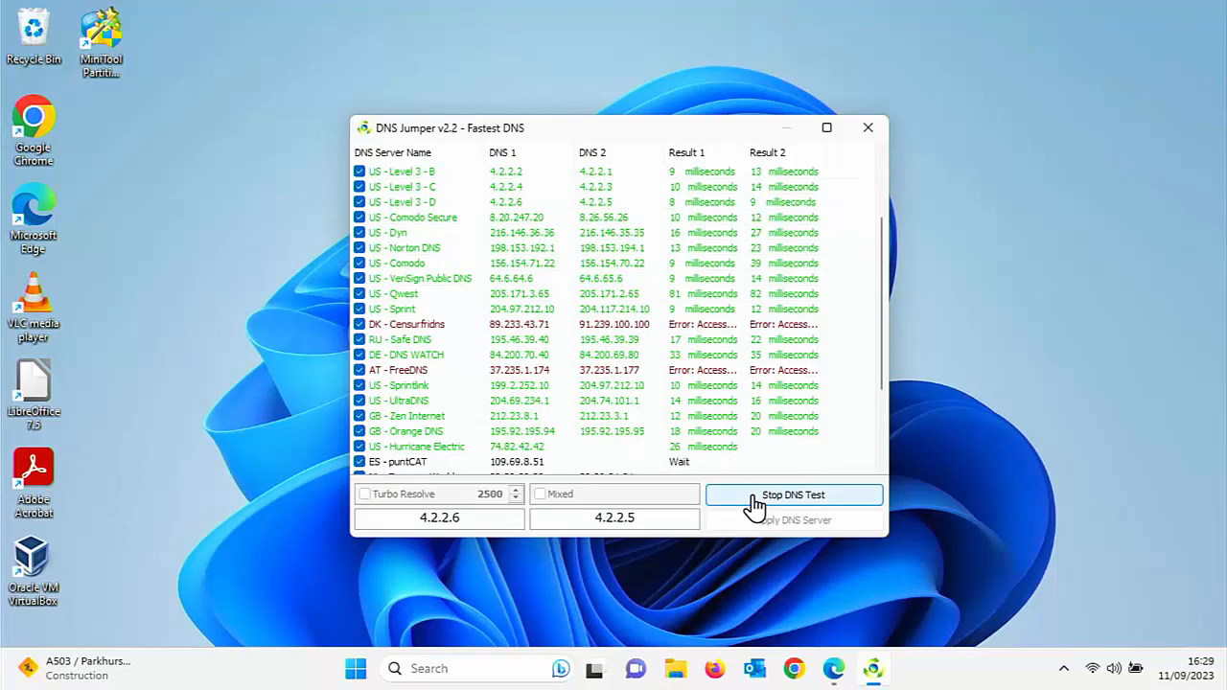
click(794, 494)
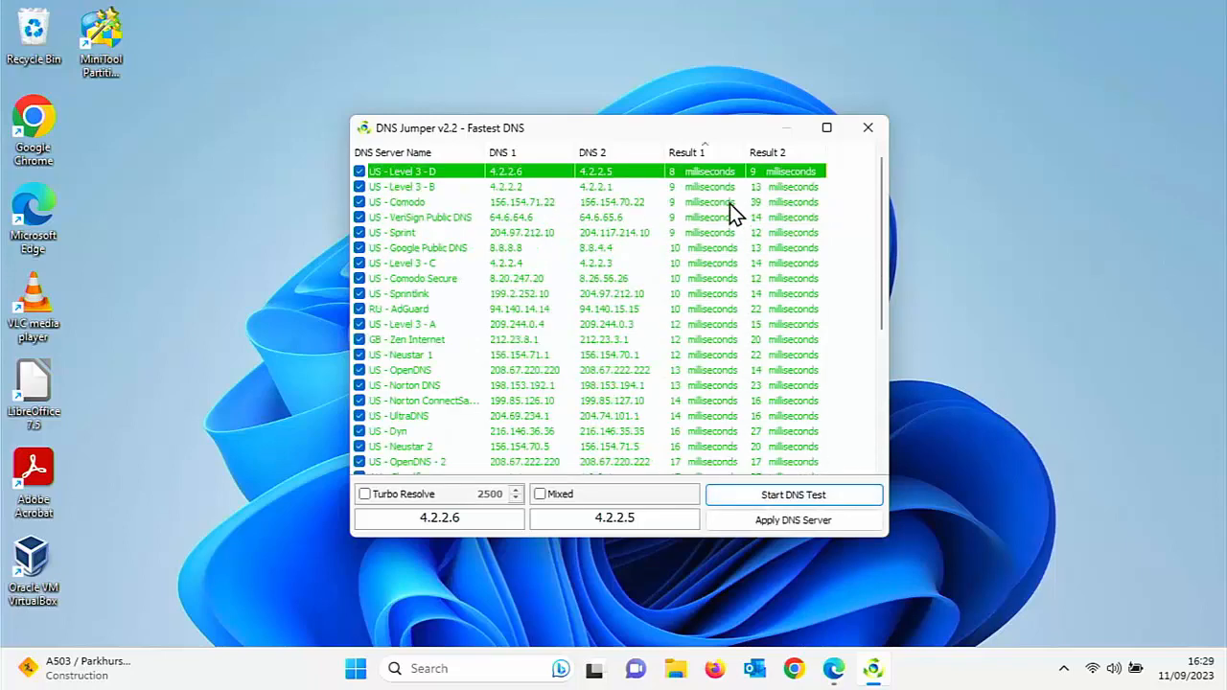
click(794, 519)
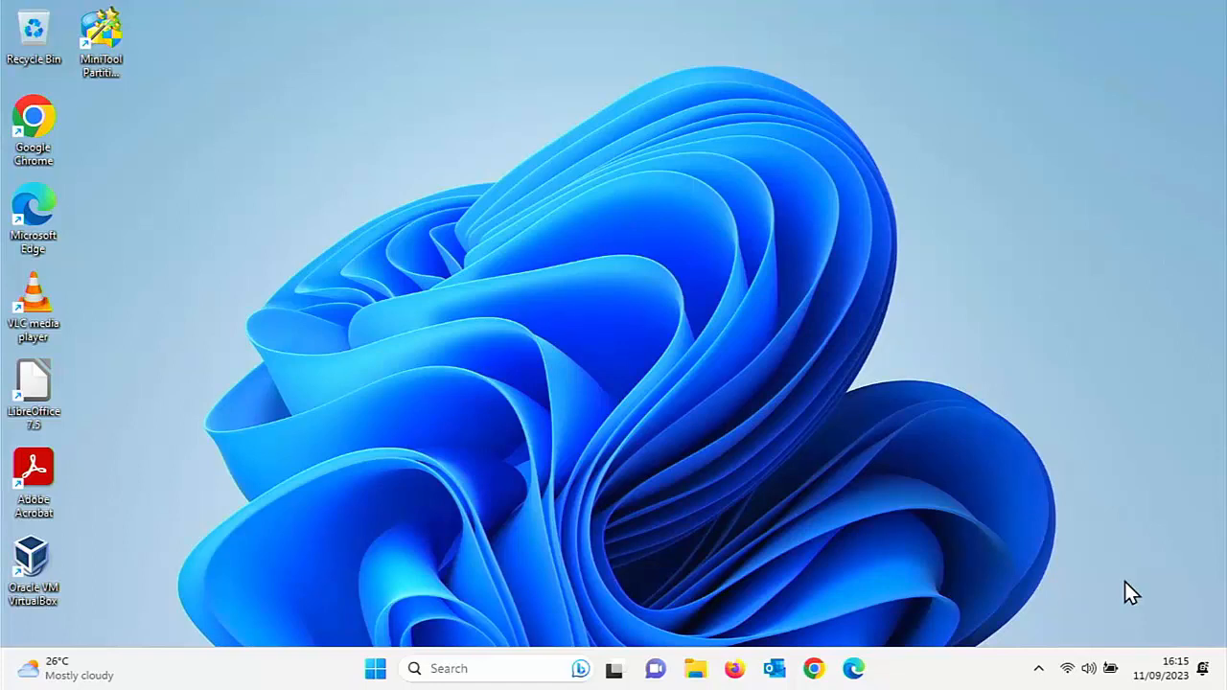
mouse_move(107, 640)
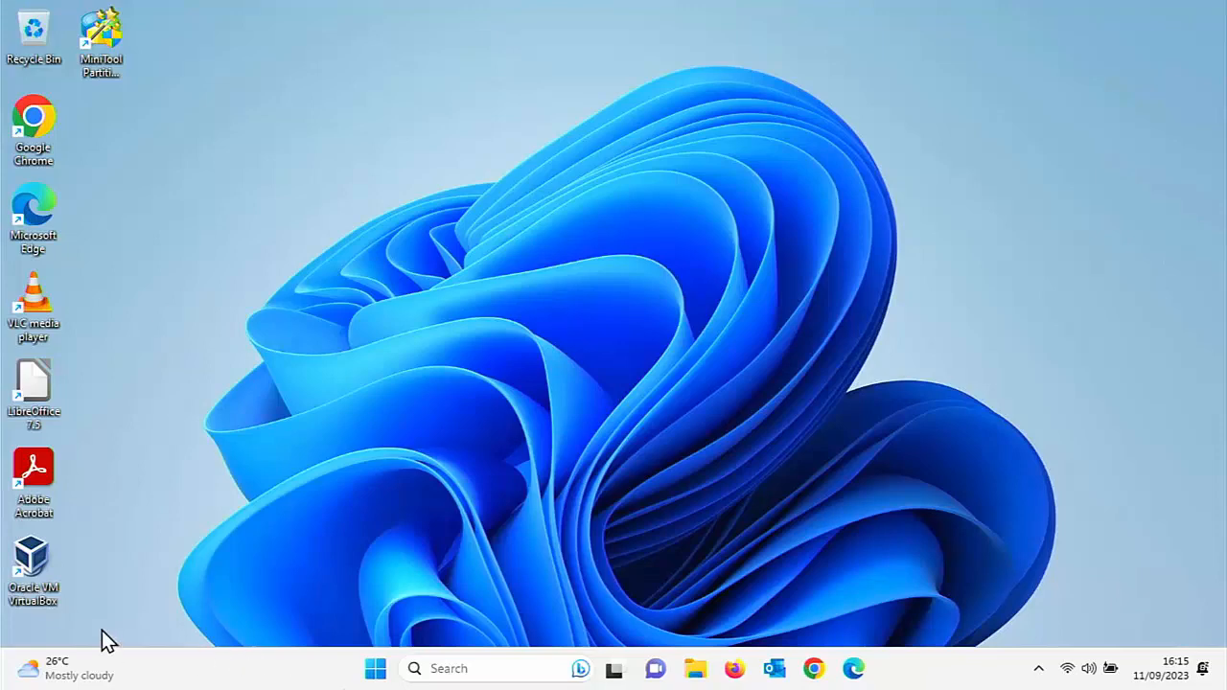
Launch Control Panel from the Start menu search for 'cont'.
click(376, 668)
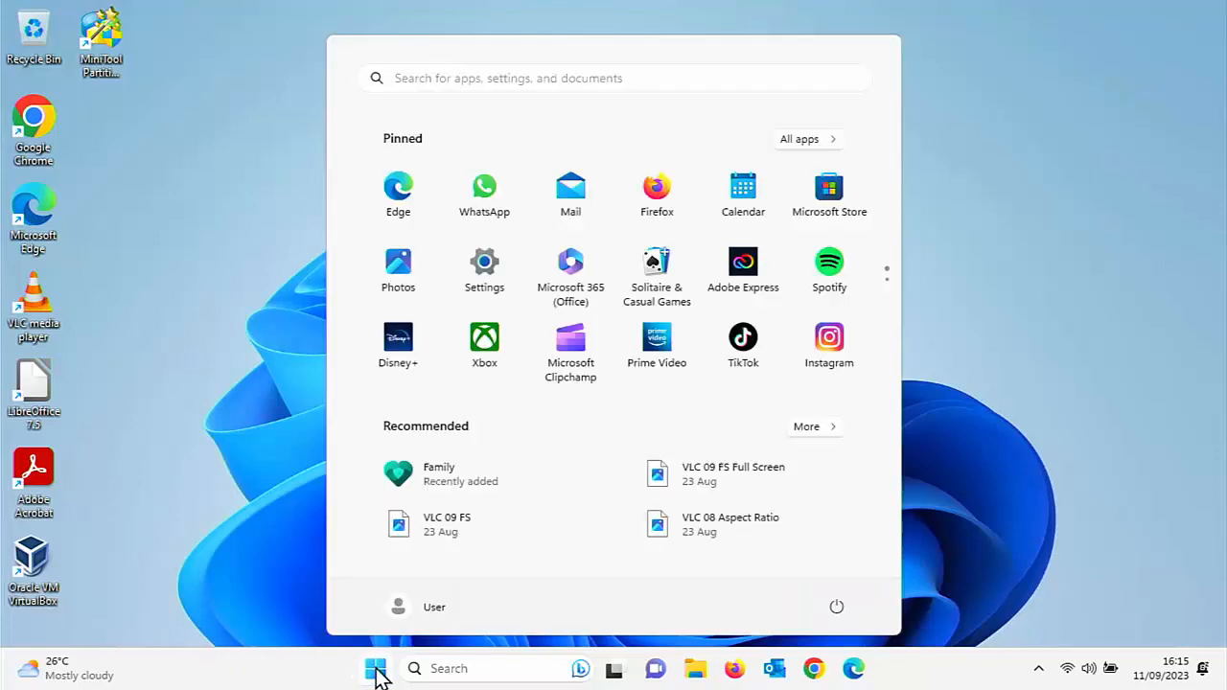
text(cont)
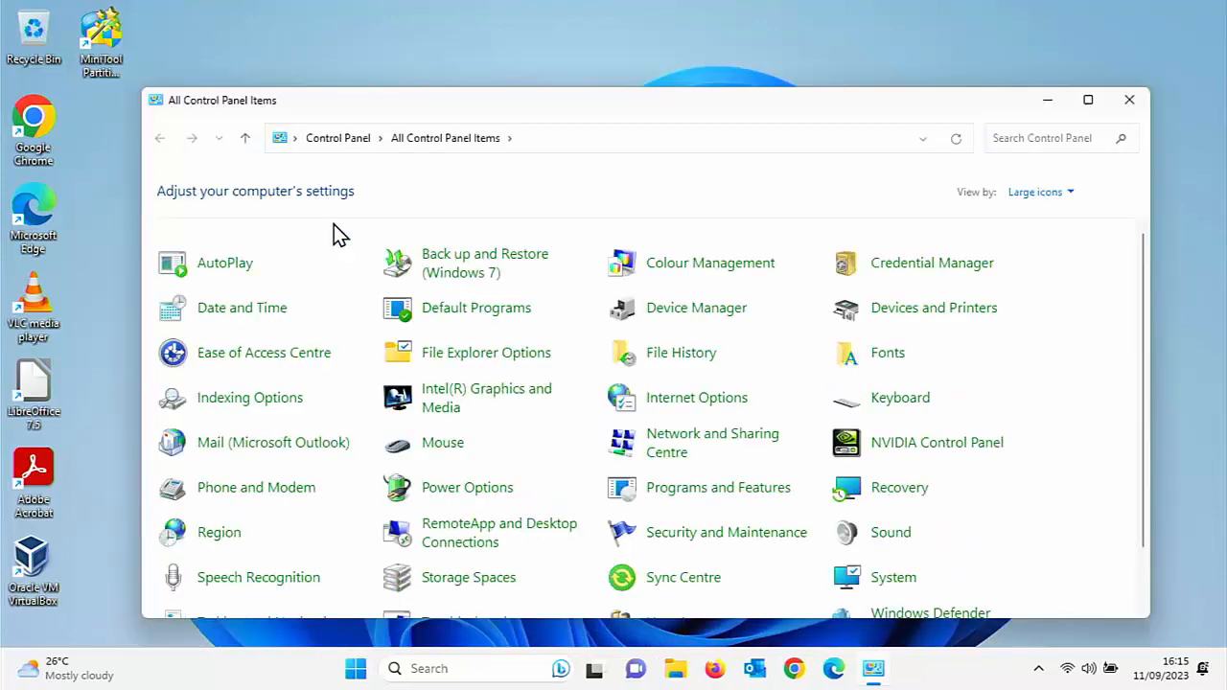
mouse_move(1051, 204)
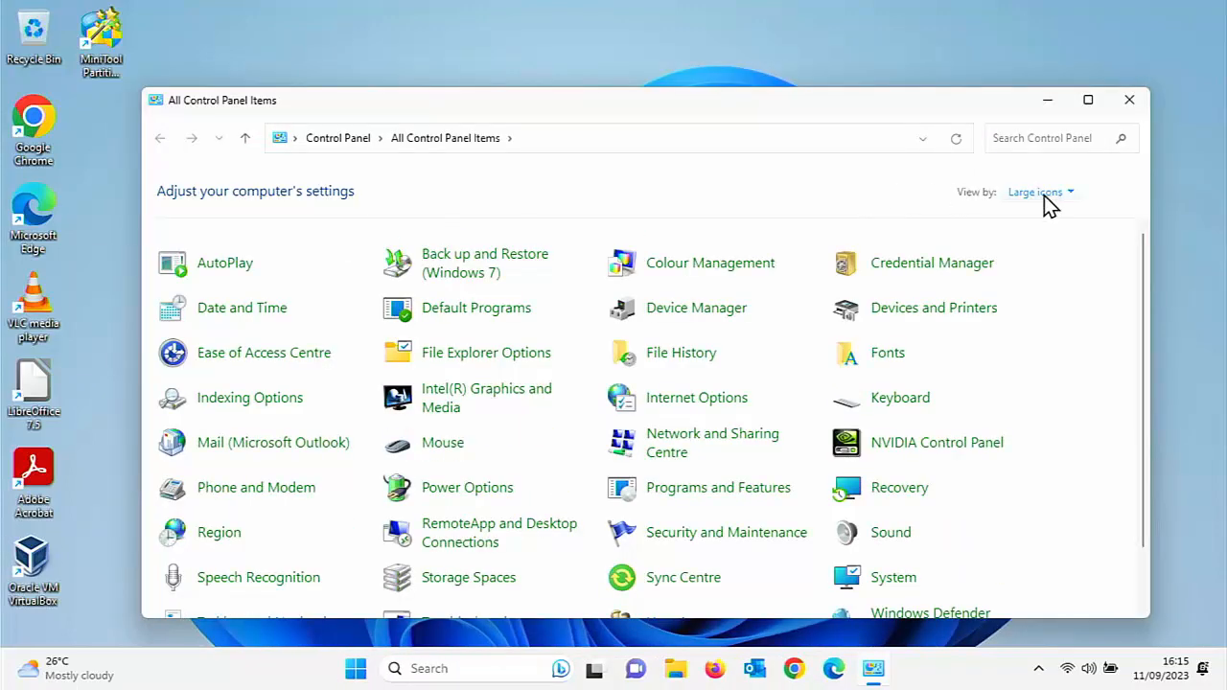
click(1036, 191)
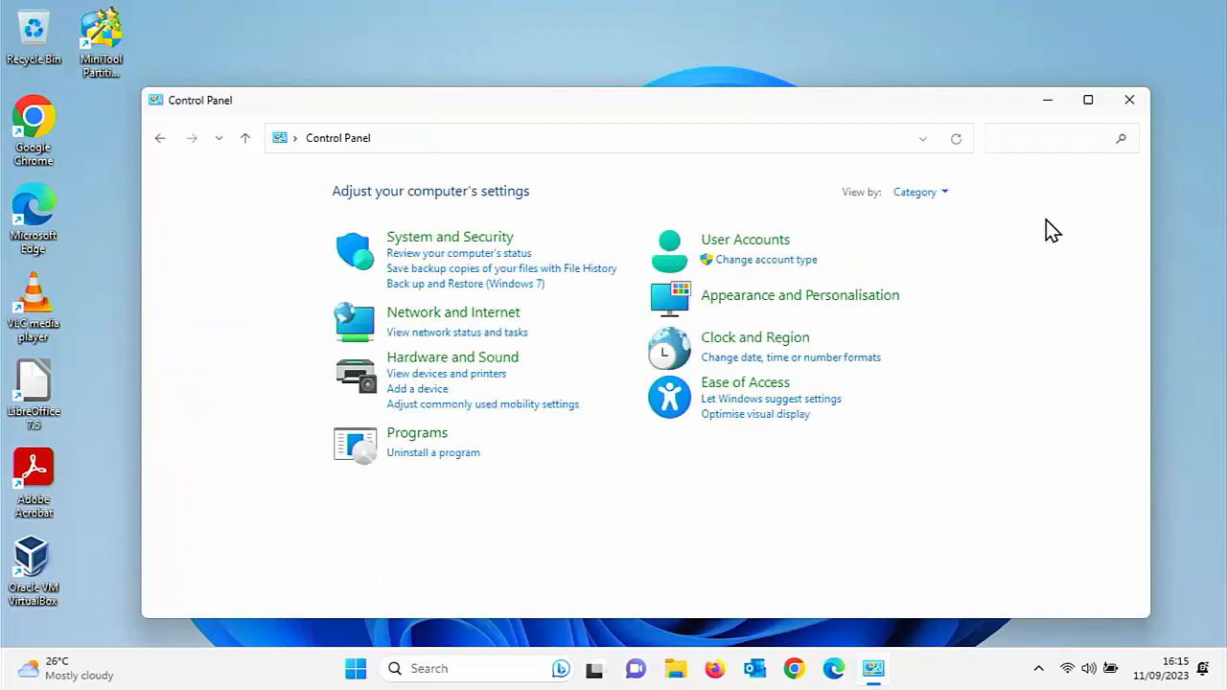
mouse_move(916, 192)
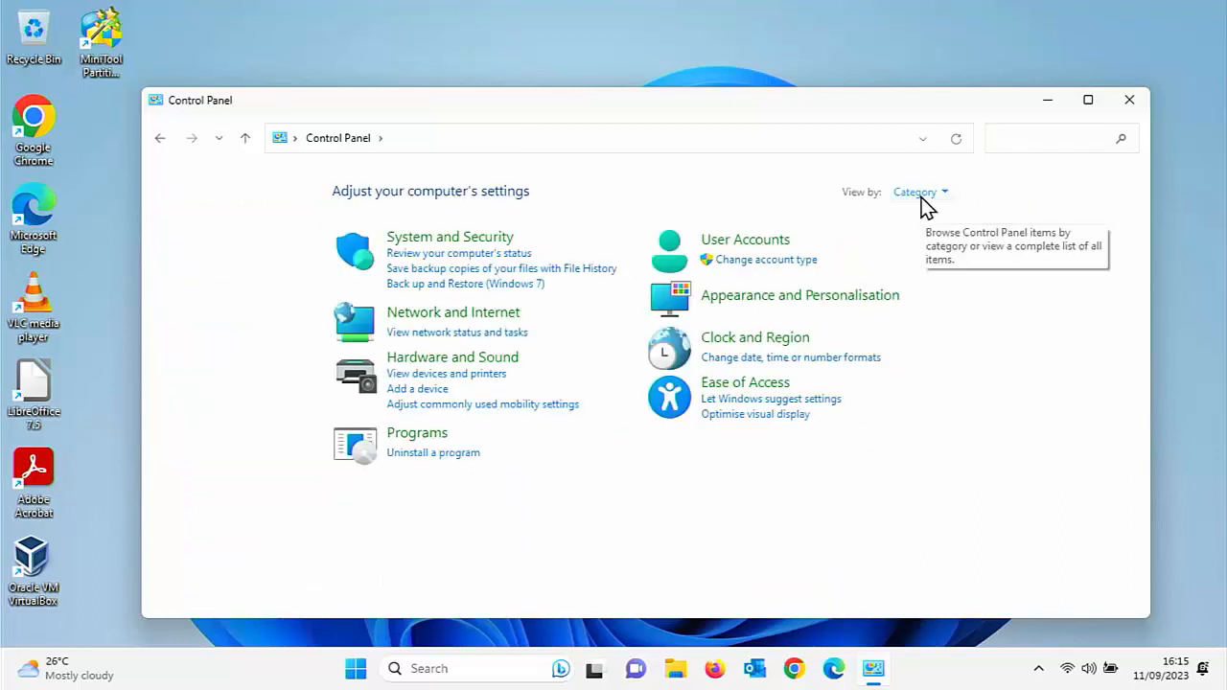
Show Control Panel items as large icons and open Network and Sharing Centre.
click(918, 192)
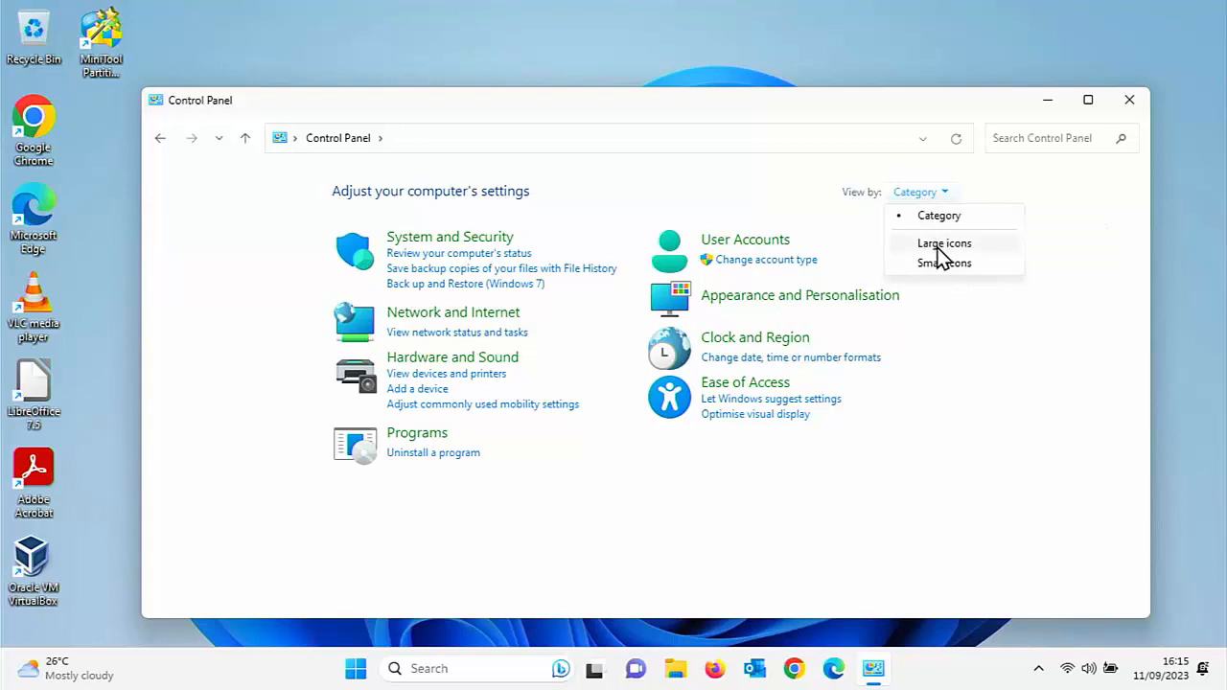
click(943, 241)
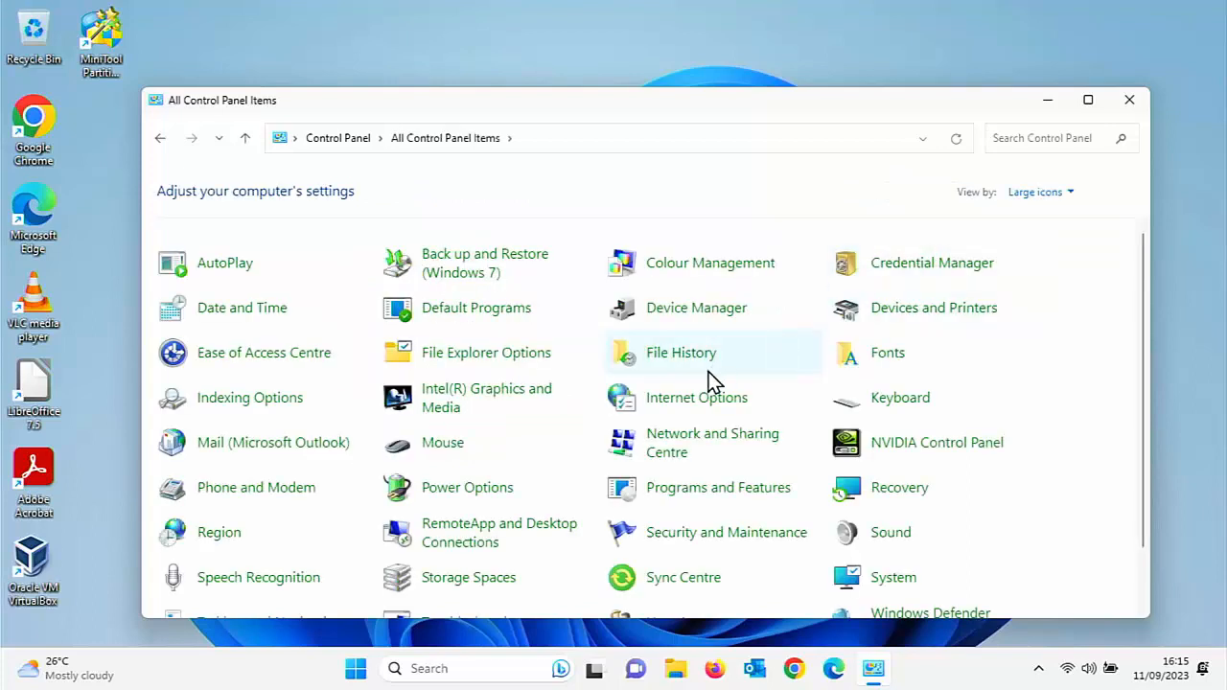
mouse_move(686, 443)
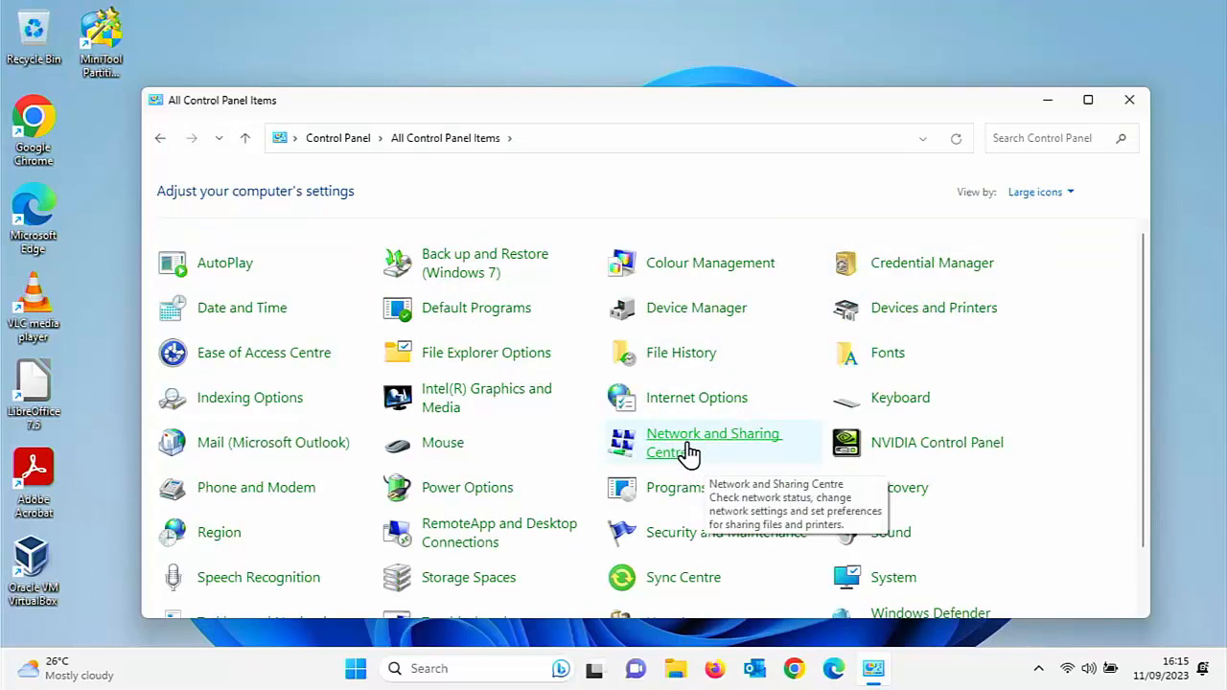
click(714, 441)
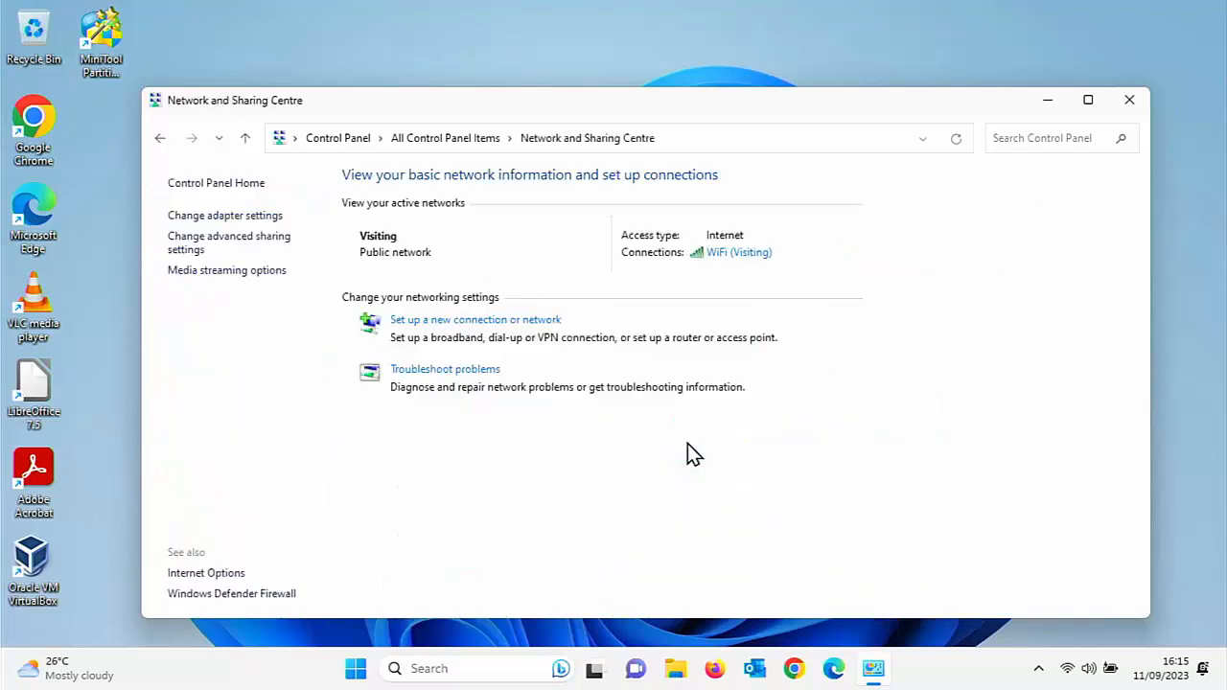
mouse_move(265, 238)
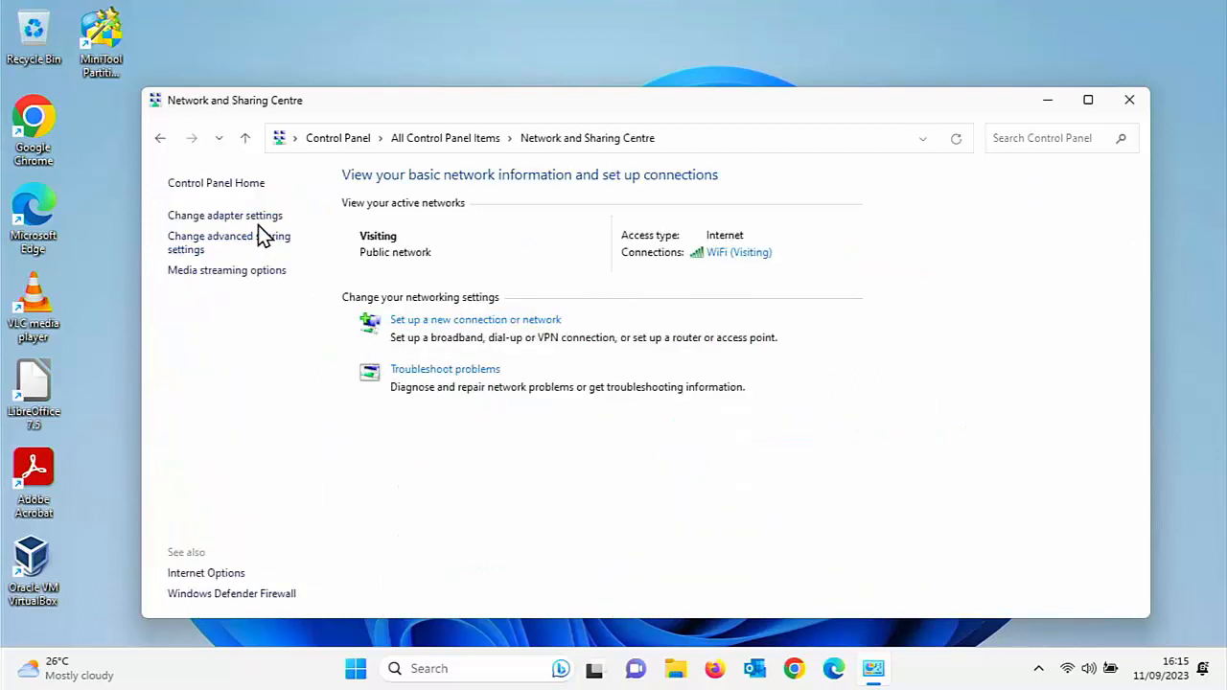
Open the WiFi adapter's properties and its Internet Protocol Version 4 (TCP/IPv4) settings.
click(224, 215)
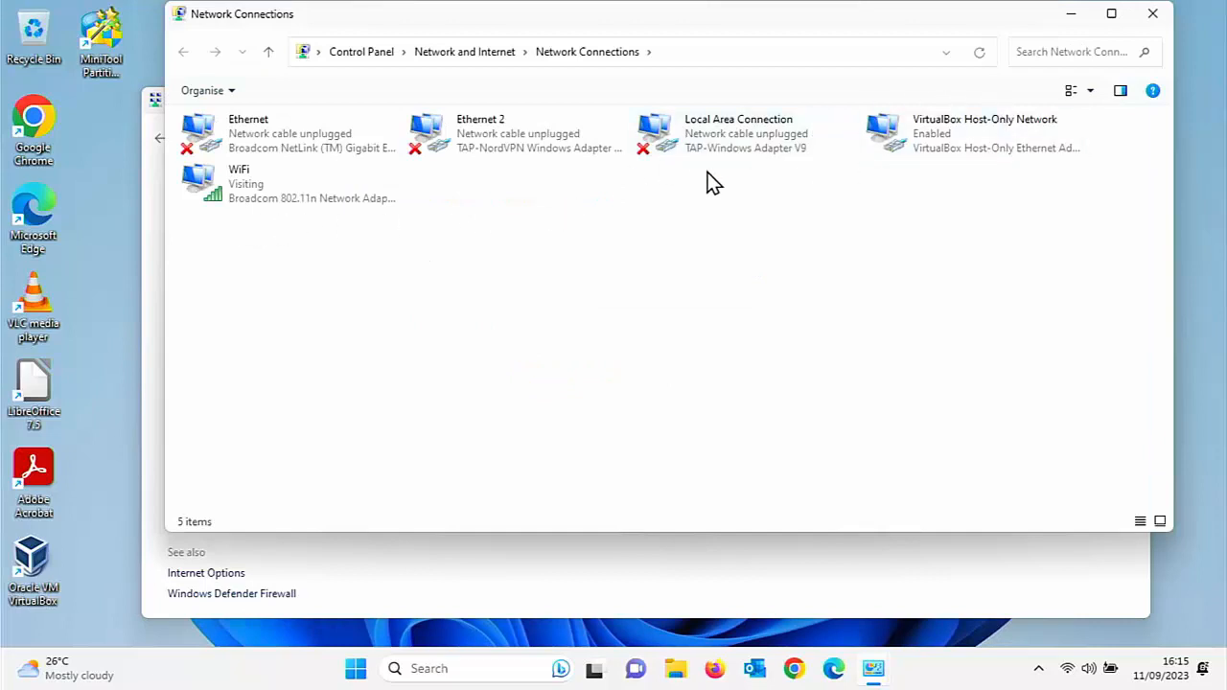
mouse_move(642, 201)
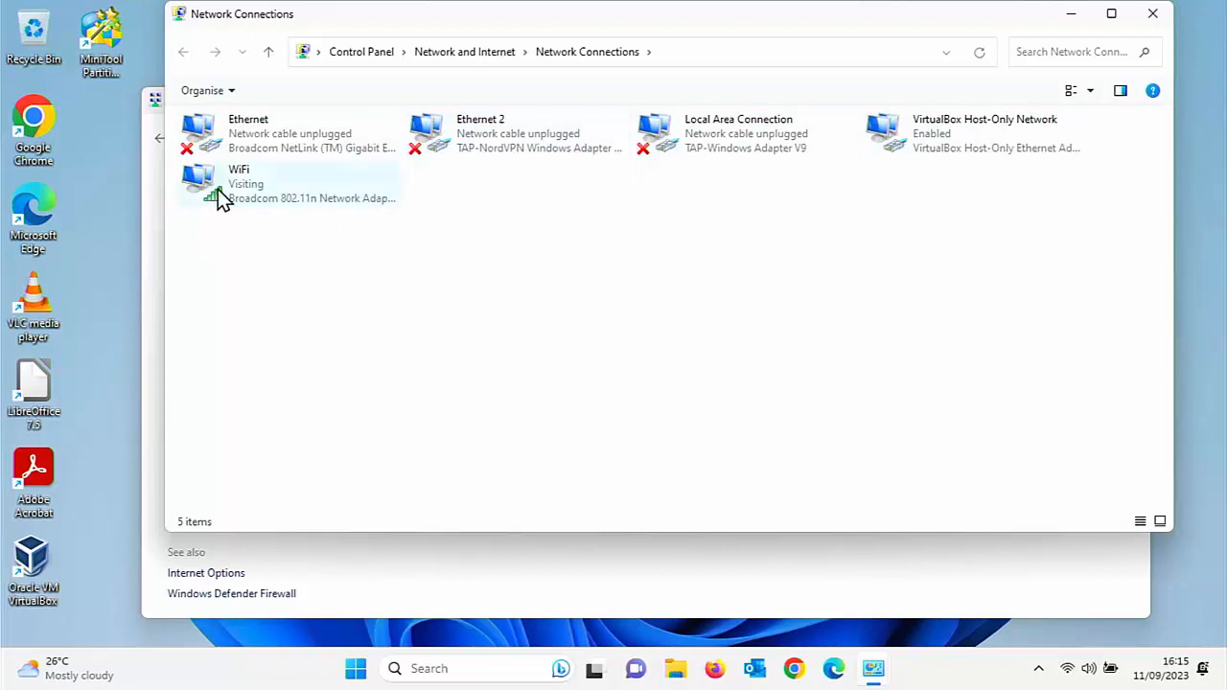
mouse_move(259, 188)
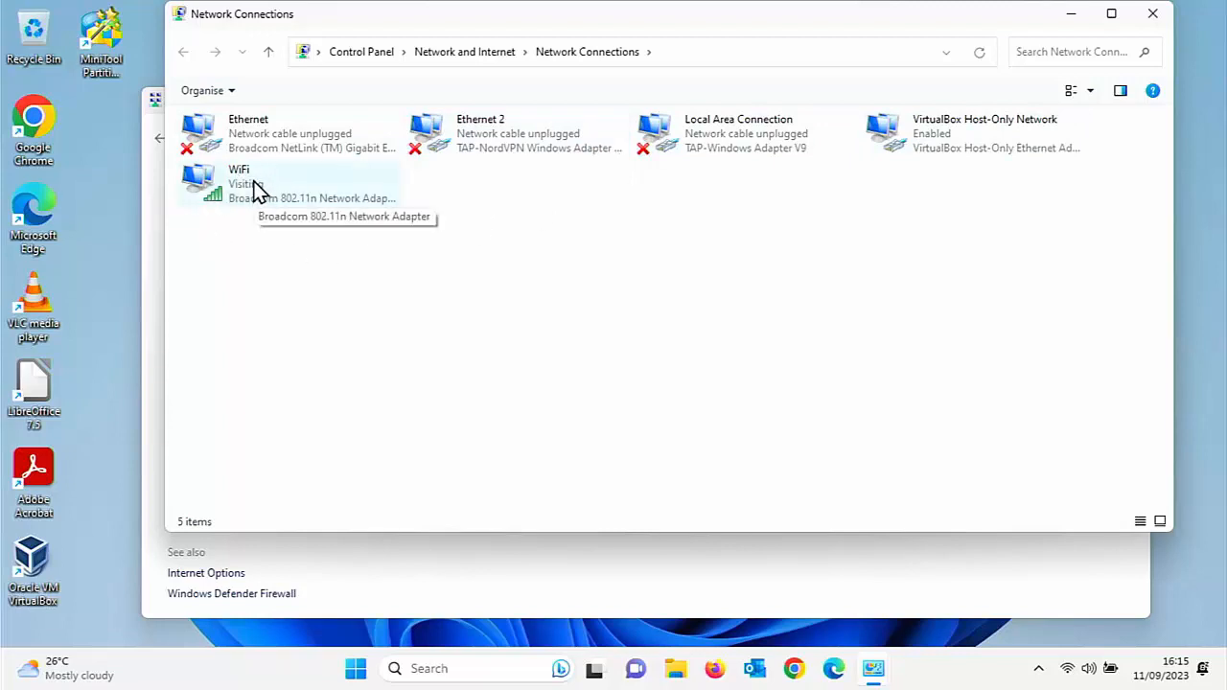
mouse_move(242, 192)
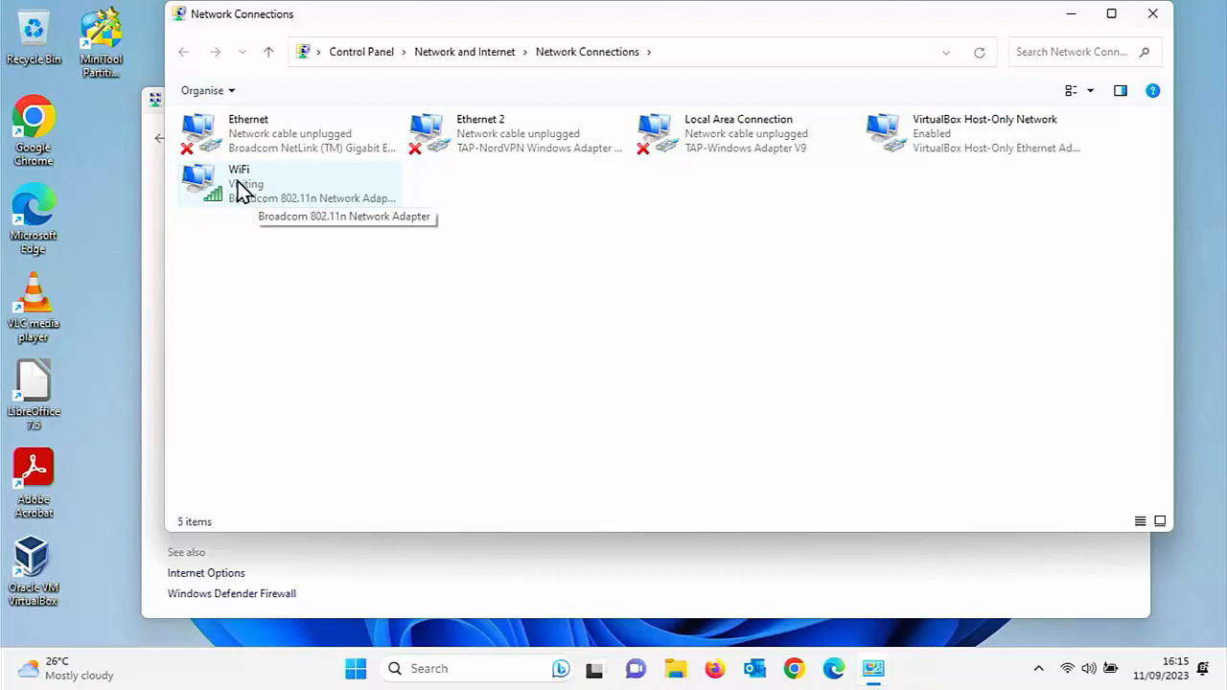
right_click(237, 182)
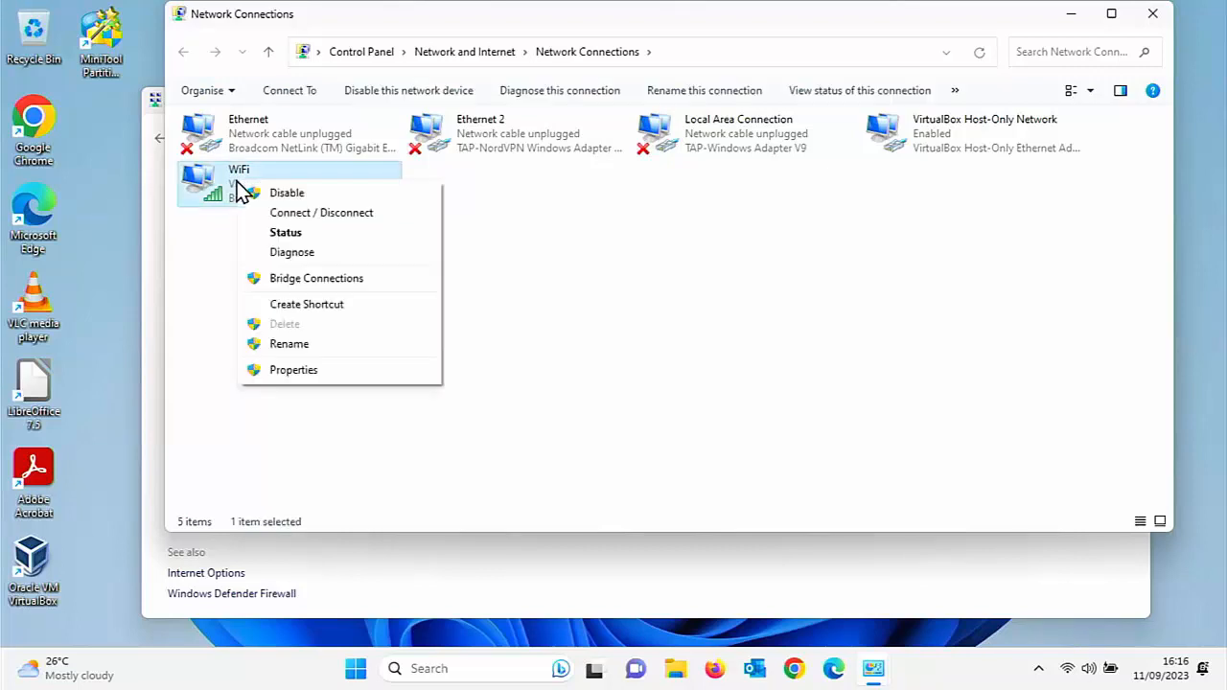
mouse_move(294, 368)
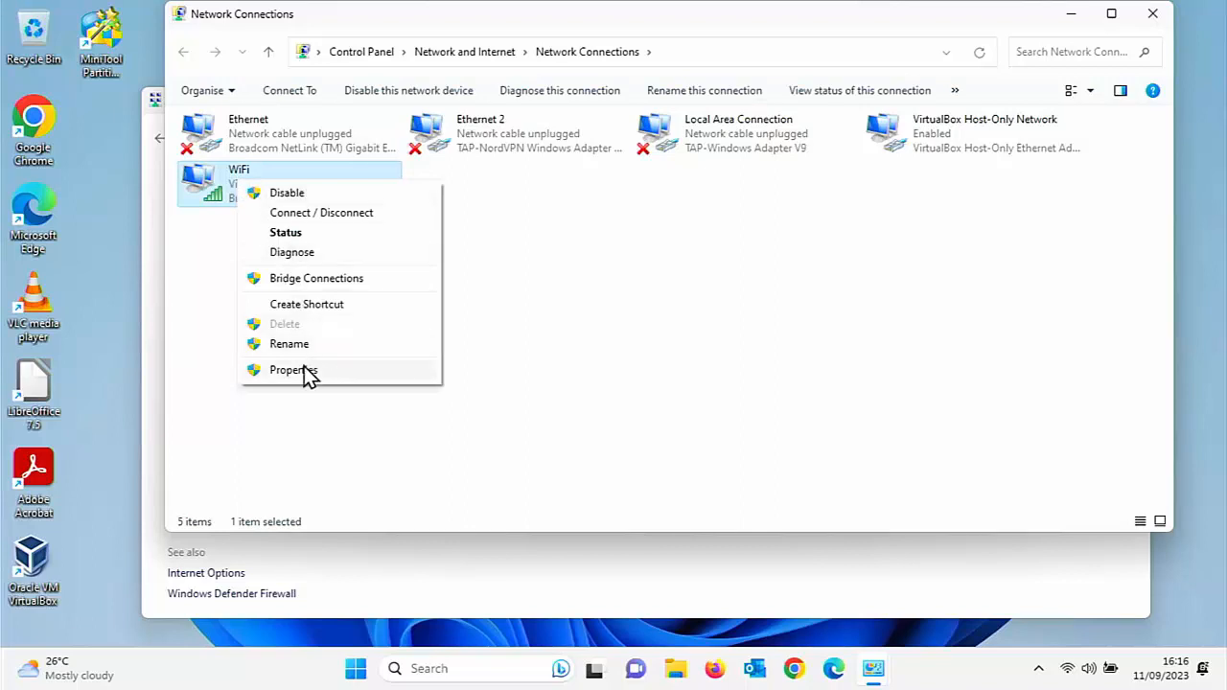
click(294, 370)
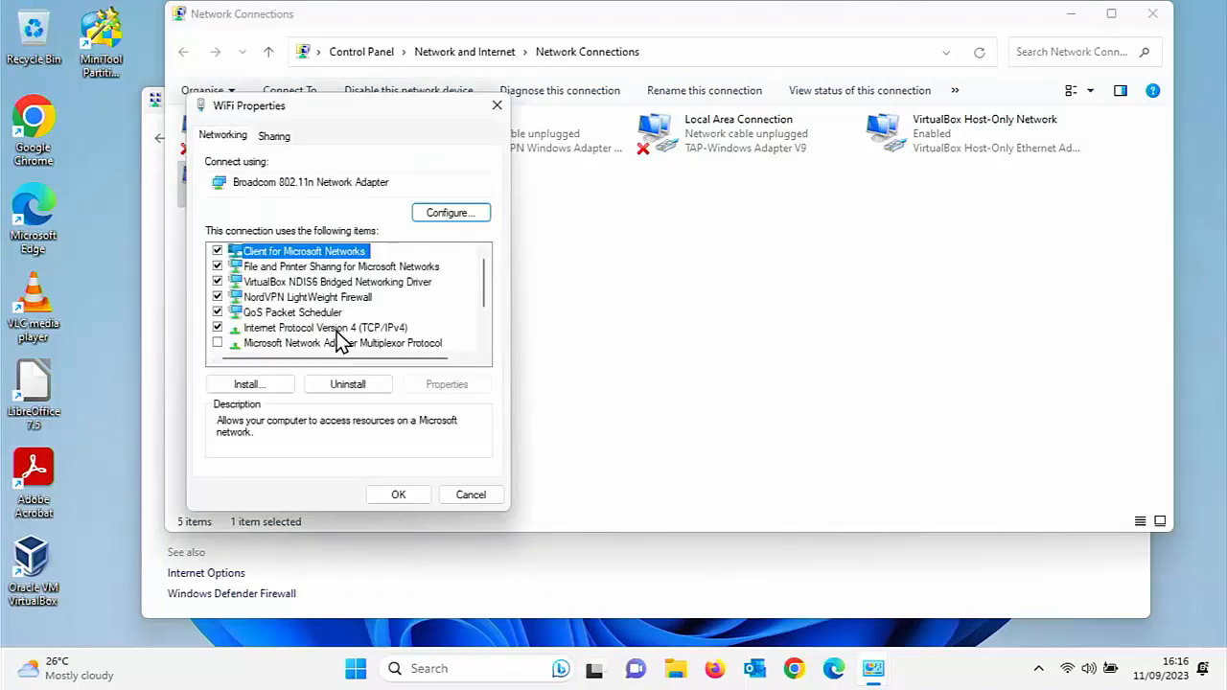
mouse_move(291, 343)
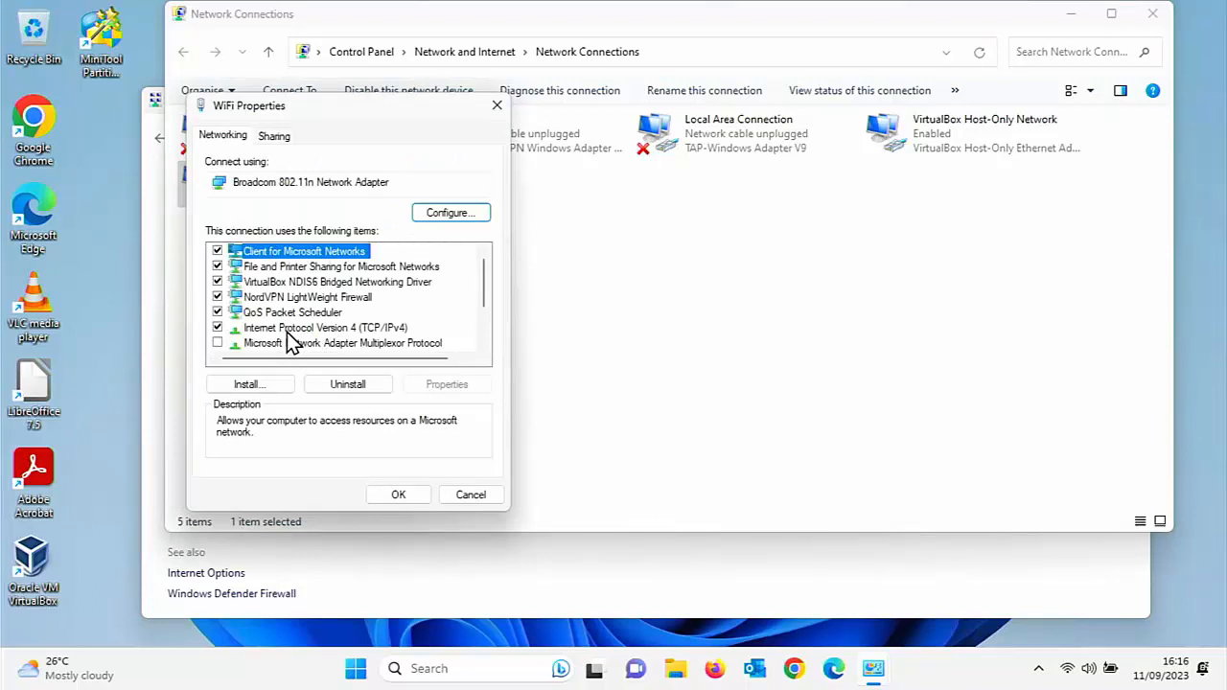
click(326, 326)
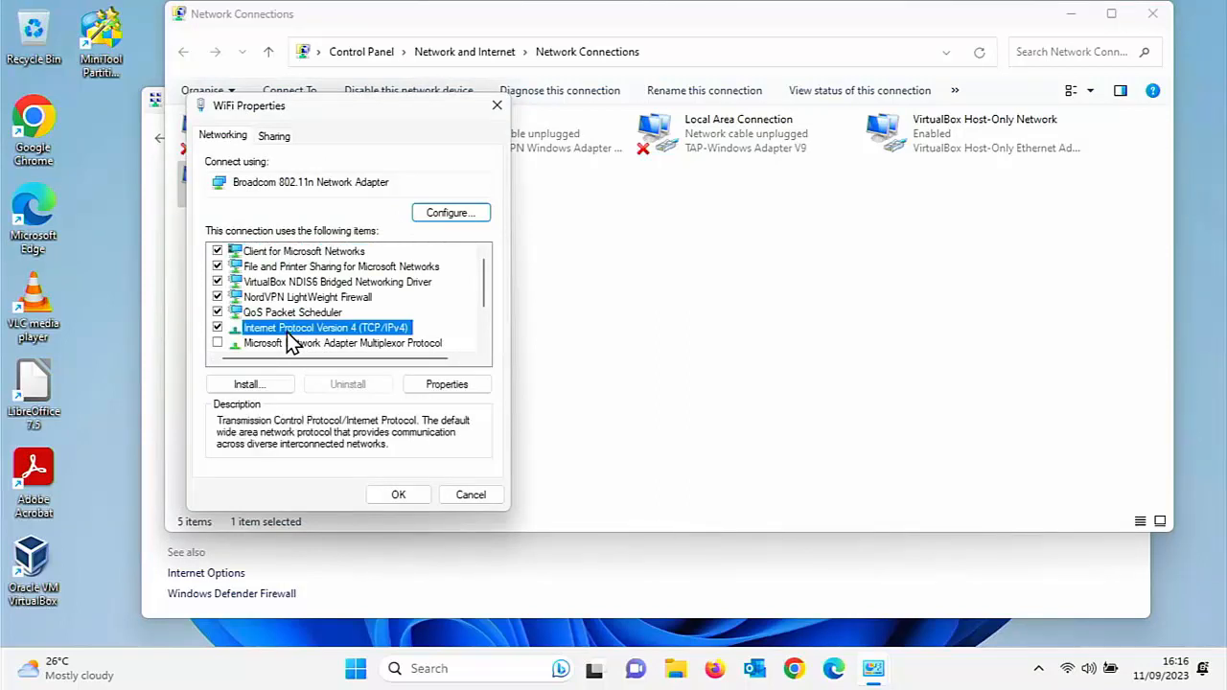
click(446, 383)
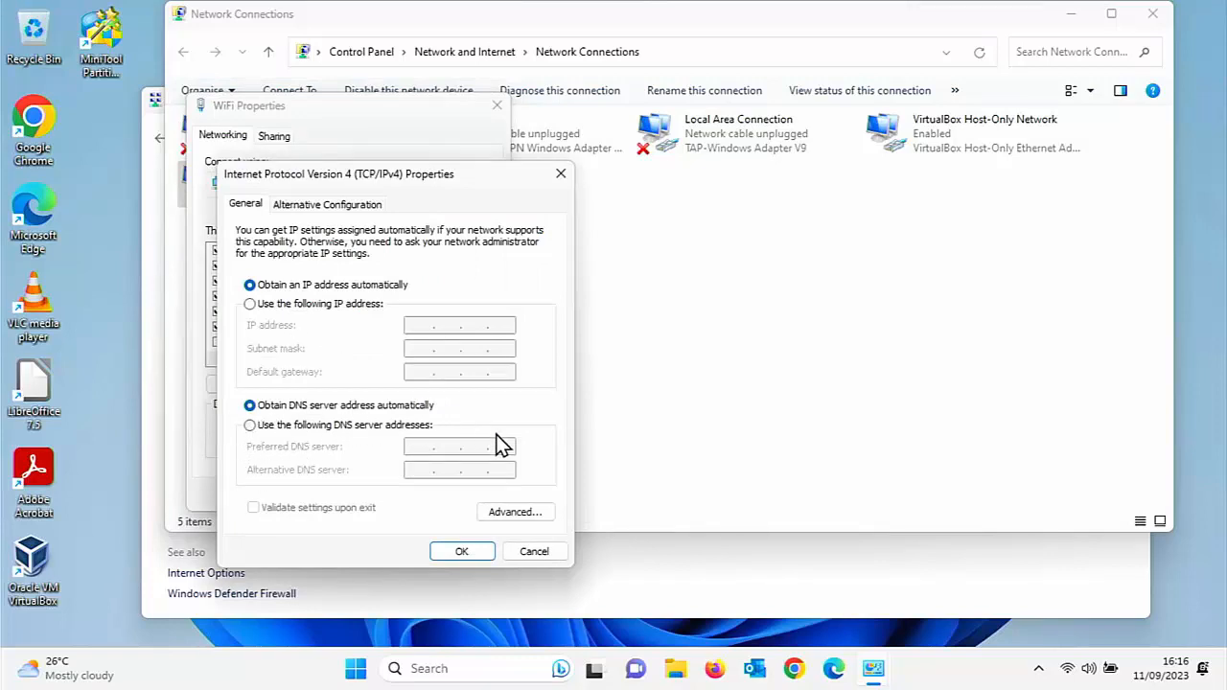
mouse_move(426, 475)
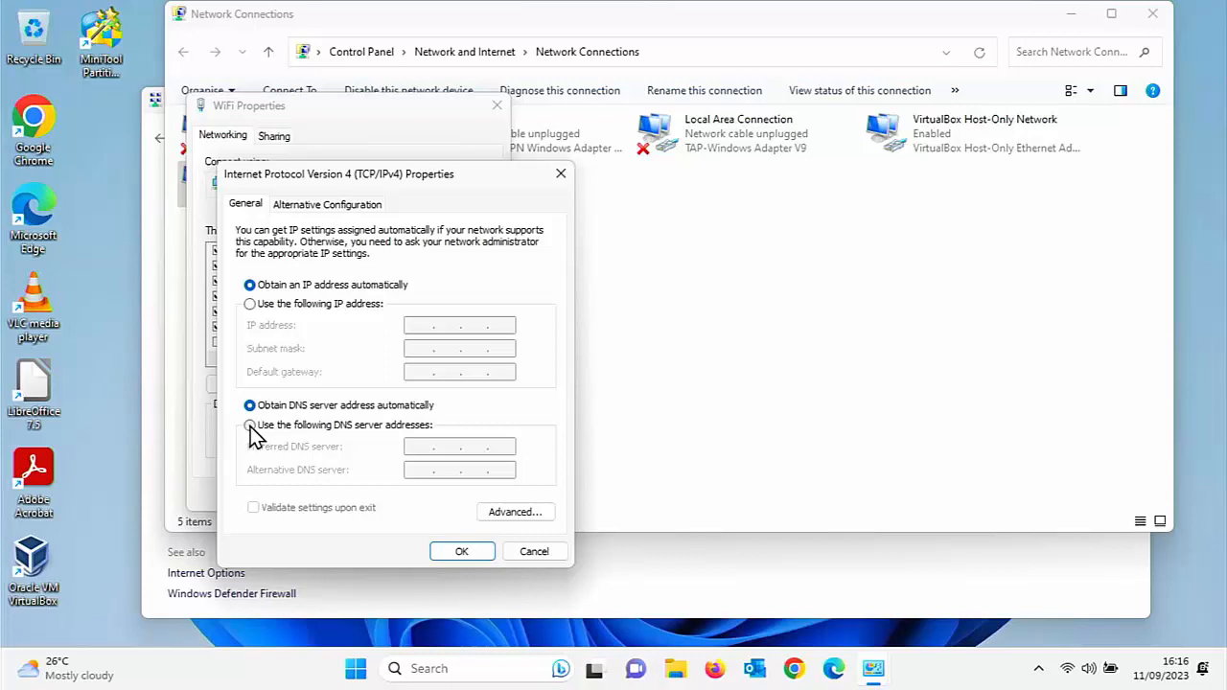
Set manual DNS servers: preferred 8.8.8.8 and alternative 1.1.1.1.
click(249, 425)
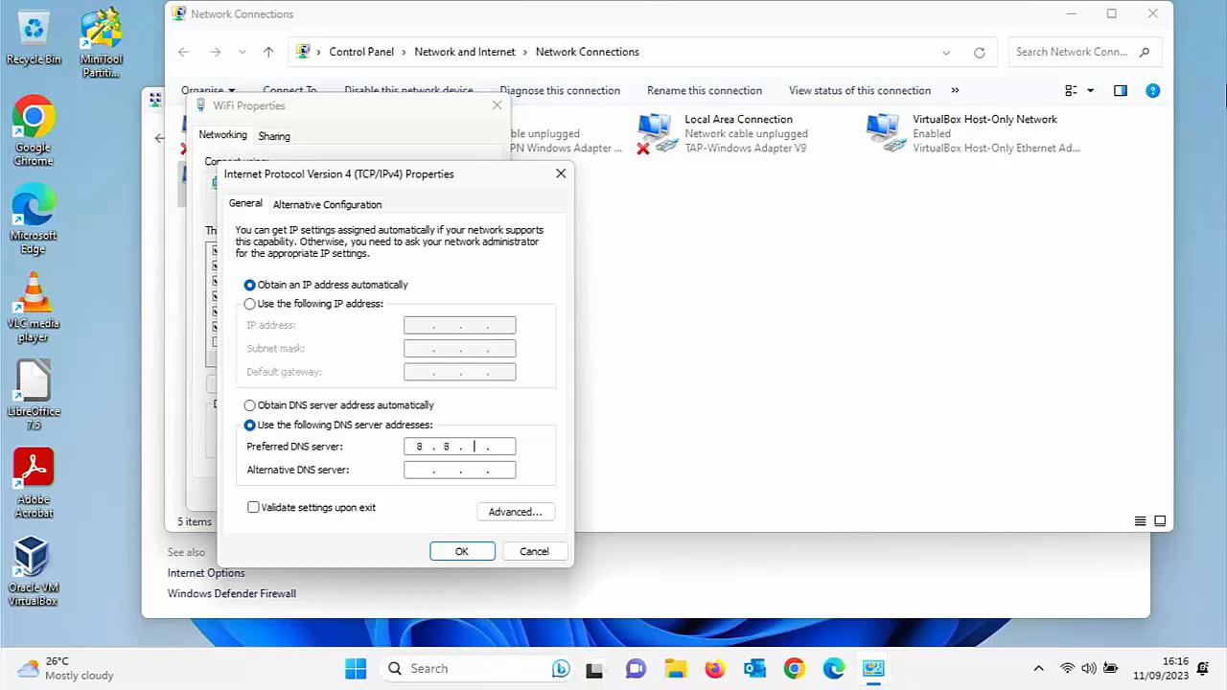
text(8)
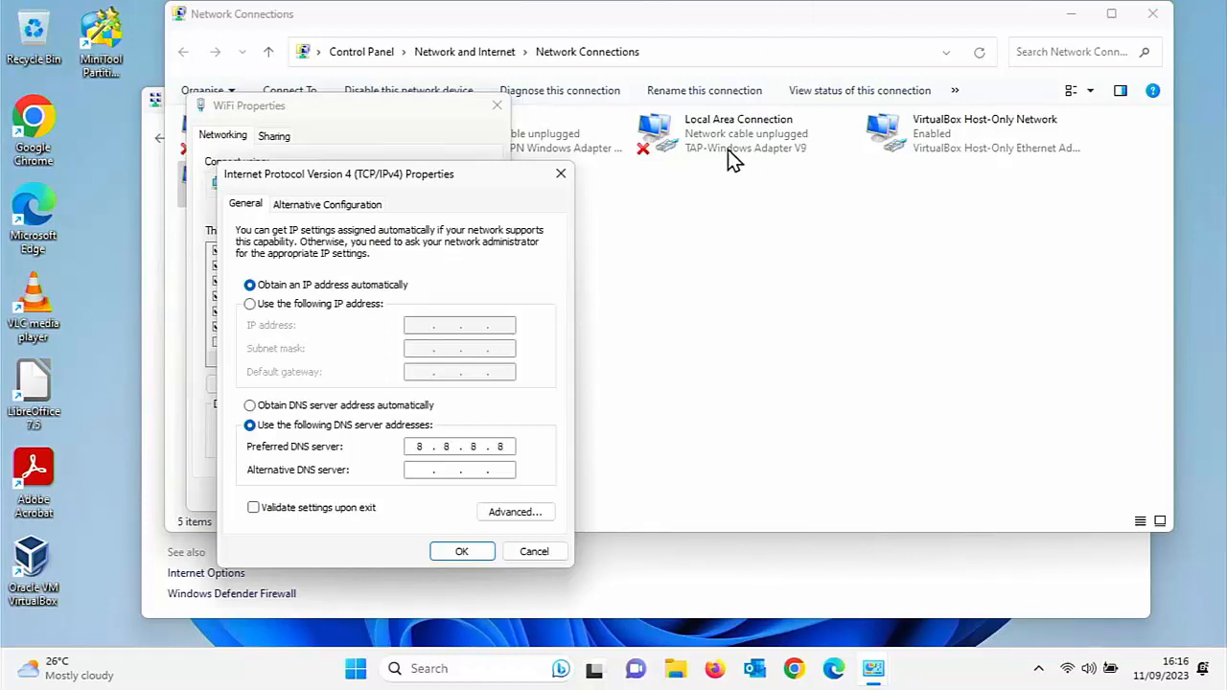
click(460, 470)
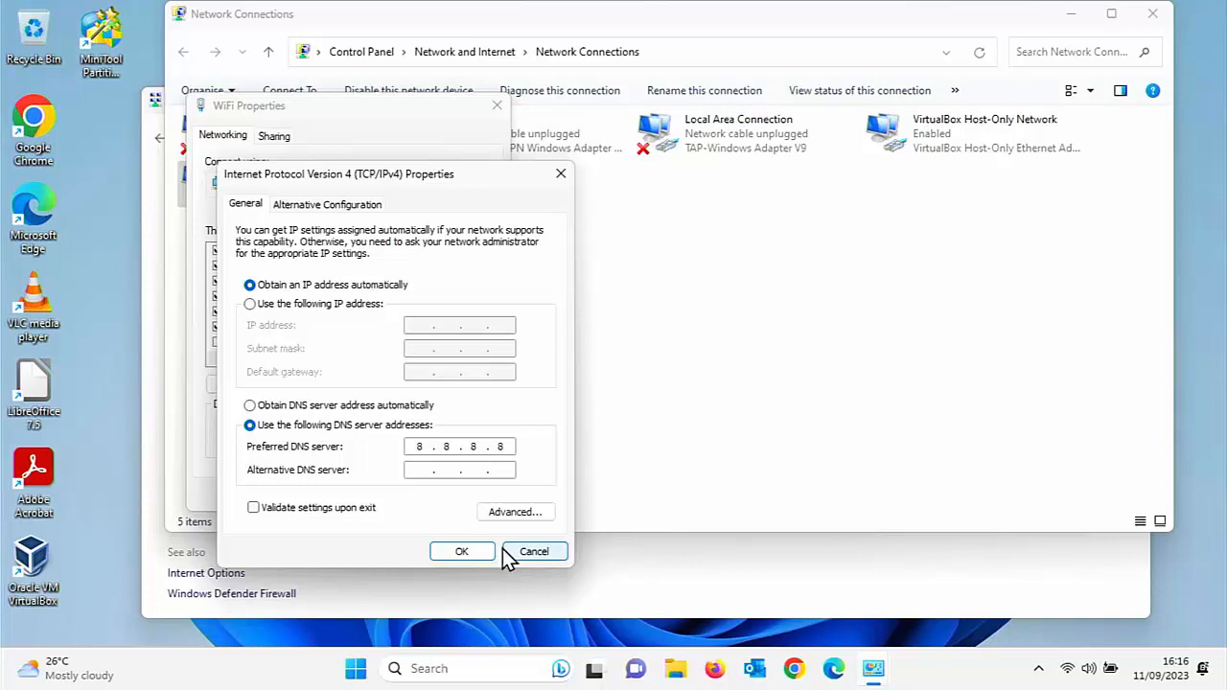
click(458, 469)
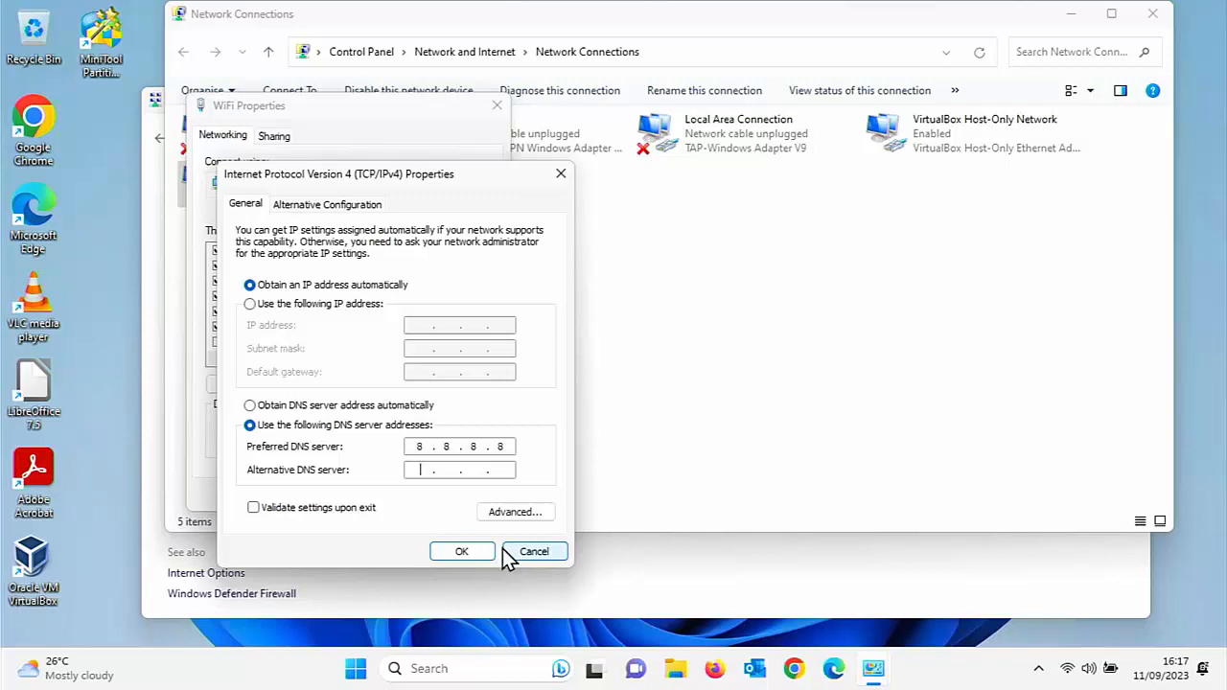
text(8.8.4.)
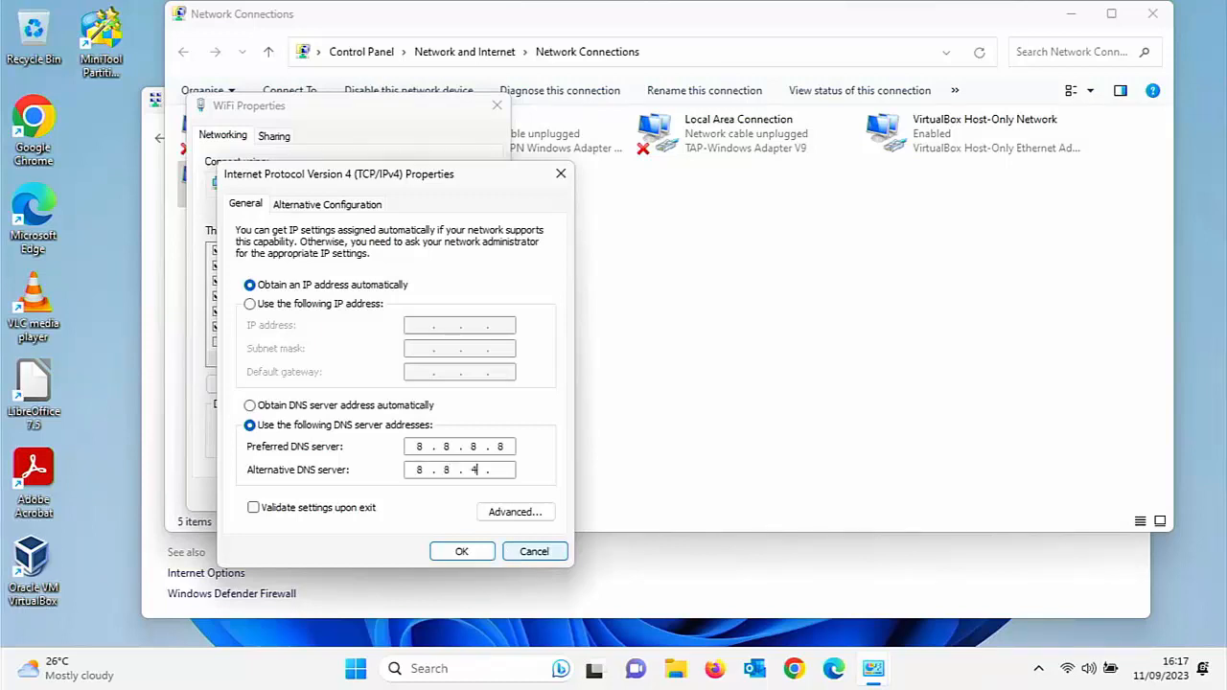
text(4)
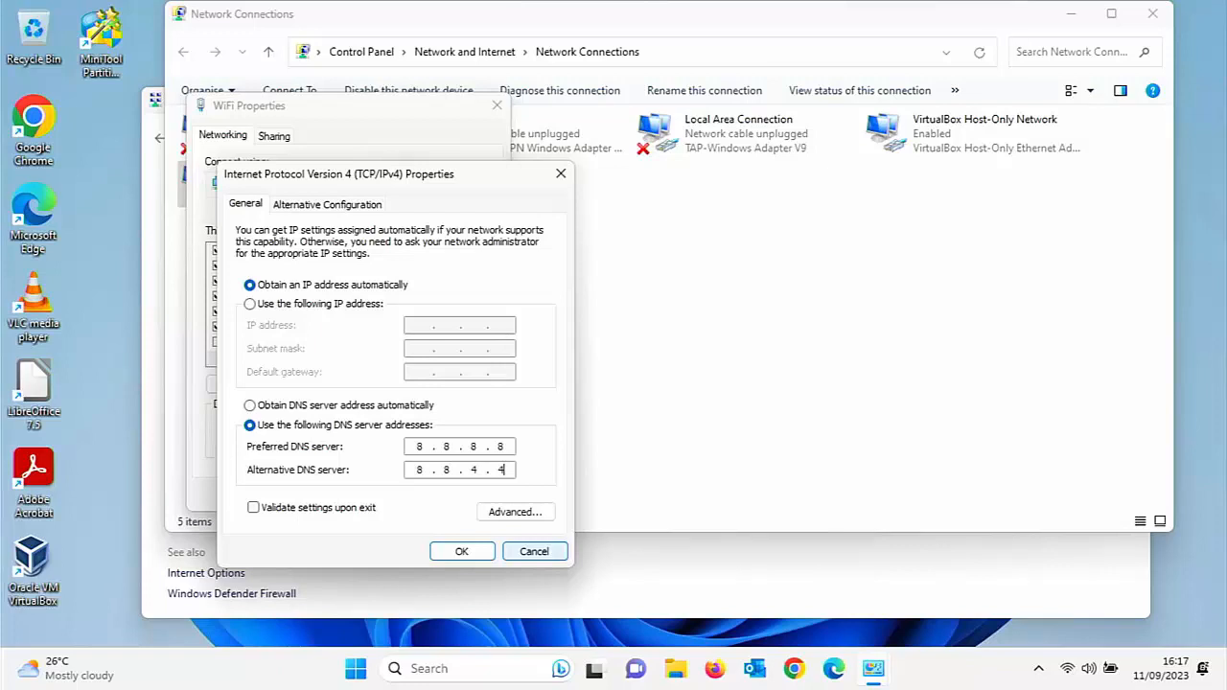
click(458, 469)
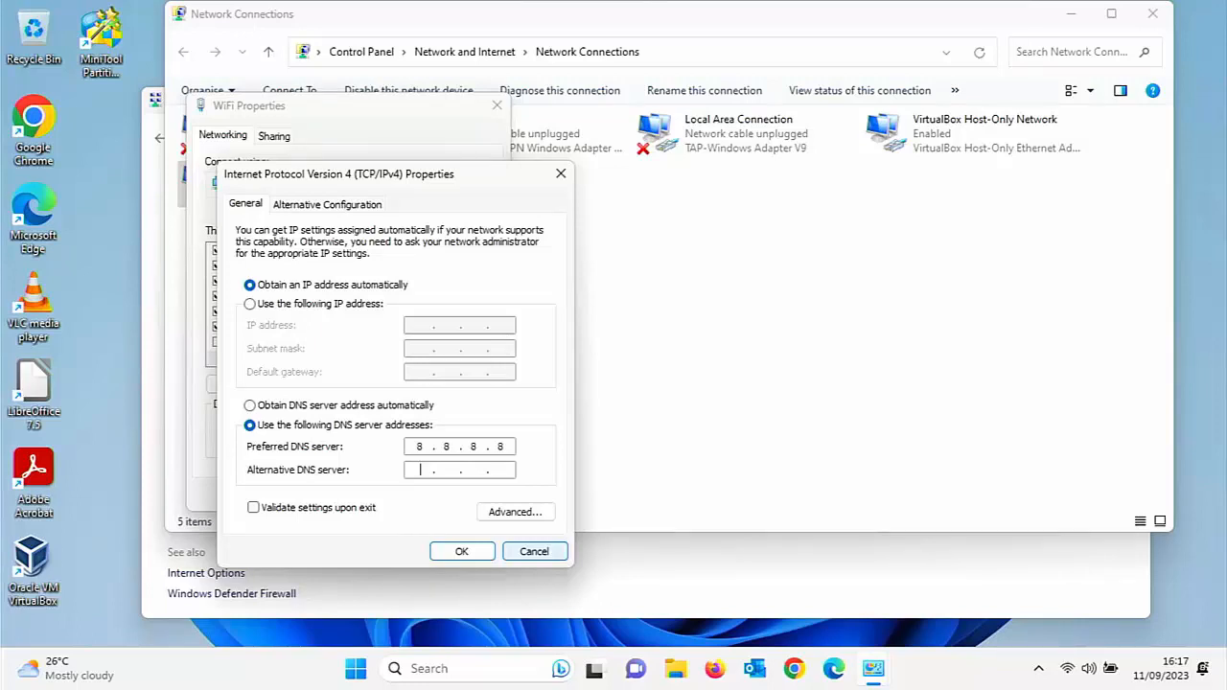
text(1.1.1.)
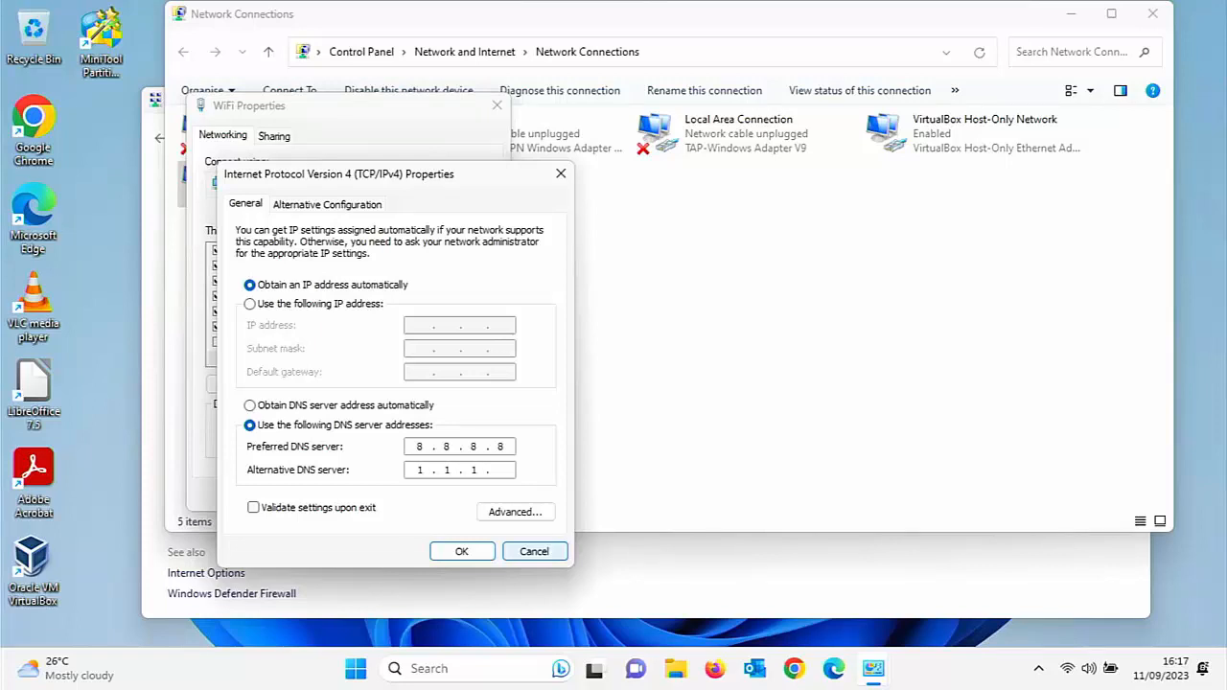
text(1)
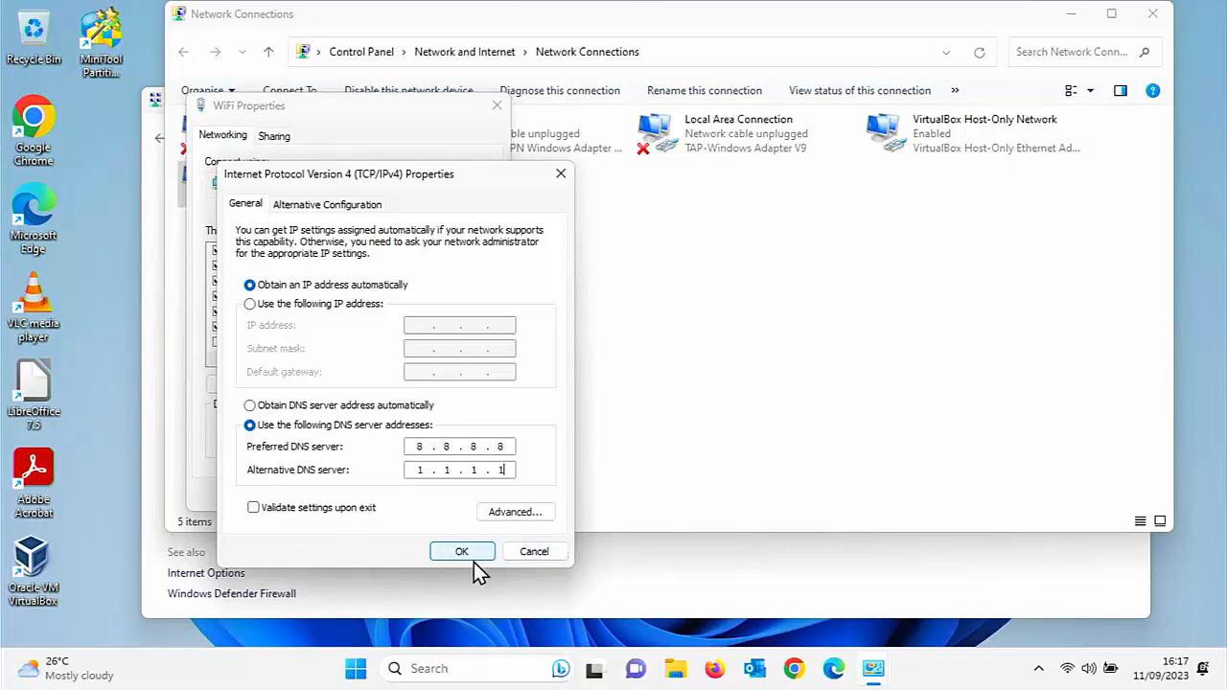
Confirm the DNS addresses, apply the WiFi properties and close Network Connections.
click(460, 550)
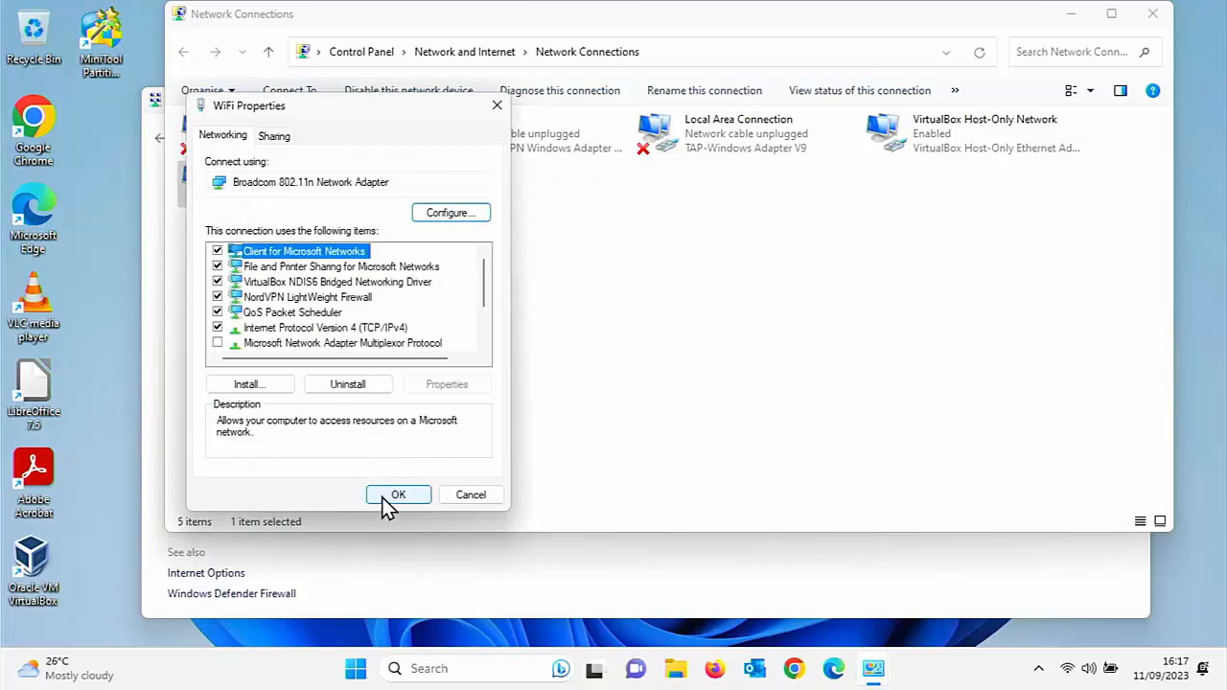
click(399, 495)
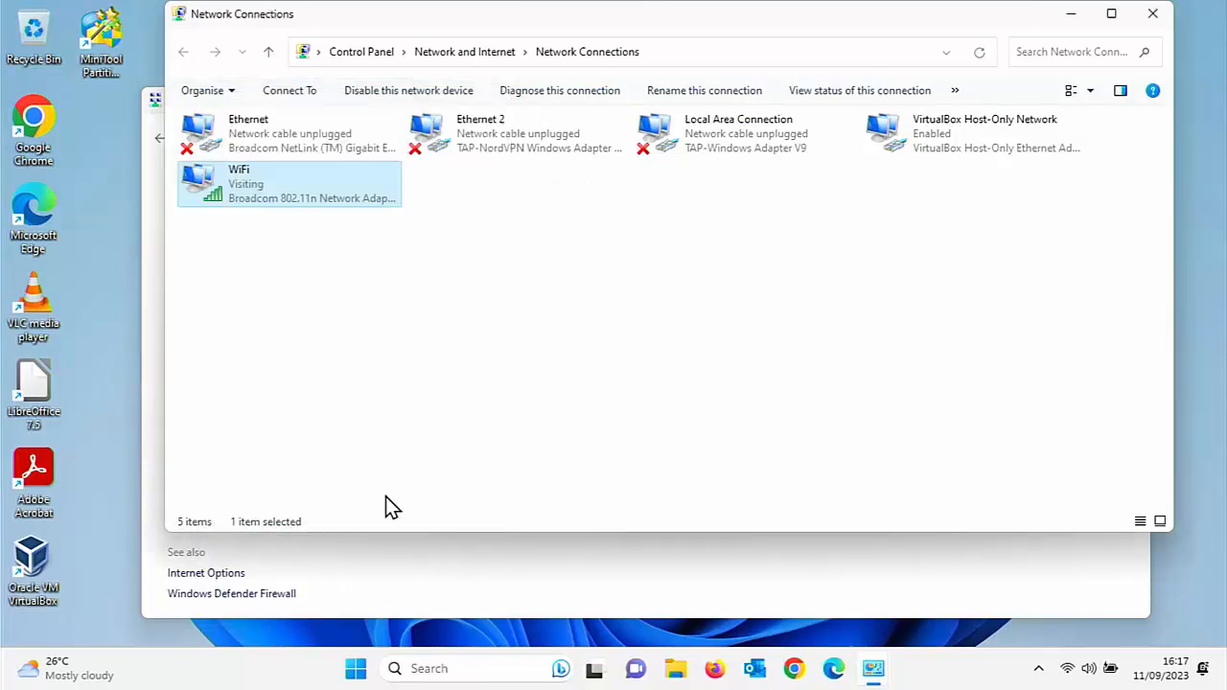
mouse_move(1153, 13)
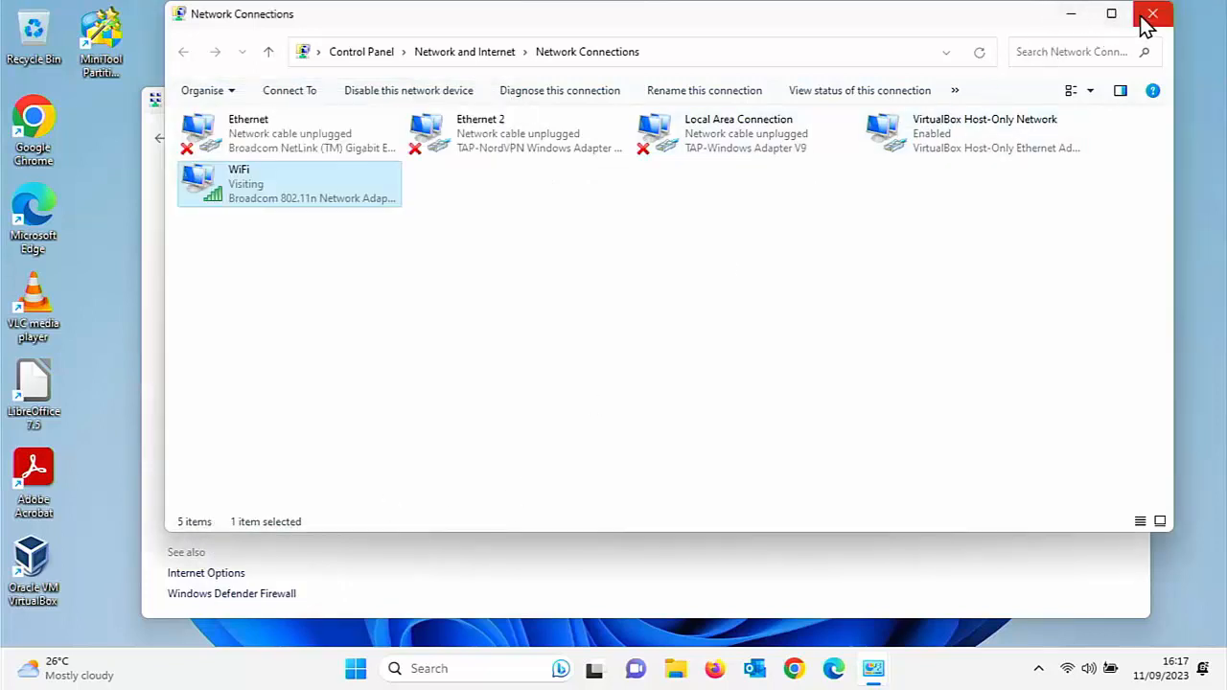
click(1154, 13)
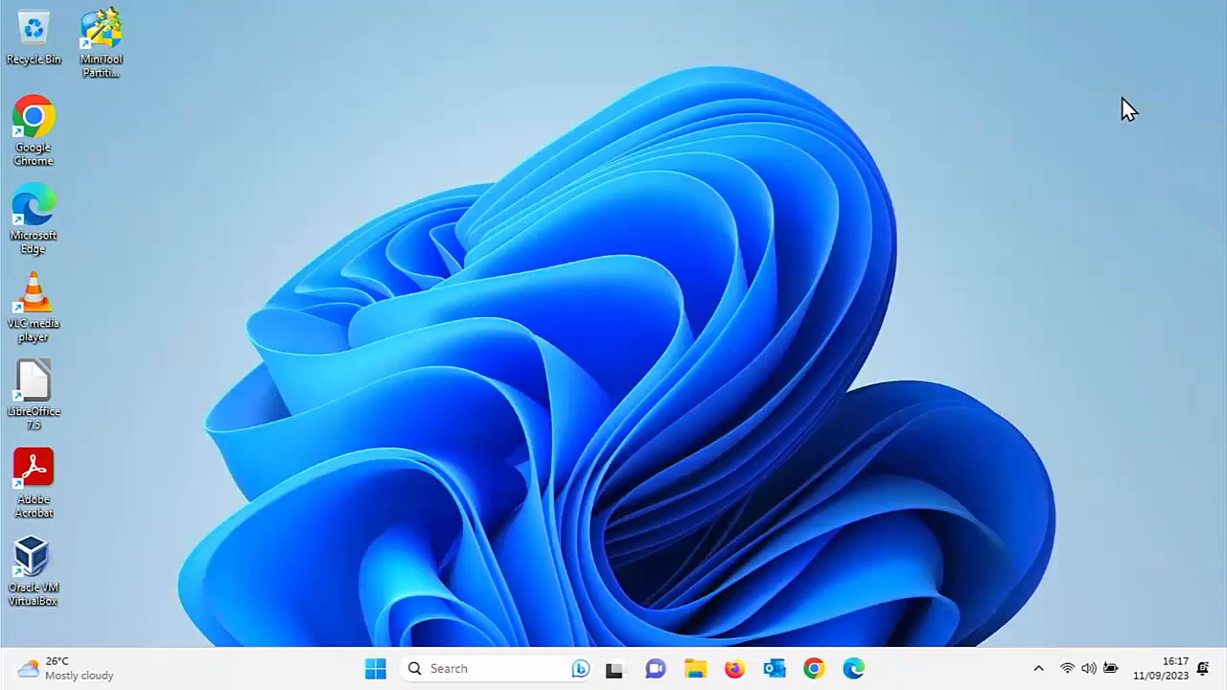
mouse_move(853, 668)
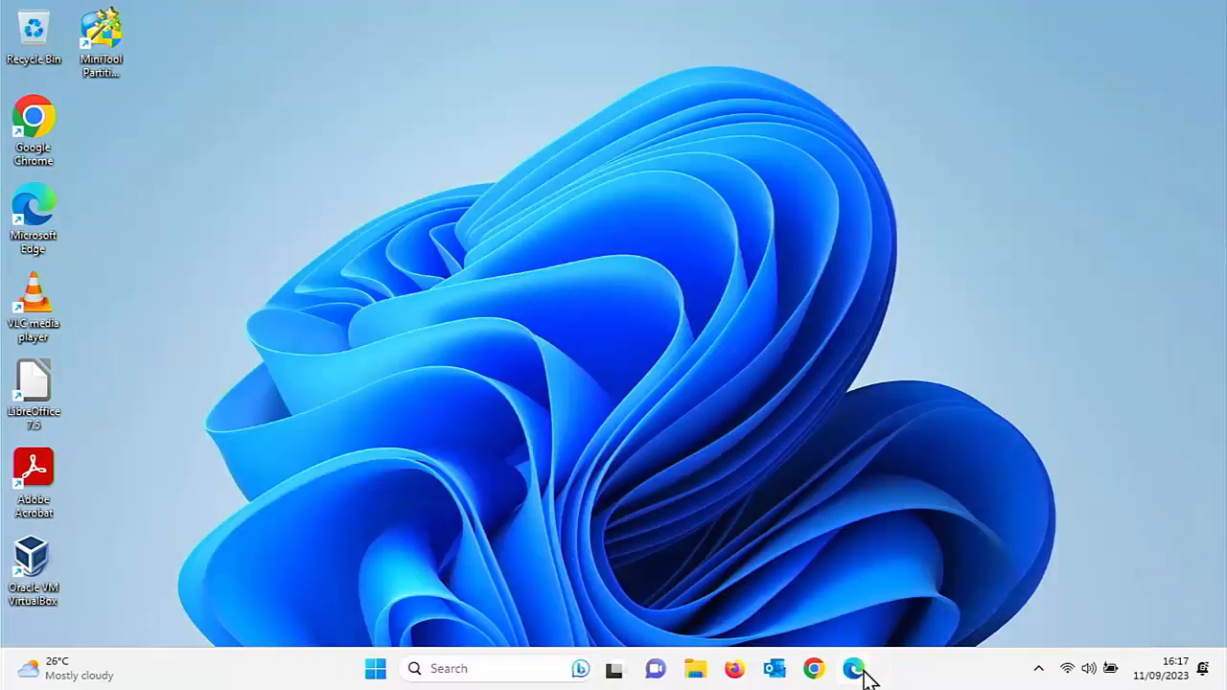
mouse_move(852, 667)
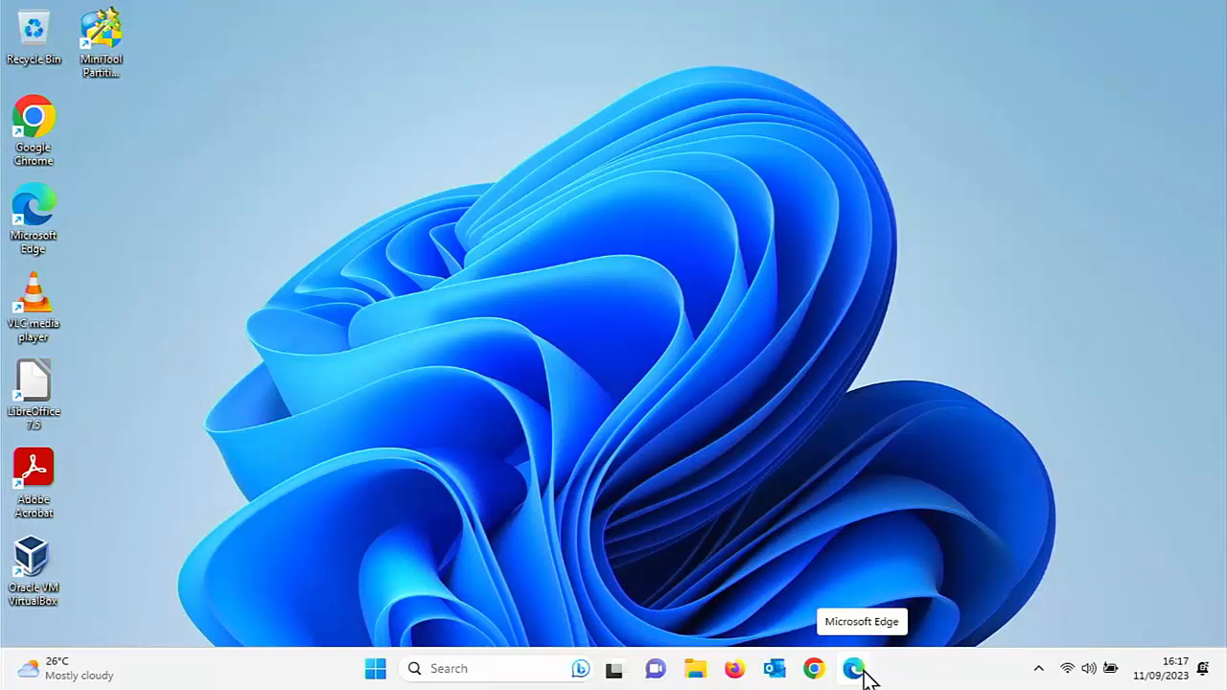
Reopen Control Panel by searching 'control' in the Start menu.
click(376, 667)
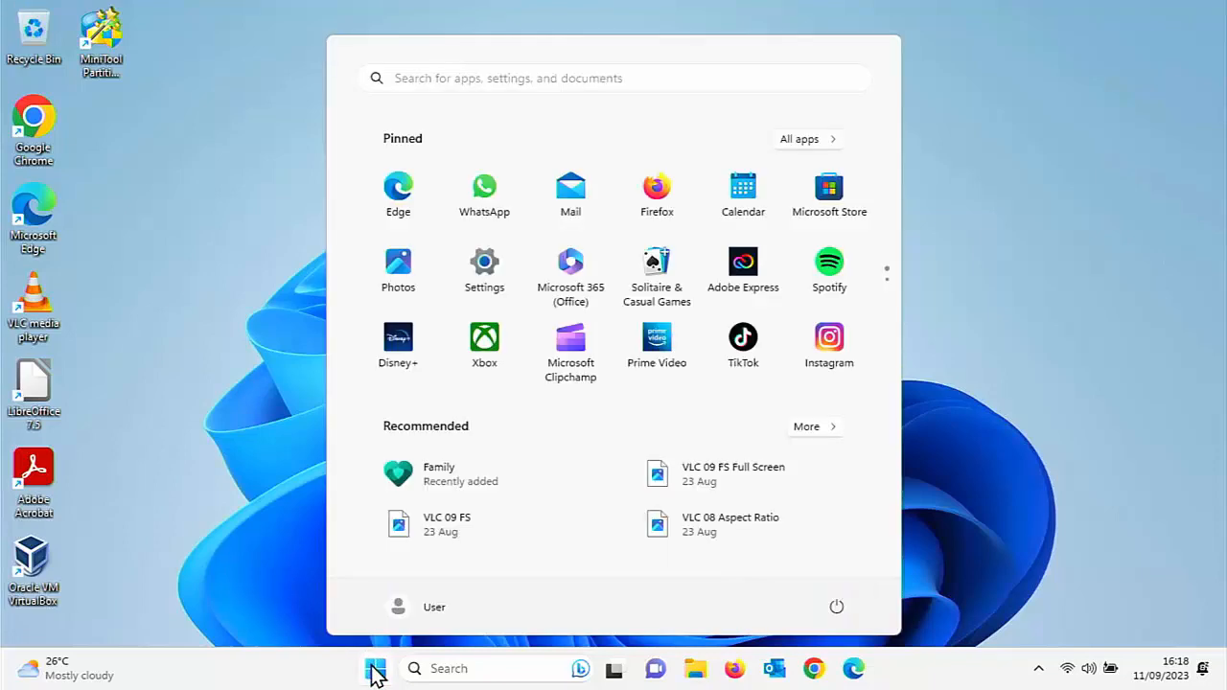
text(contro)
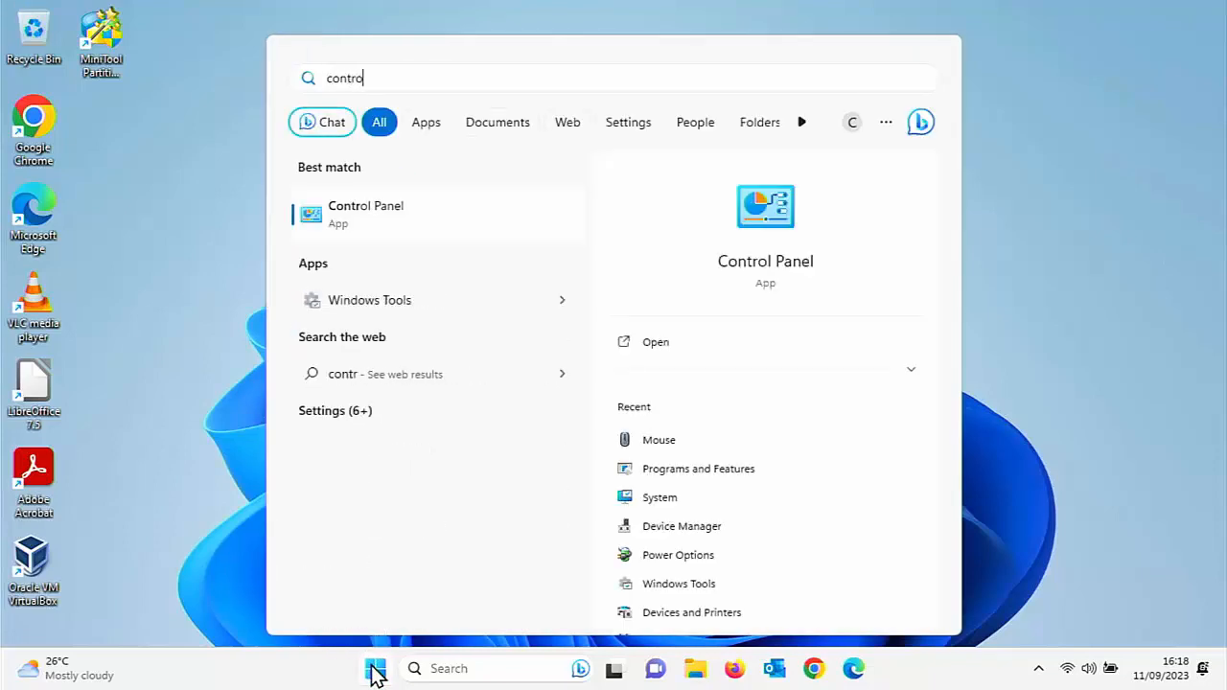
text(l)
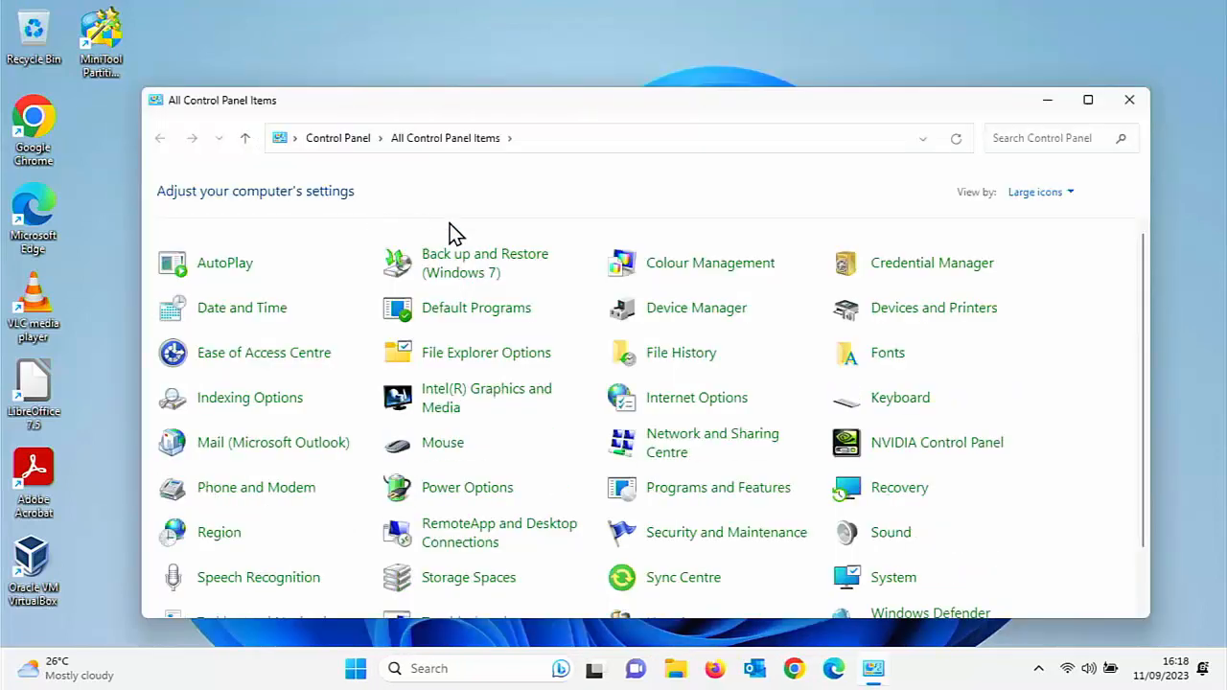
mouse_move(706, 469)
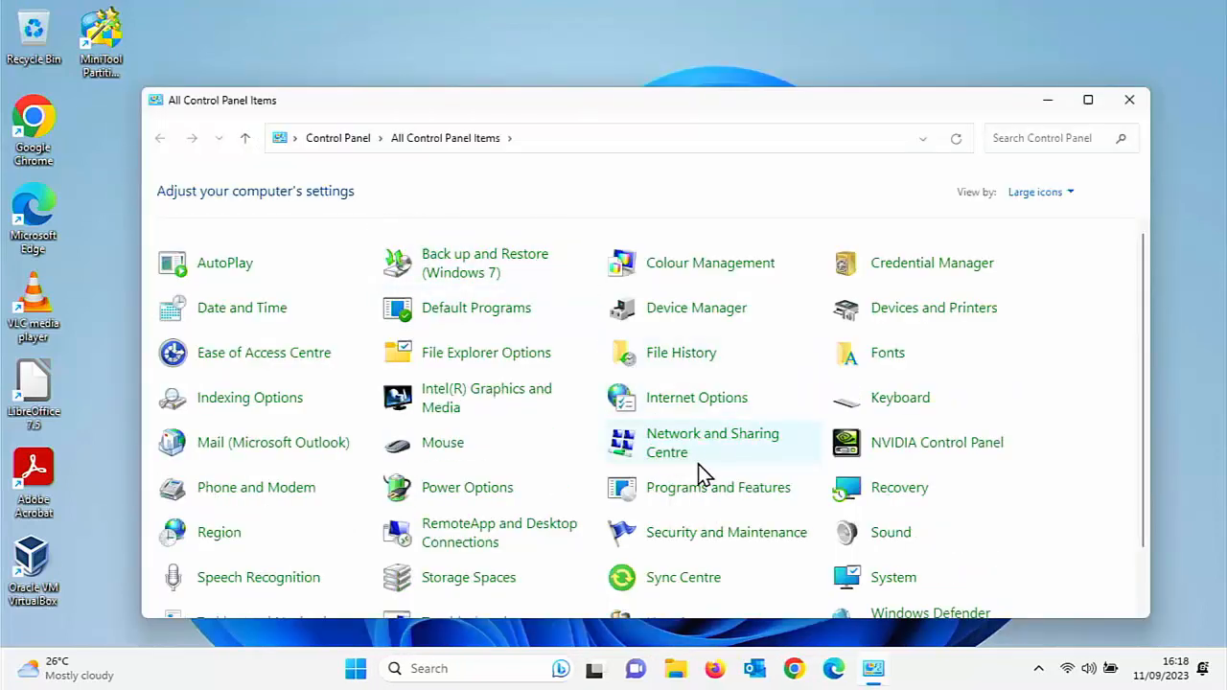
Open the WiFi connection's properties via Network and Sharing Centre's adapter settings.
click(714, 441)
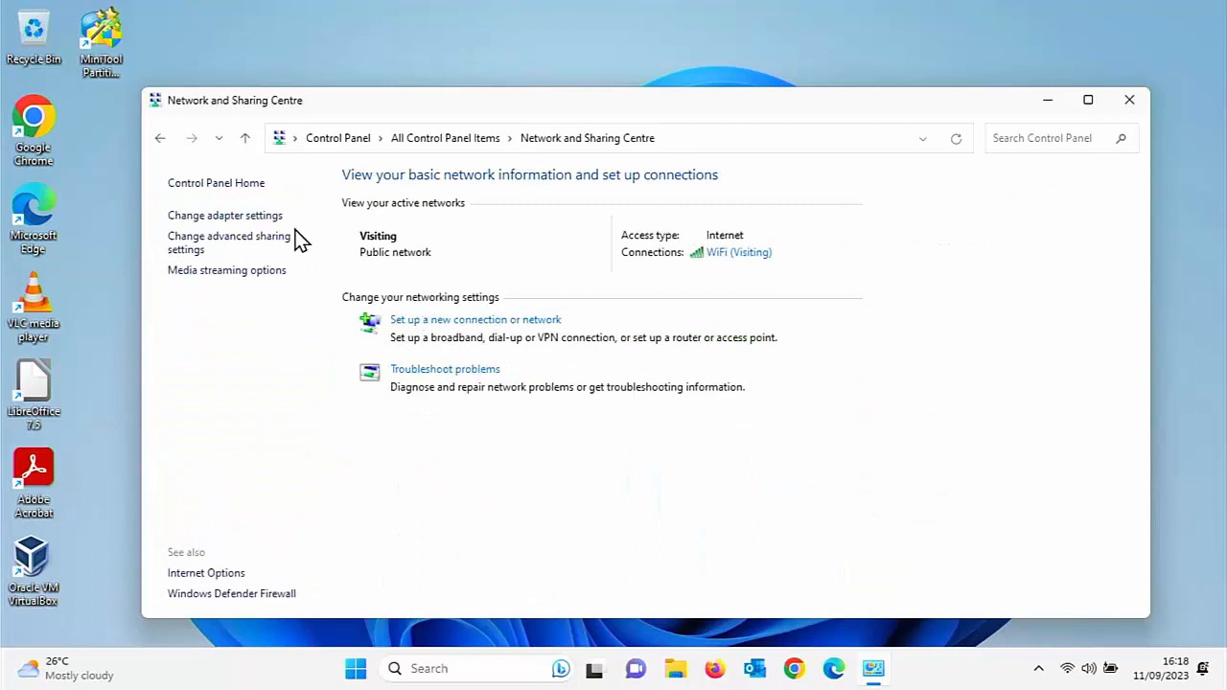
click(226, 215)
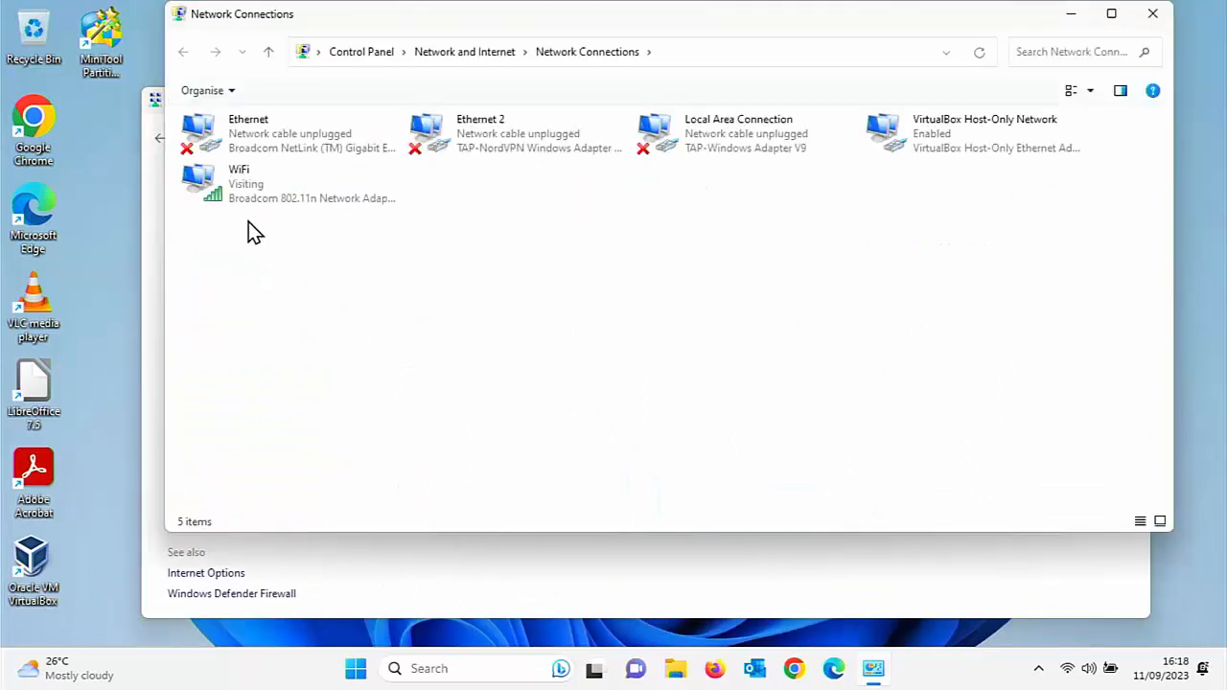
right_click(240, 176)
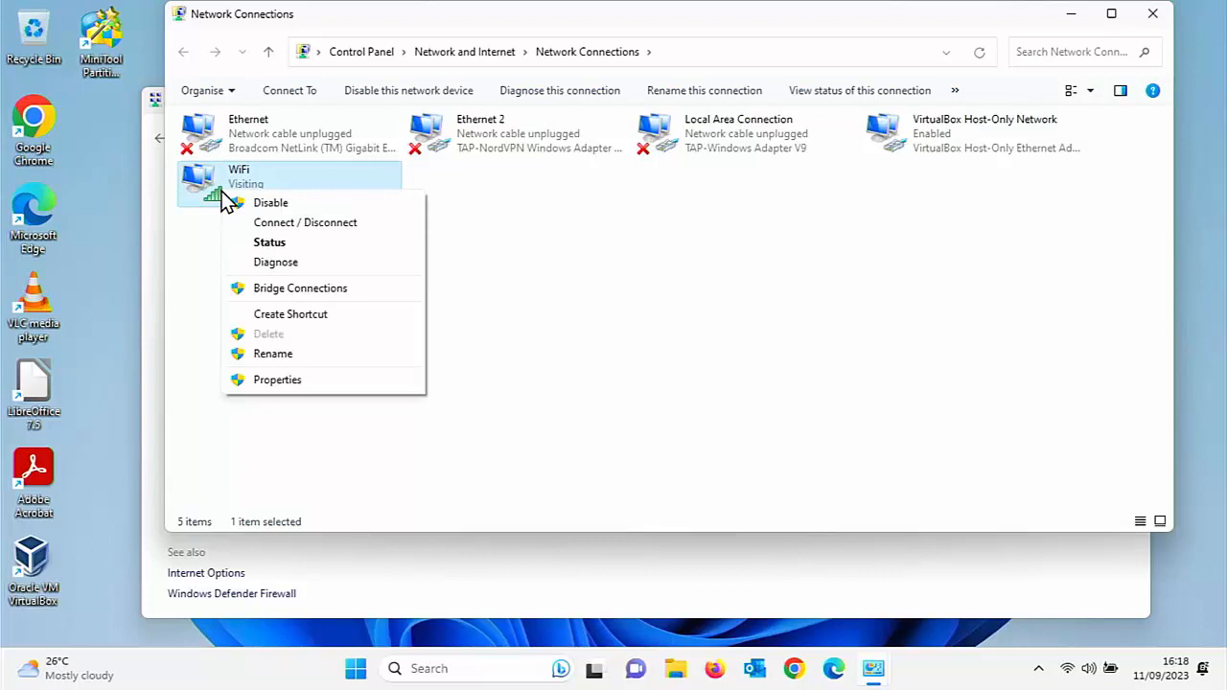
mouse_move(284, 393)
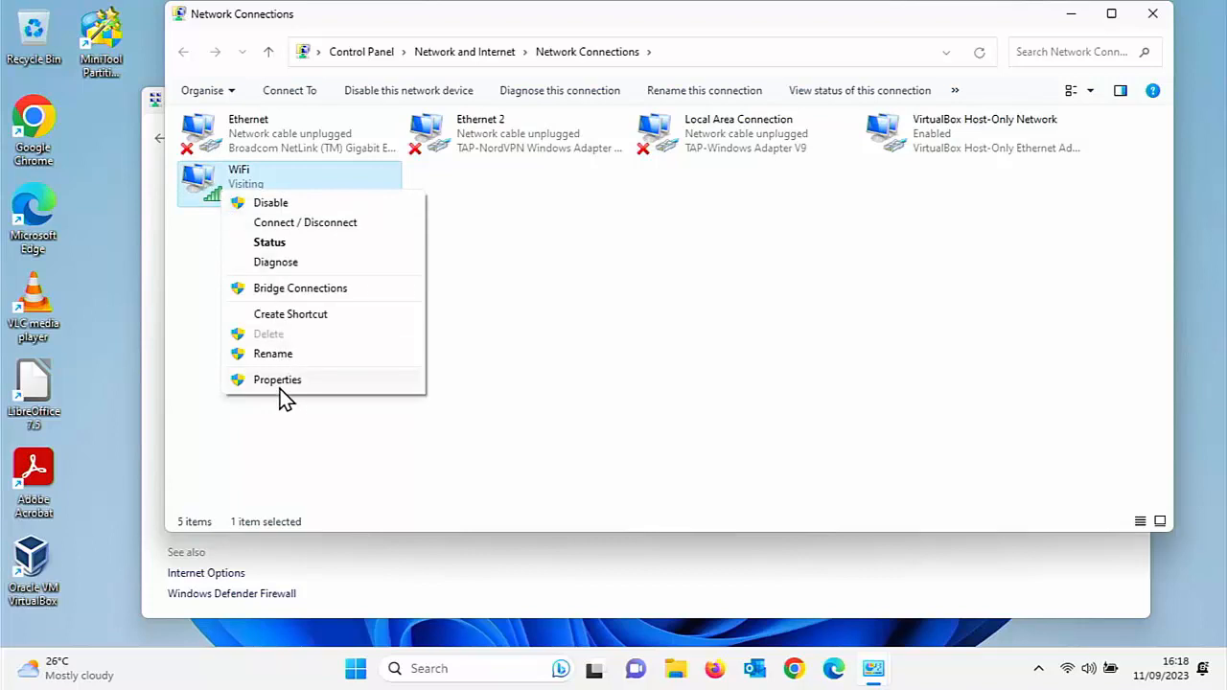
click(277, 379)
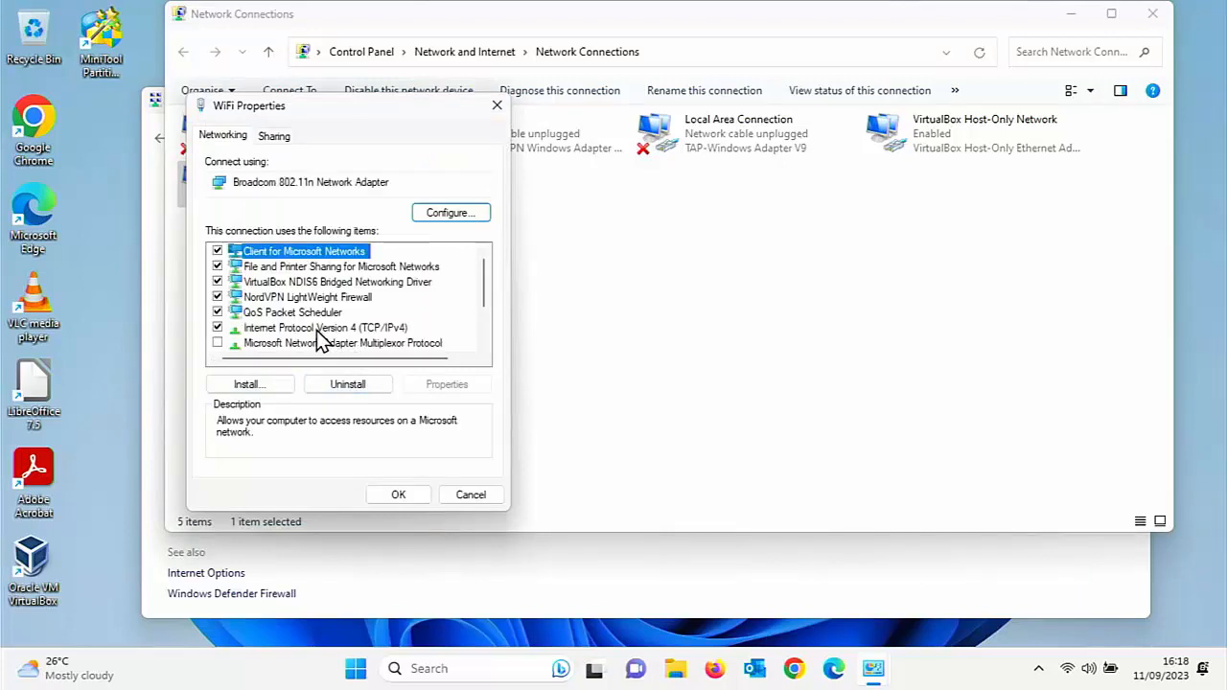
Set IPv4 to obtain DNS server address automatically, confirm, and close the network windows.
click(447, 384)
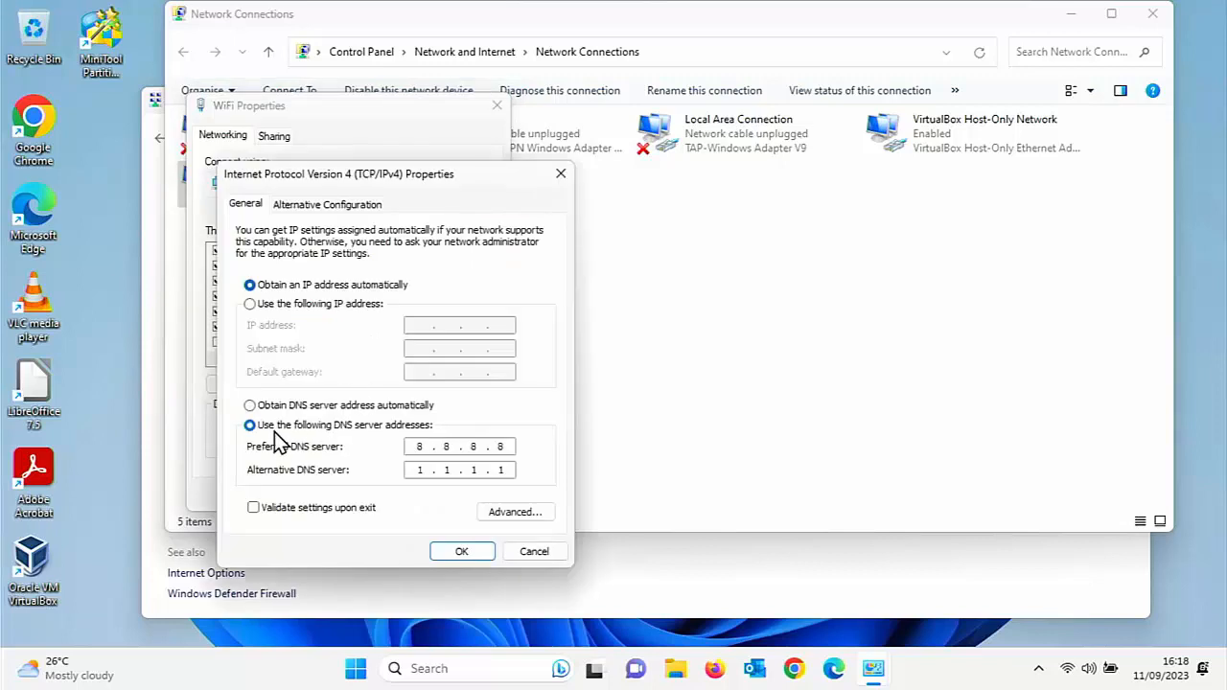
click(249, 404)
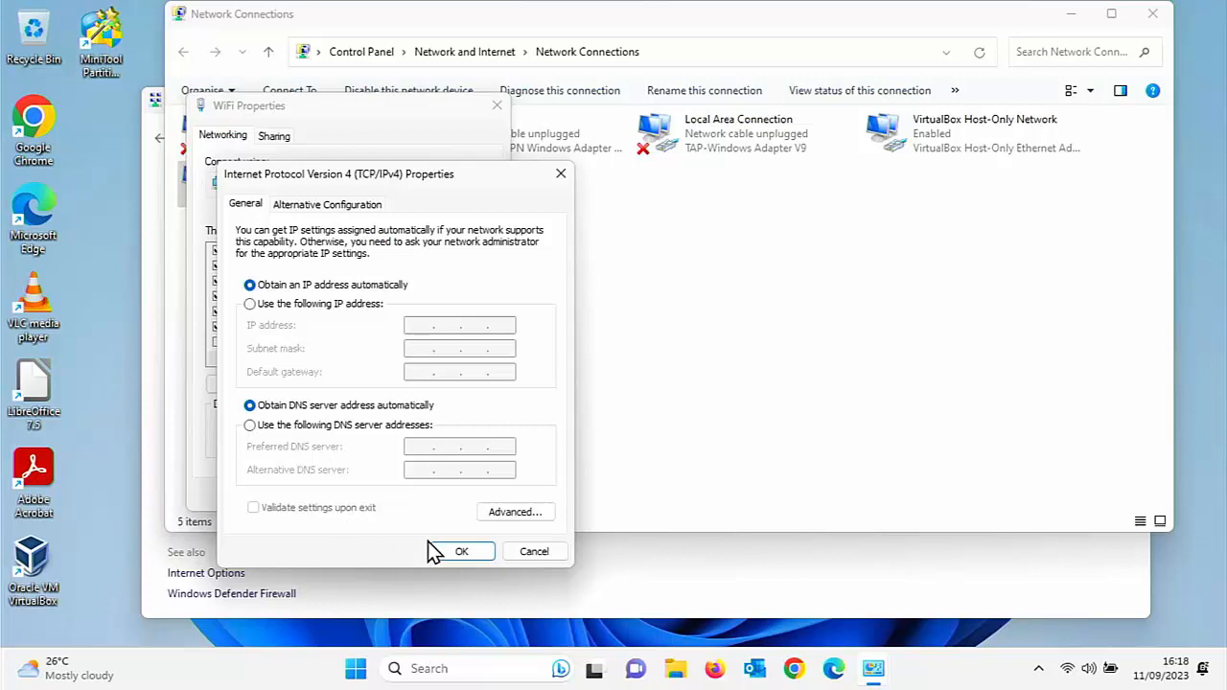
click(460, 550)
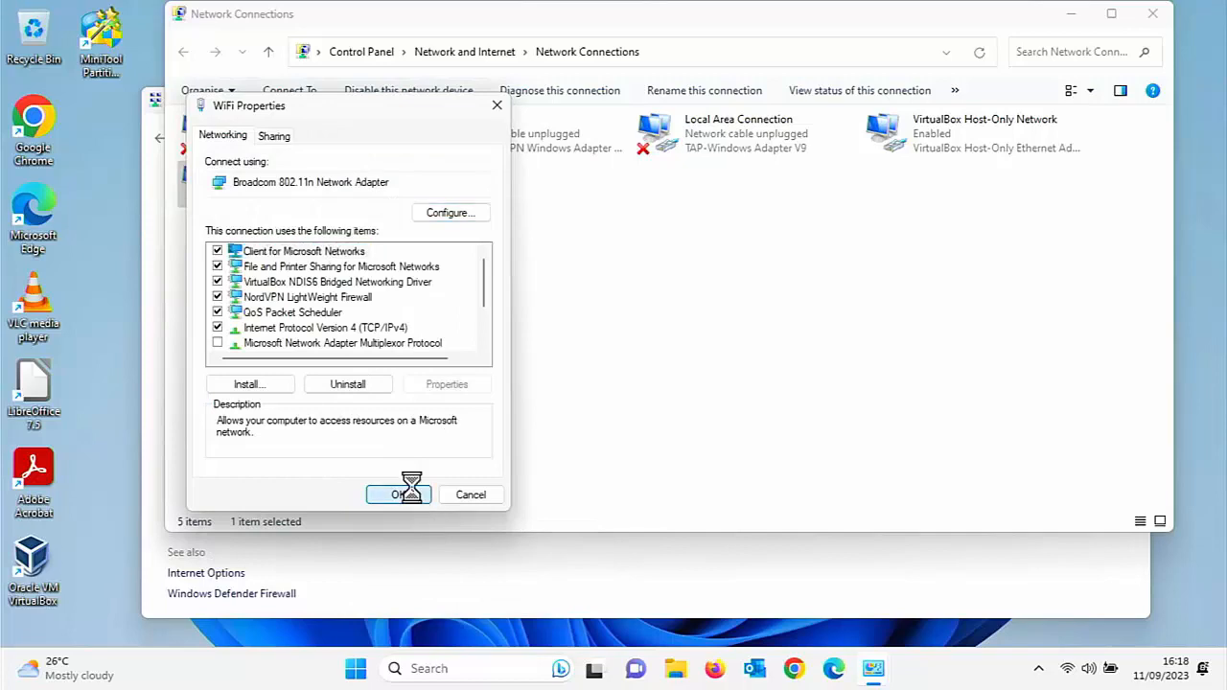
click(399, 495)
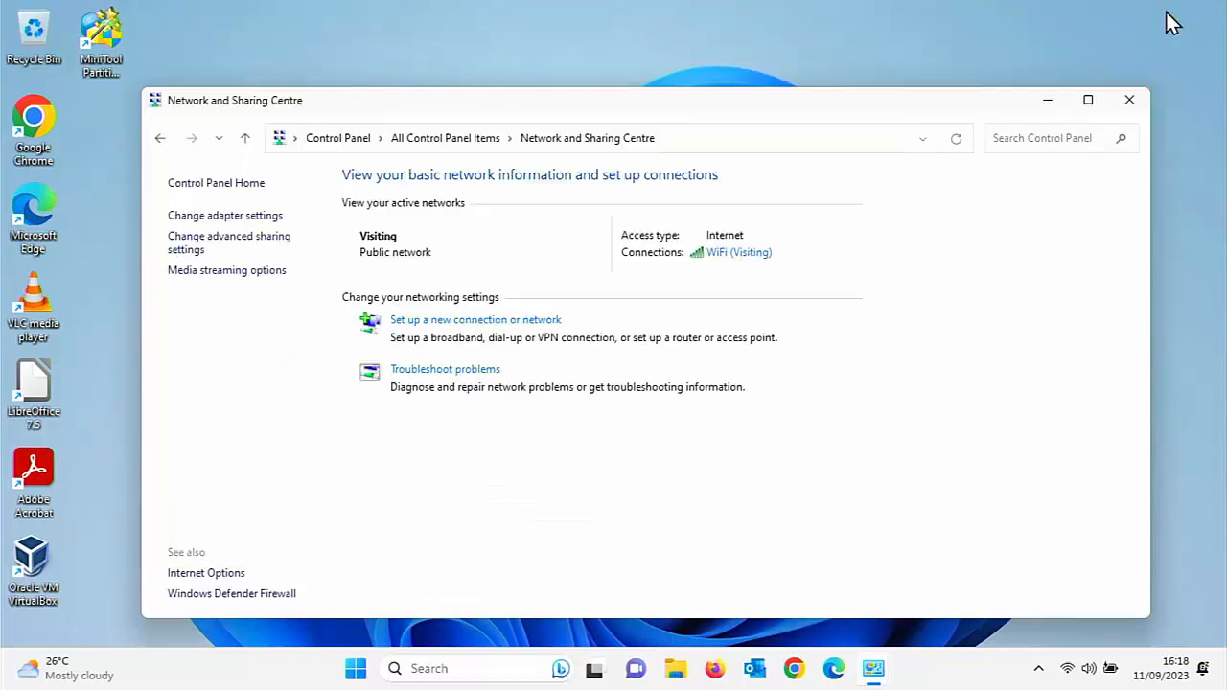
click(1129, 100)
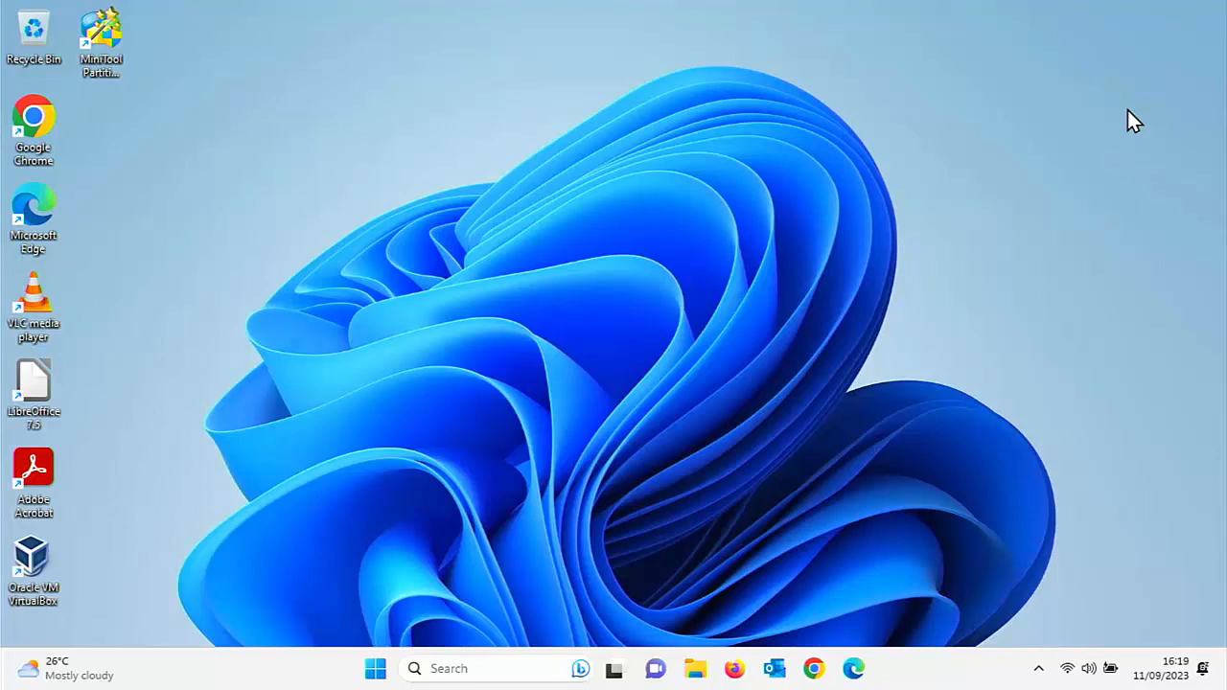
mouse_move(863, 642)
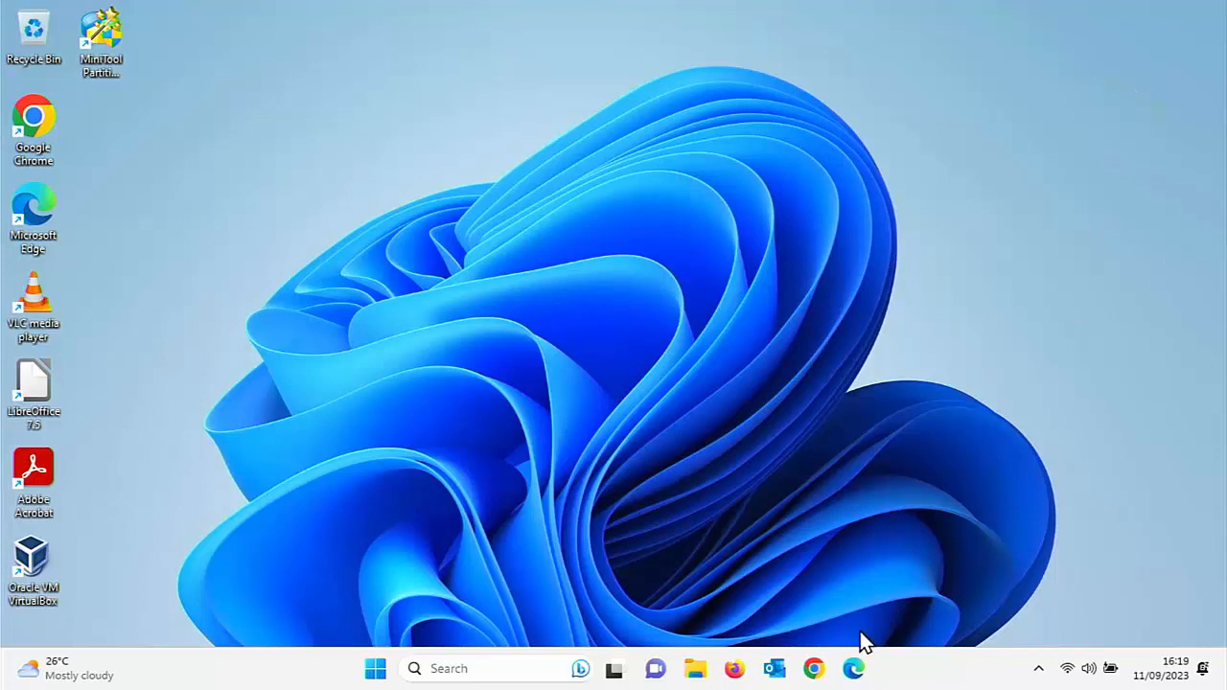
Launch Microsoft Edge from the taskbar.
click(851, 668)
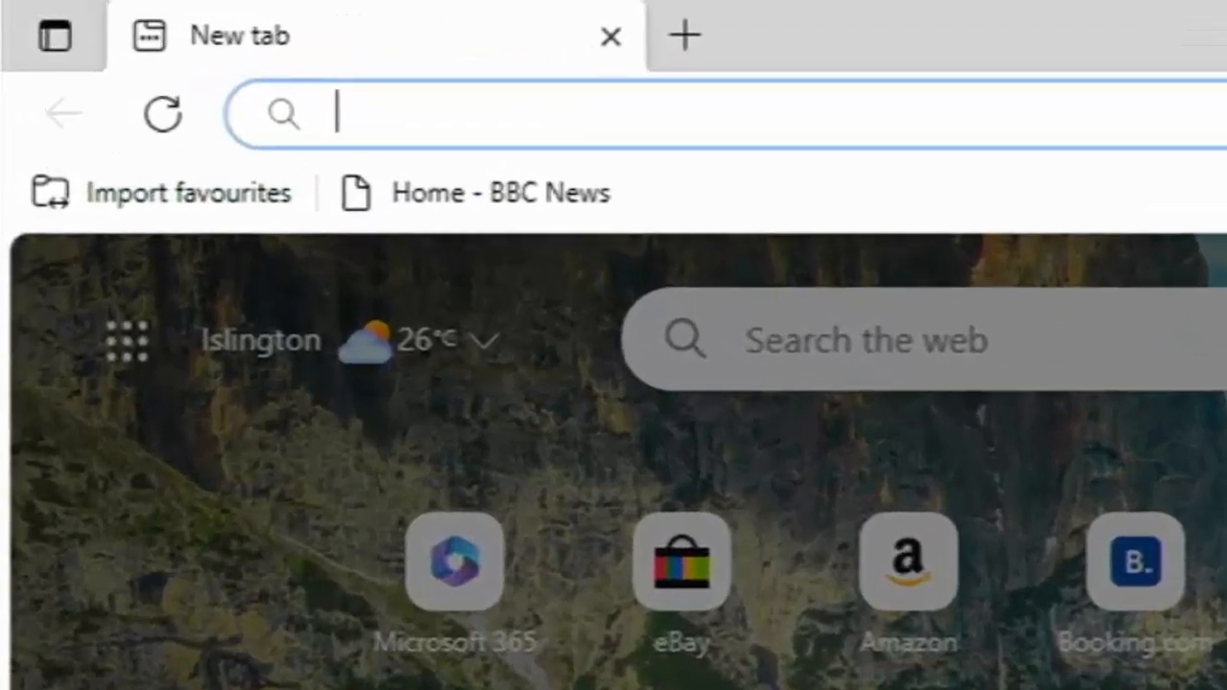
Load sordum.org from the address bar.
text(s)
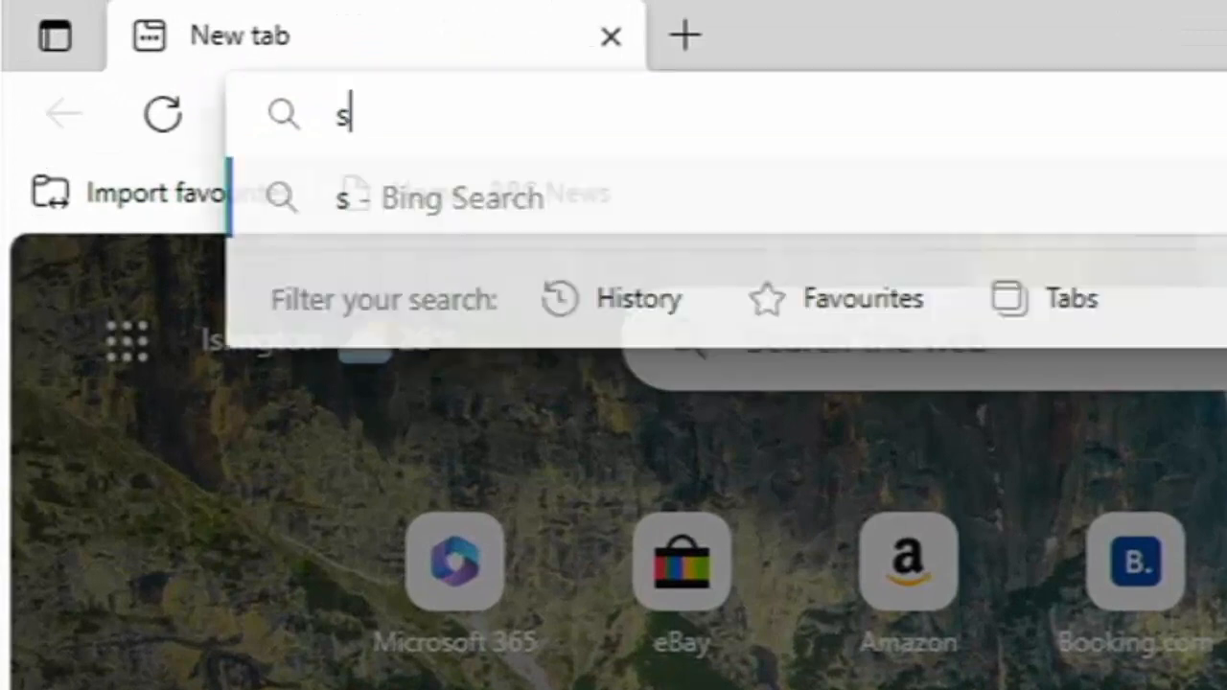
text(ordum.org)
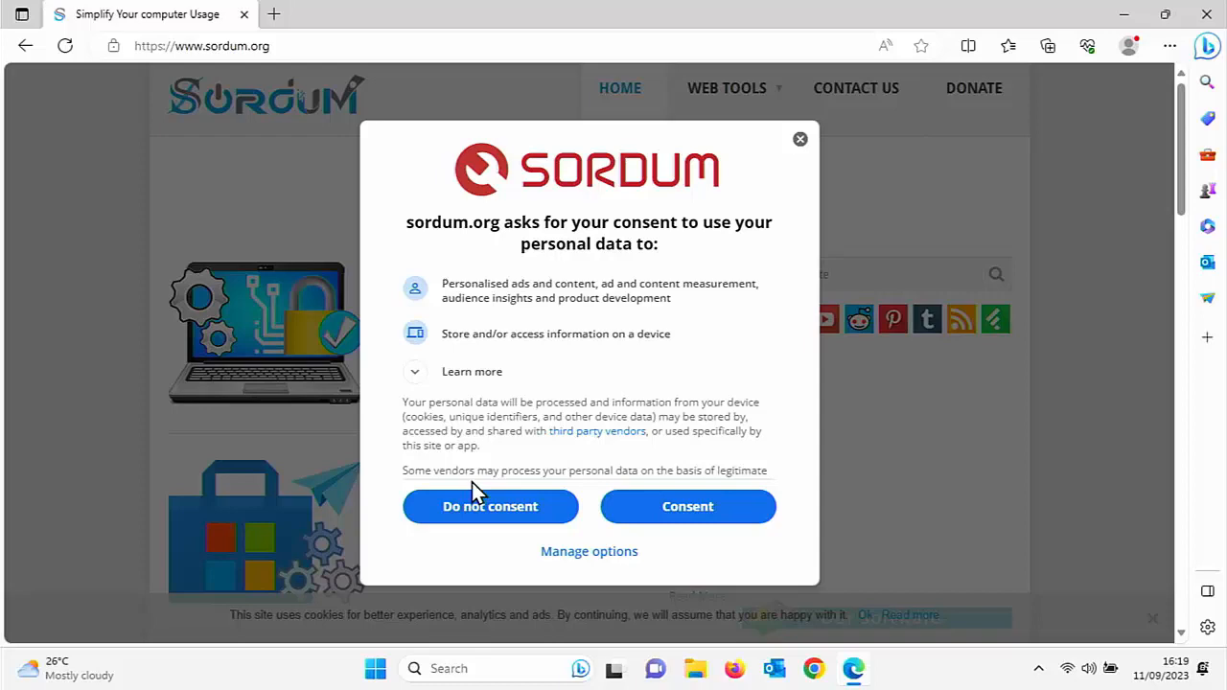
mouse_move(518, 506)
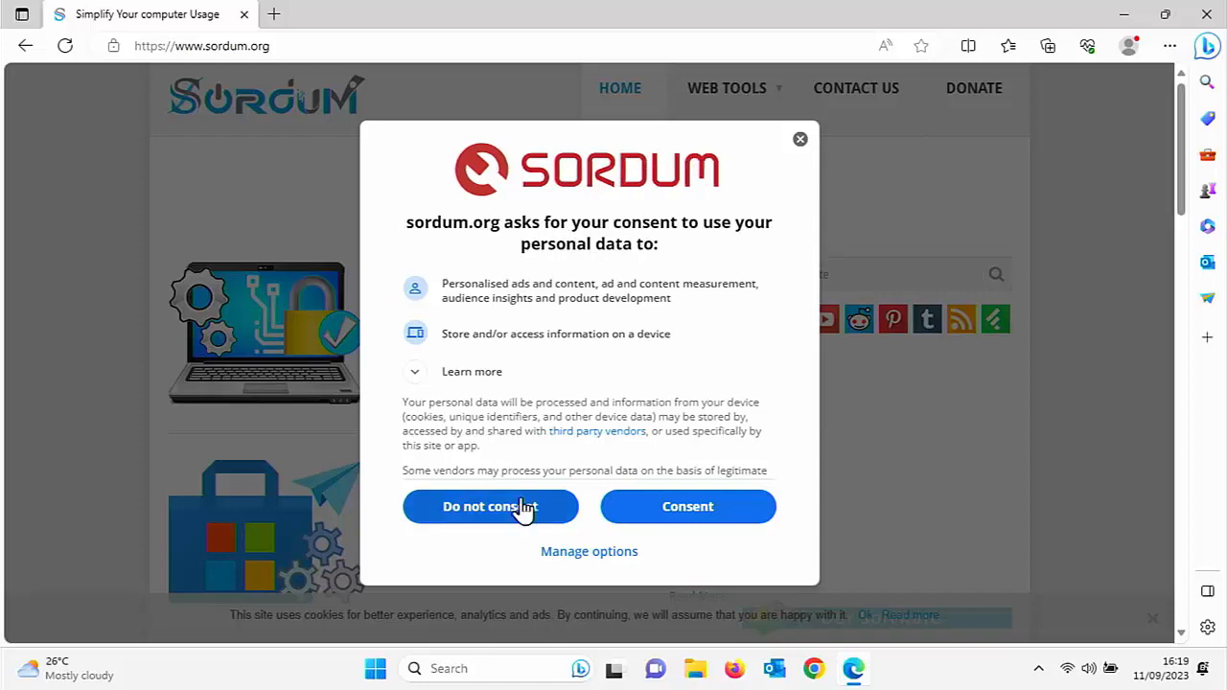
Decline the consent request and open the DNS Jumper v2.2 page at its download section.
click(491, 506)
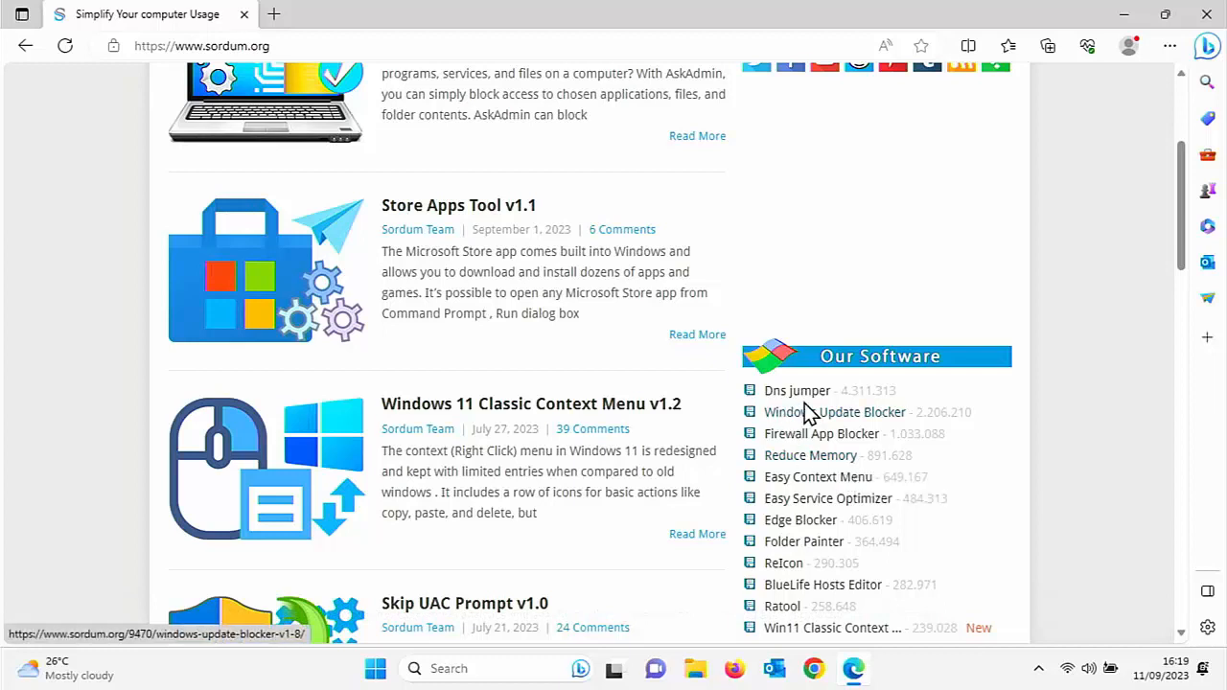
mouse_move(798, 391)
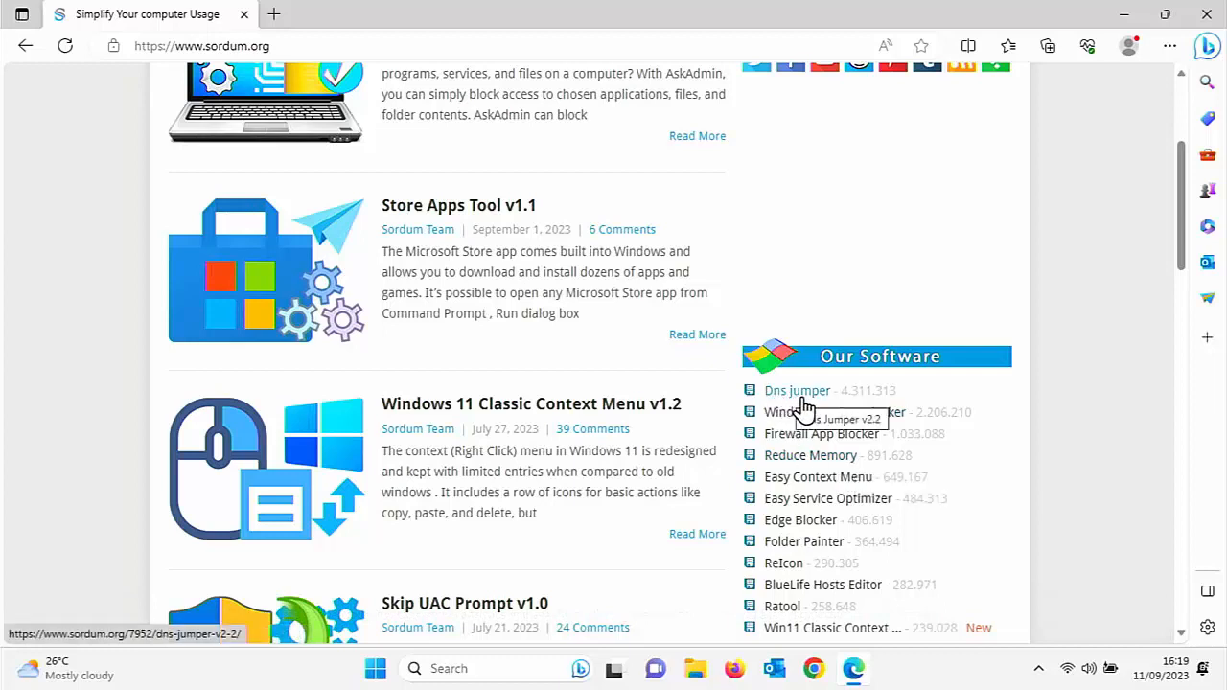
mouse_move(797, 393)
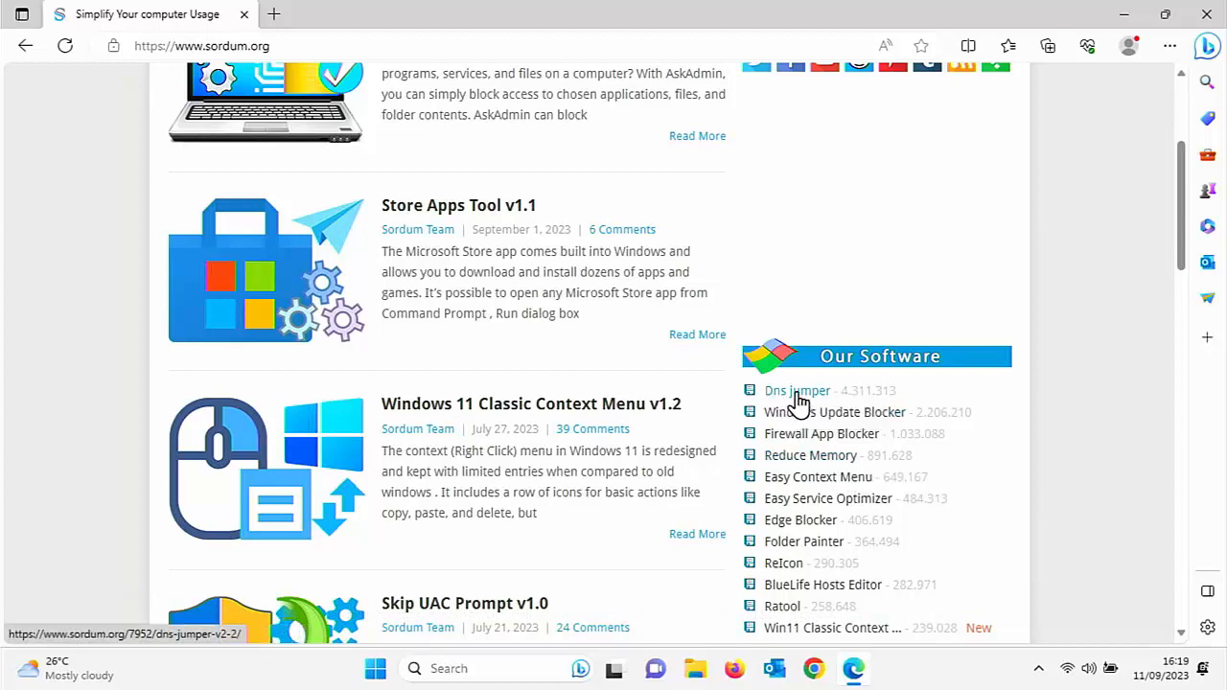
click(798, 391)
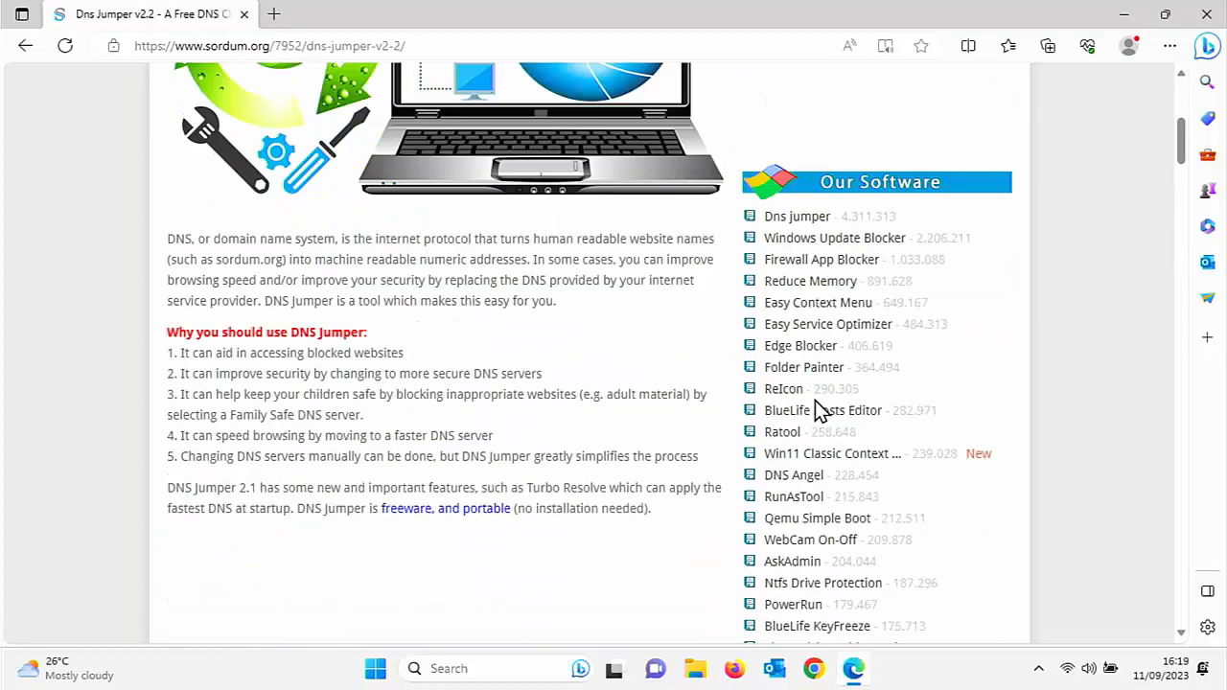
scroll(down, 3)
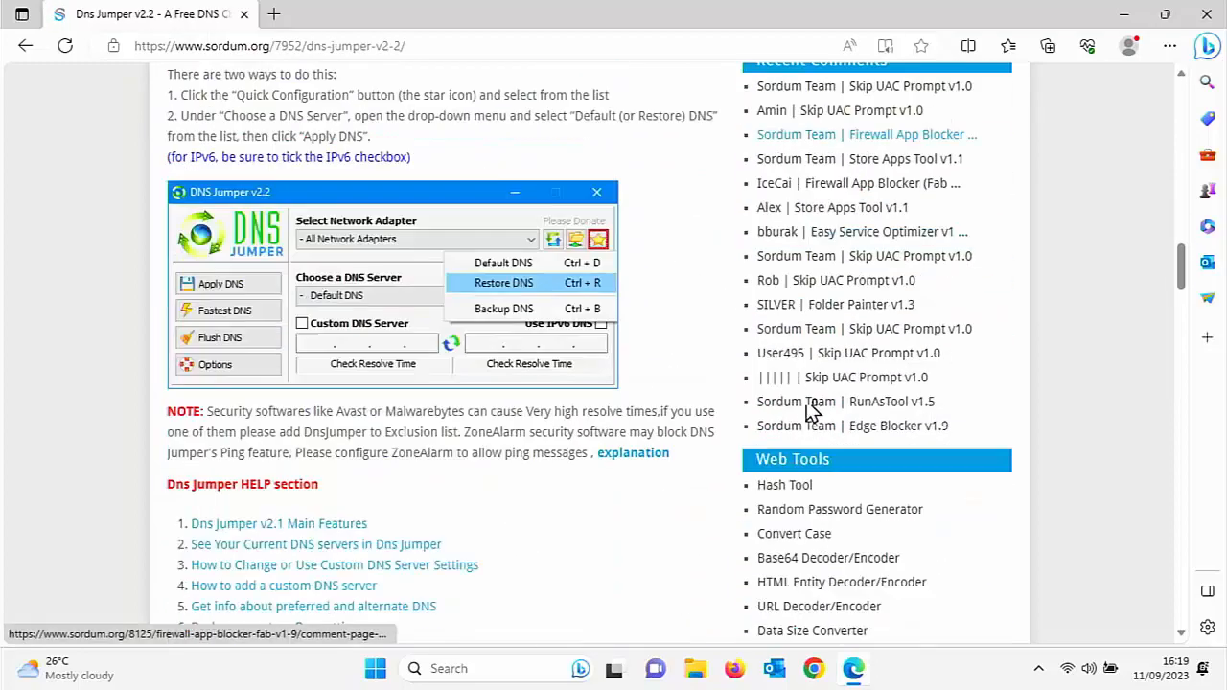
scroll(down, 3)
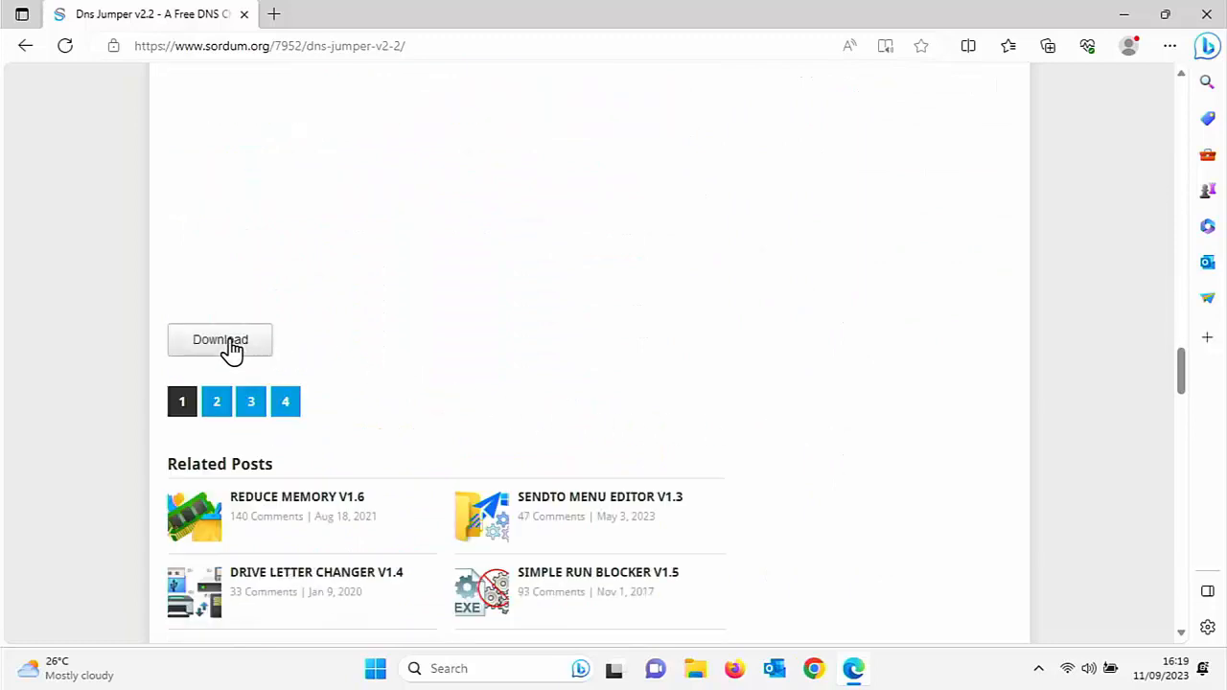
mouse_move(247, 345)
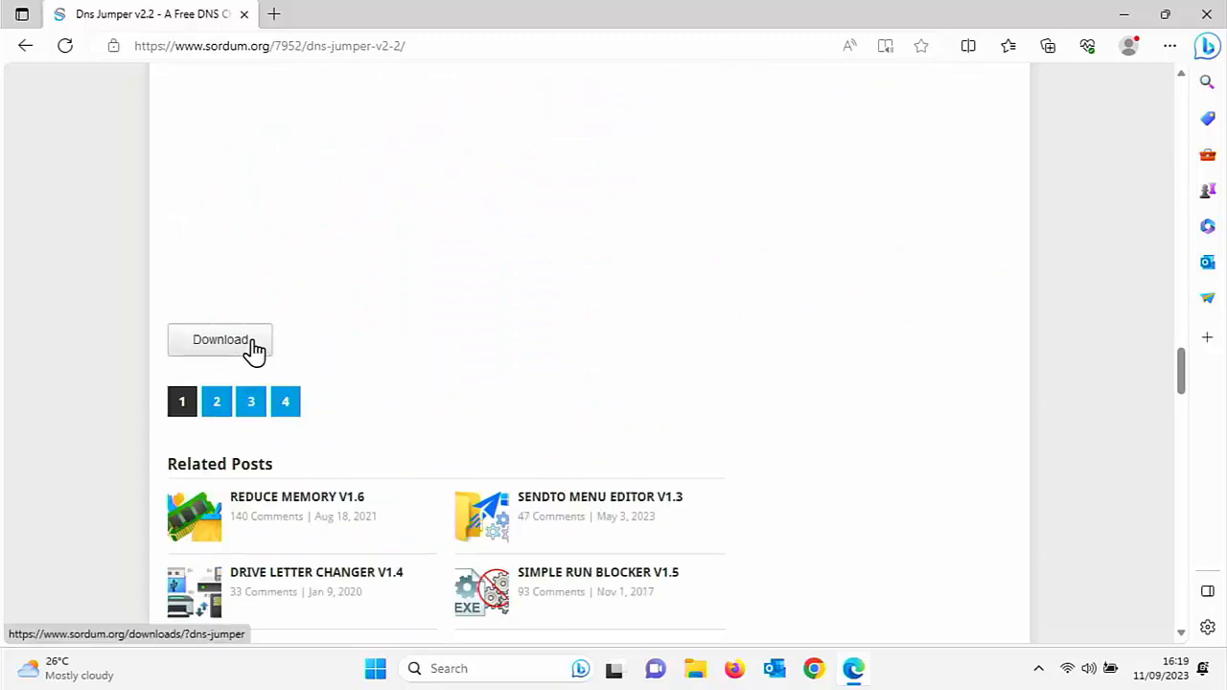
Download DnsJumper.zip from the sordum.org DNS Jumper v2.2 page.
click(221, 340)
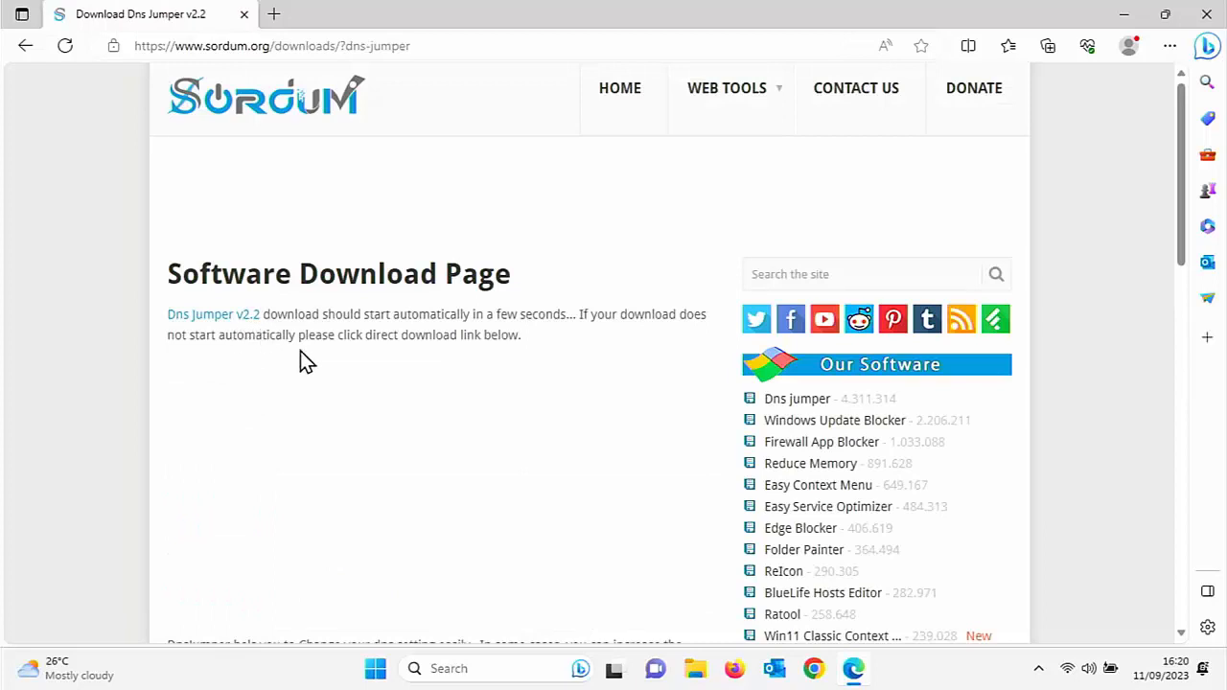
click(1047, 46)
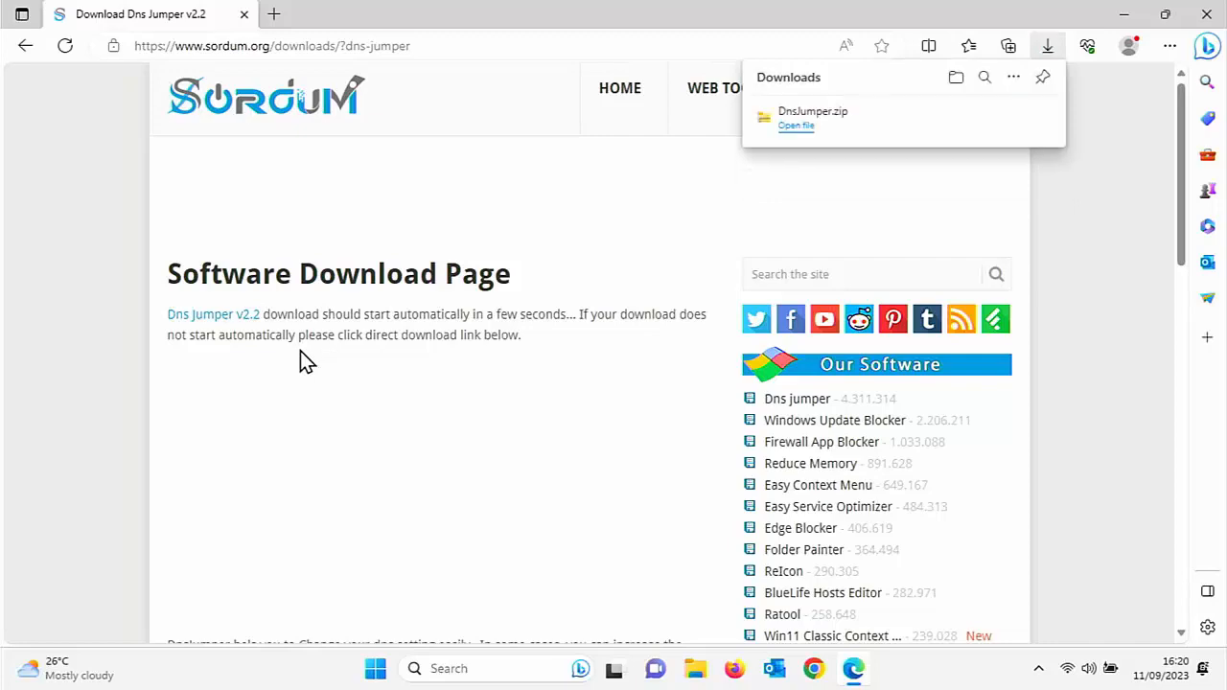
scroll(down, 3)
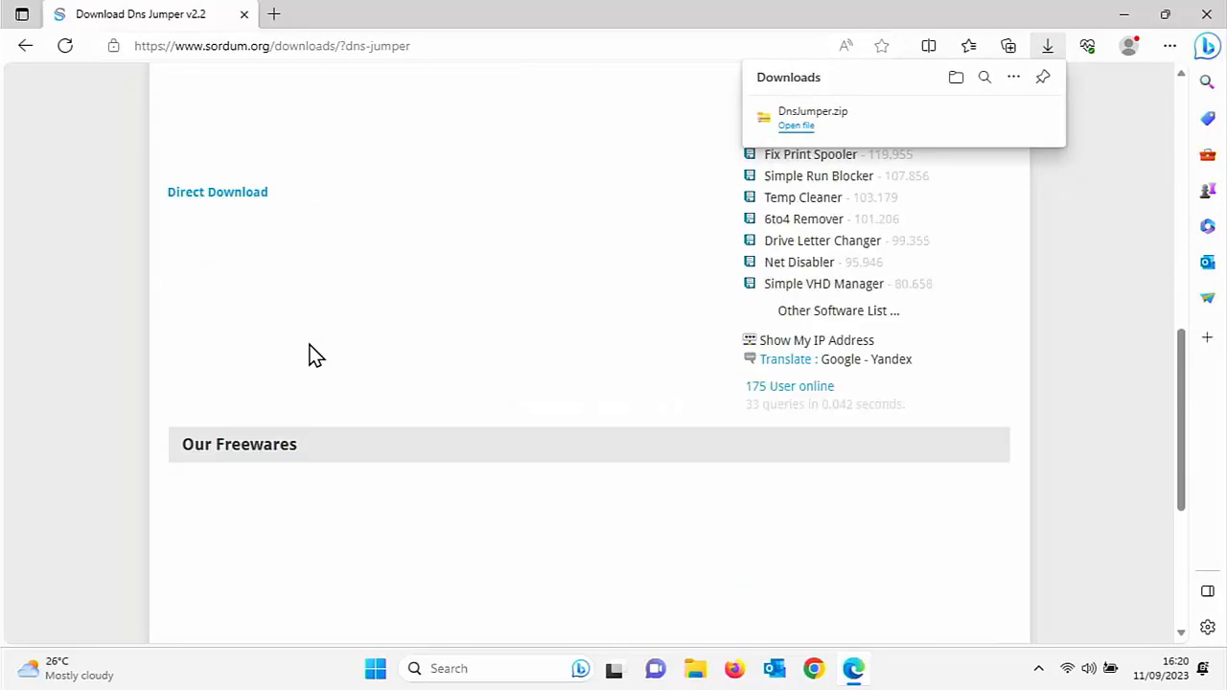
mouse_move(217, 192)
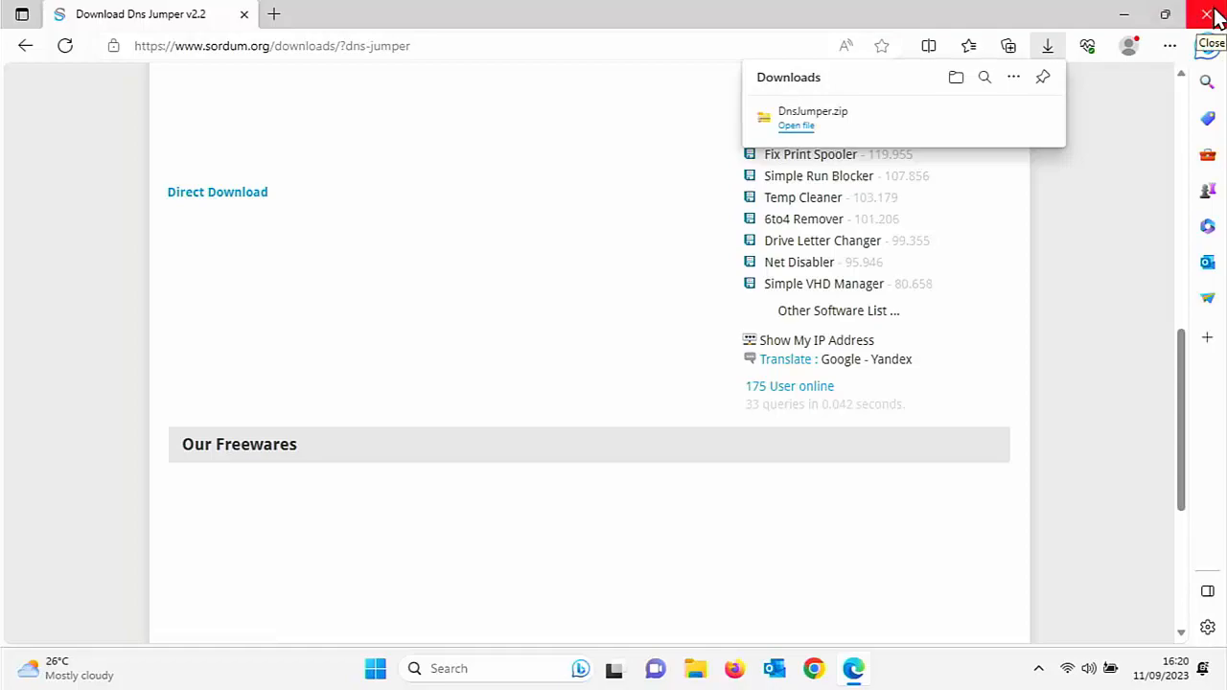
Close Edge and show the Downloads folder in File Explorer with the DnsJumper archive.
click(1208, 16)
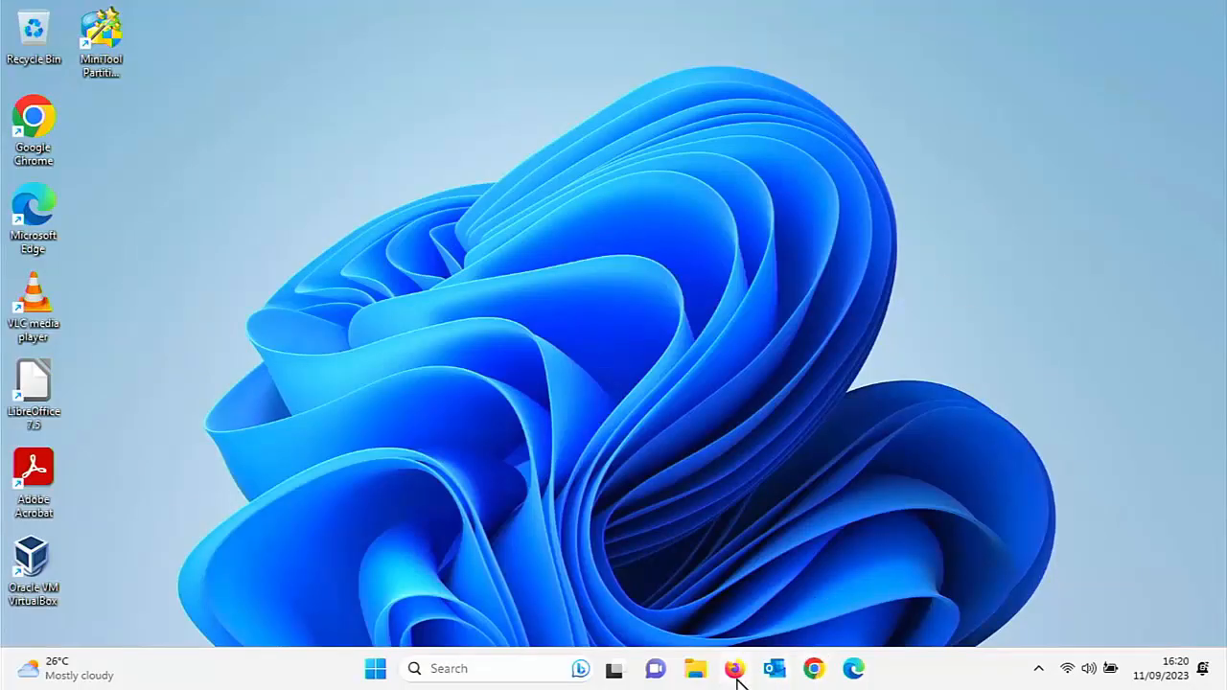
click(694, 667)
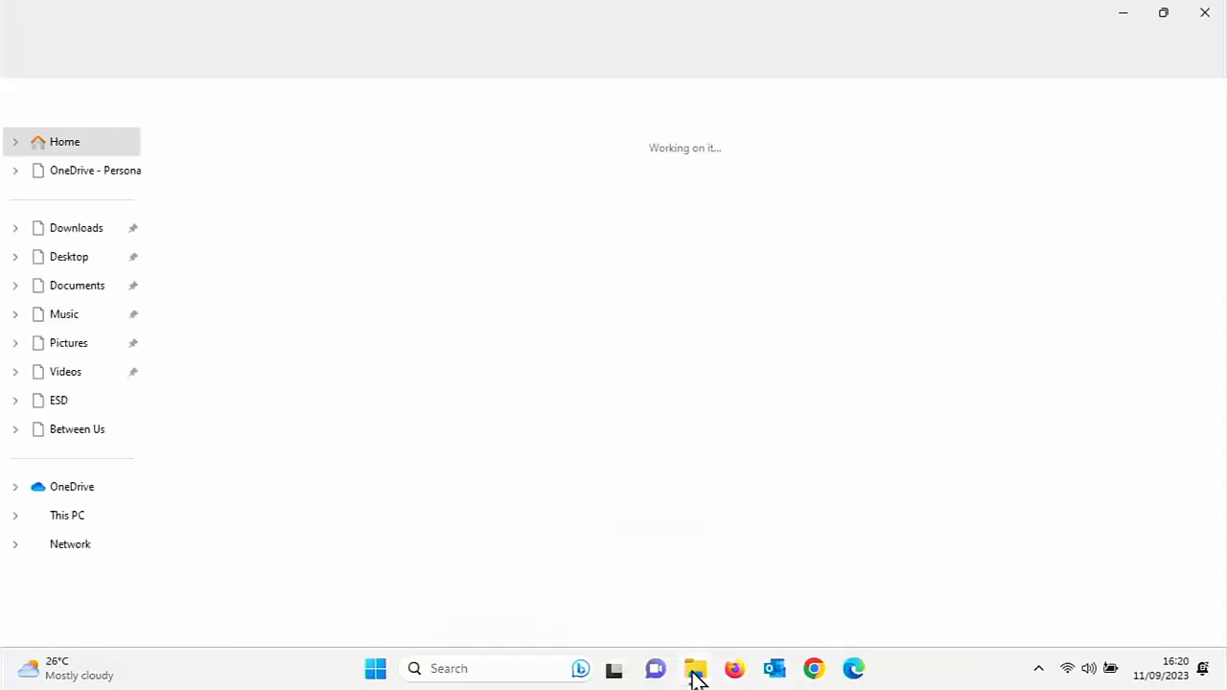
click(694, 667)
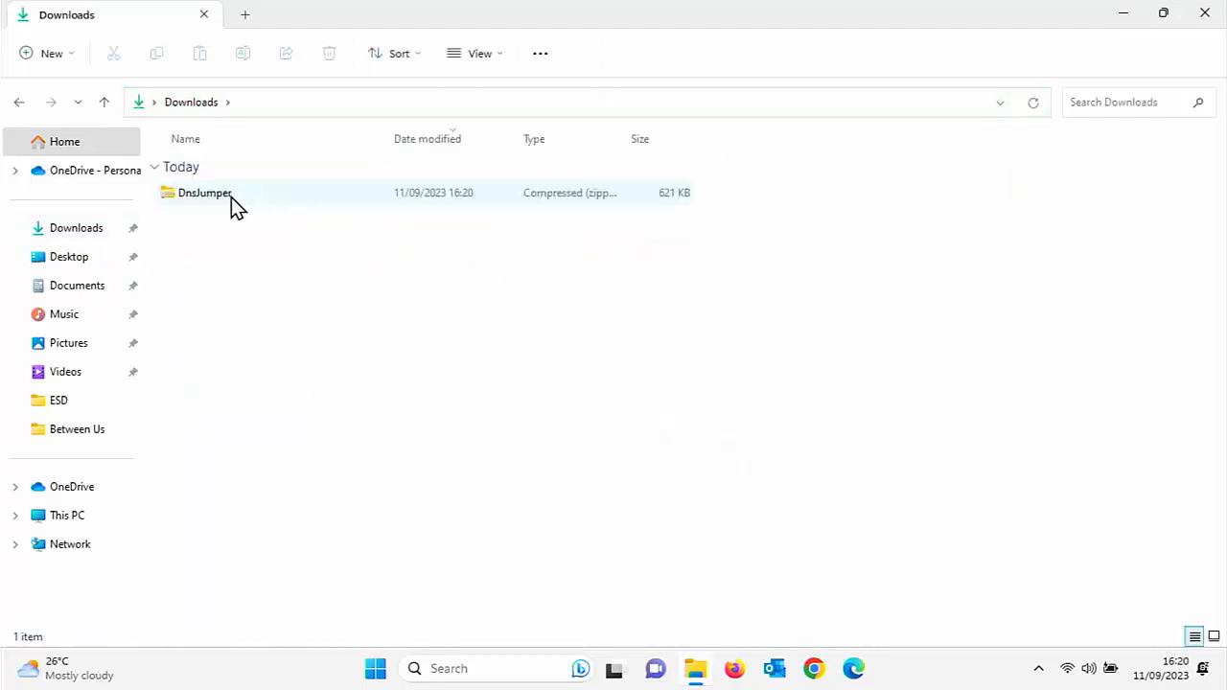
Extract DnsJumper.zip into its DnsJumper folder via Extract All.
right_click(203, 192)
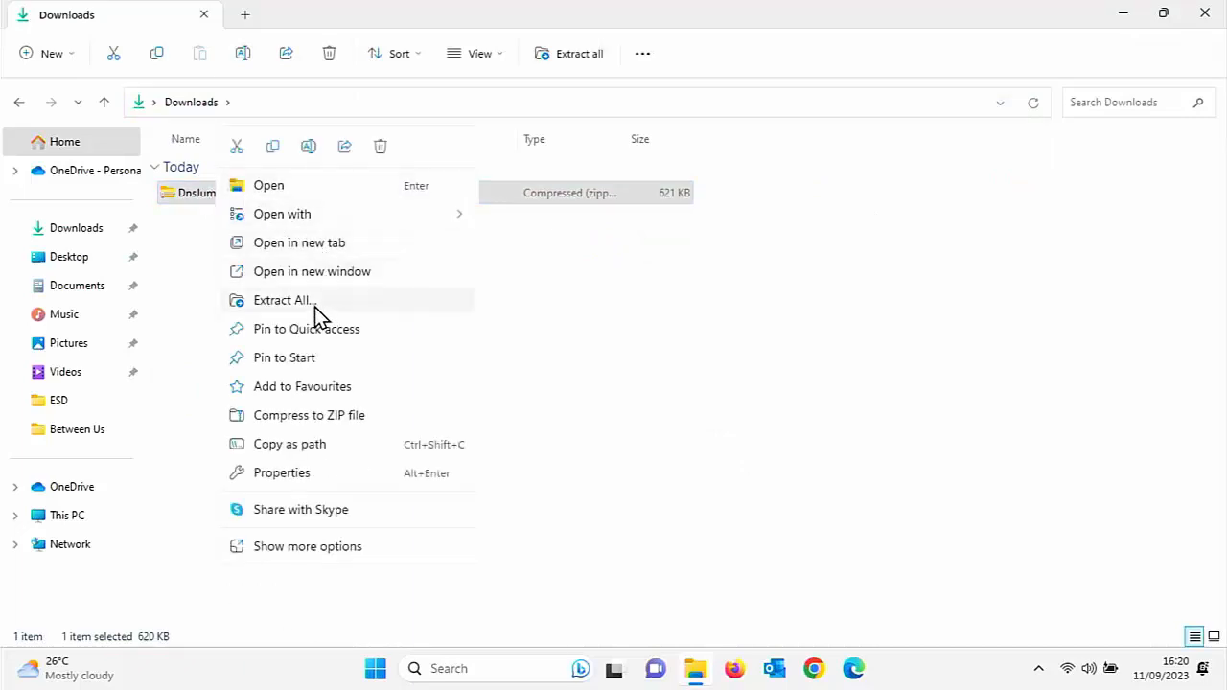
click(284, 299)
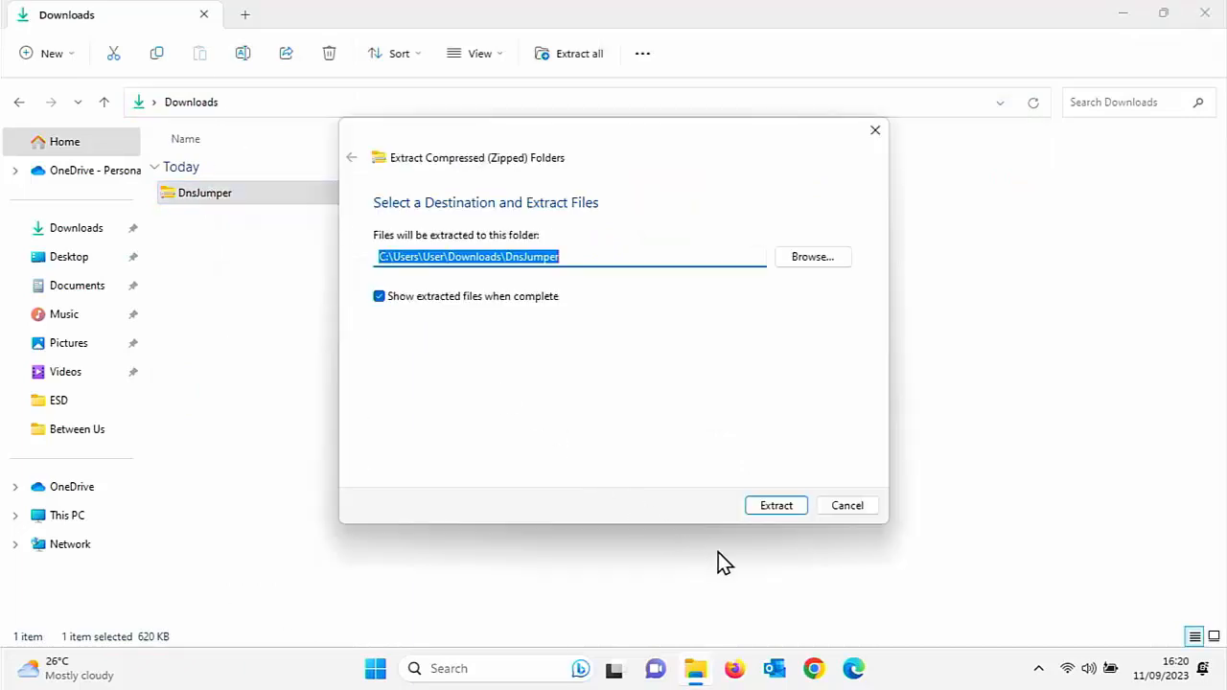
click(774, 506)
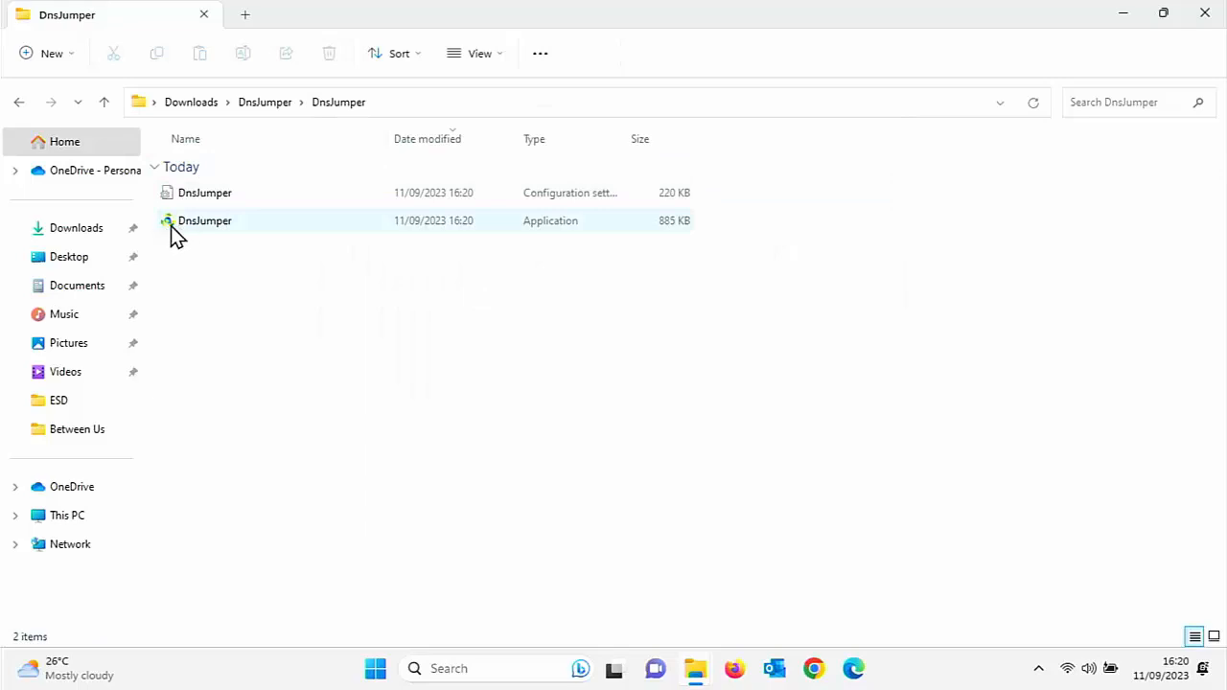
mouse_move(204, 221)
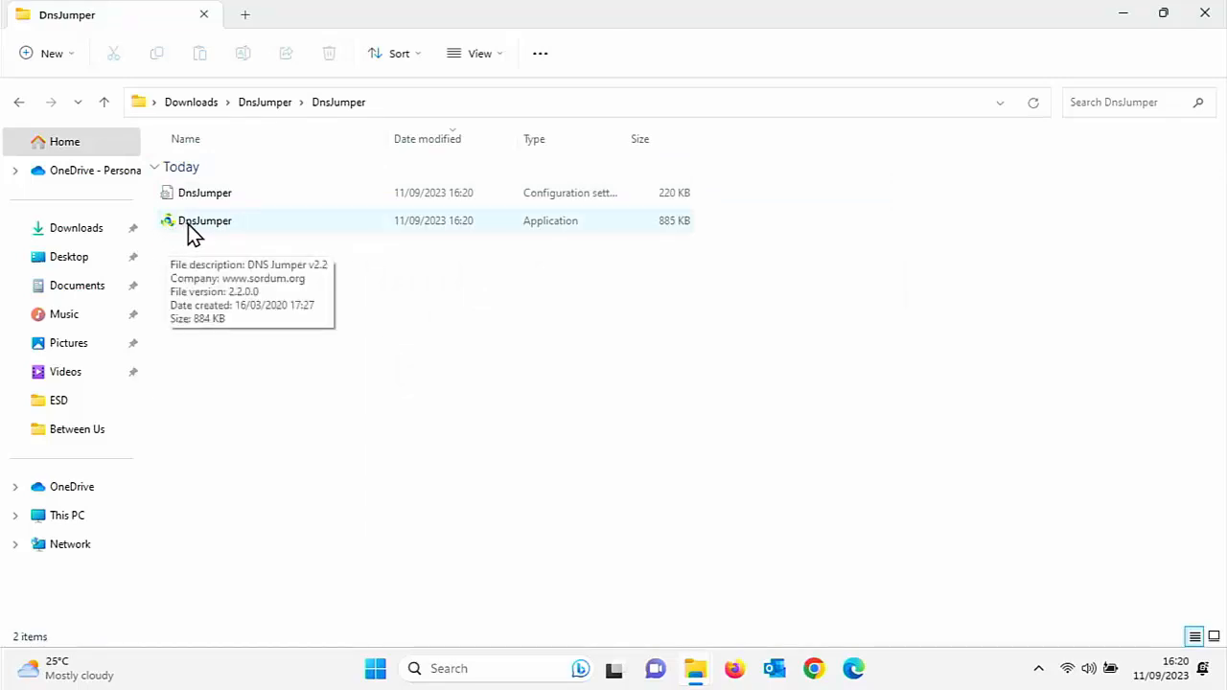
Launch DnsJumper.exe and allow the User Account Control prompt.
double_click(204, 221)
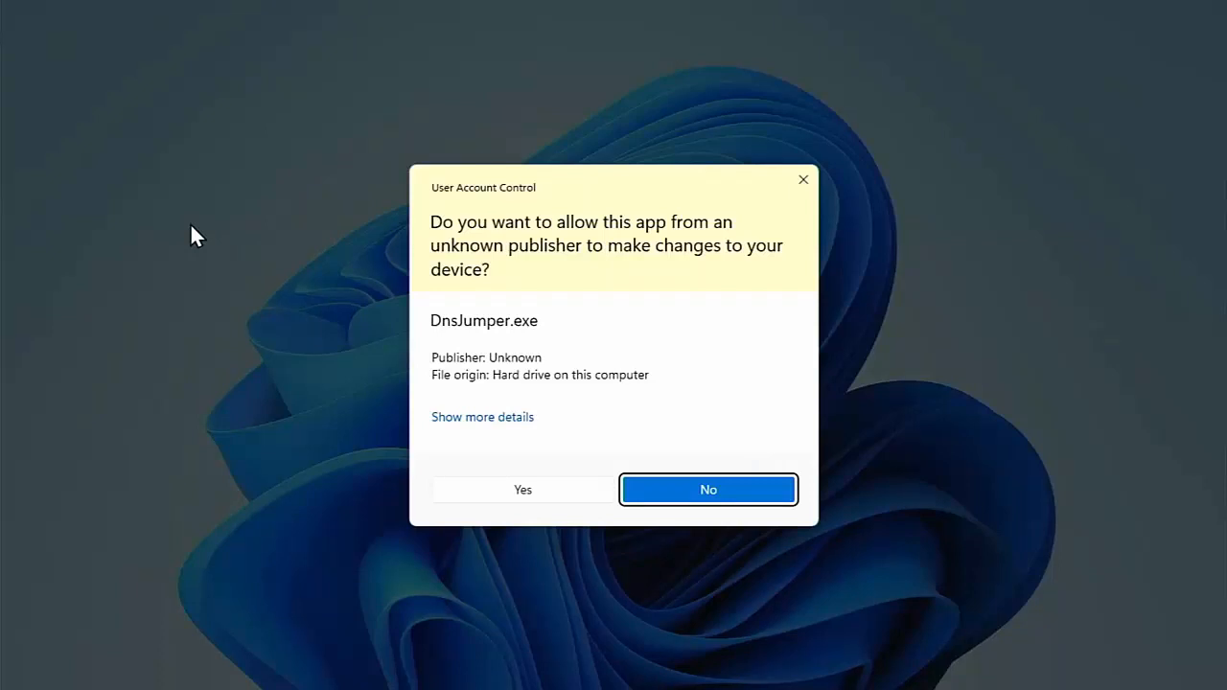
click(522, 491)
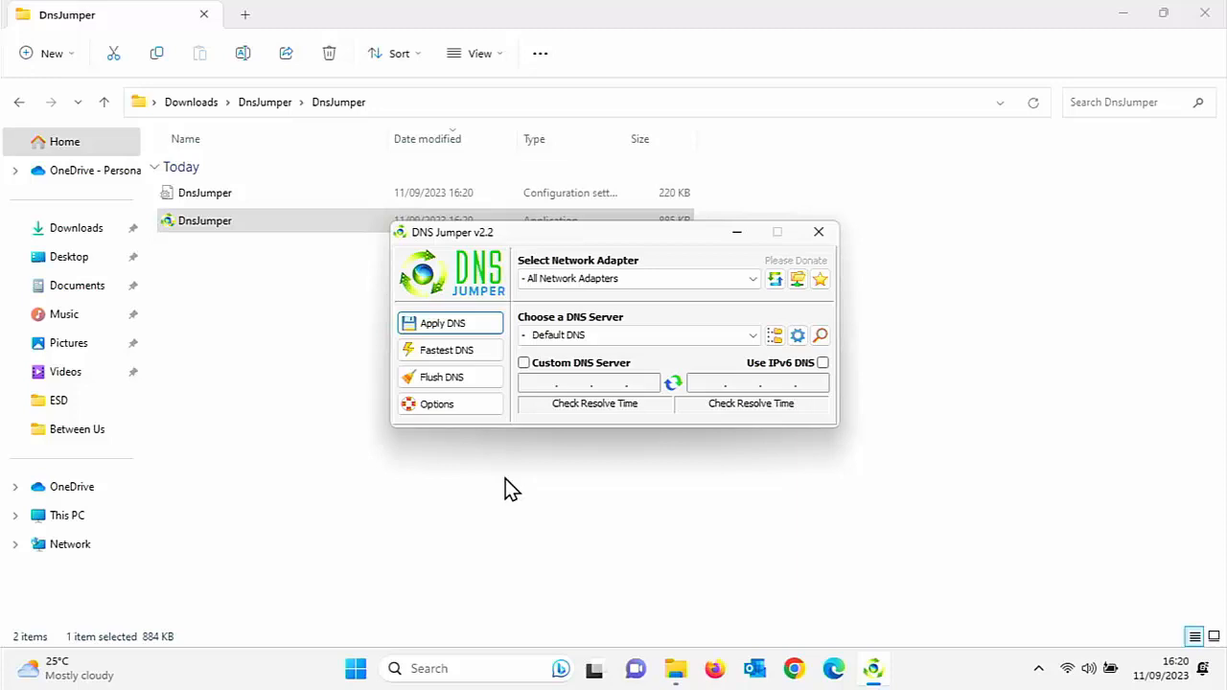
mouse_move(698, 369)
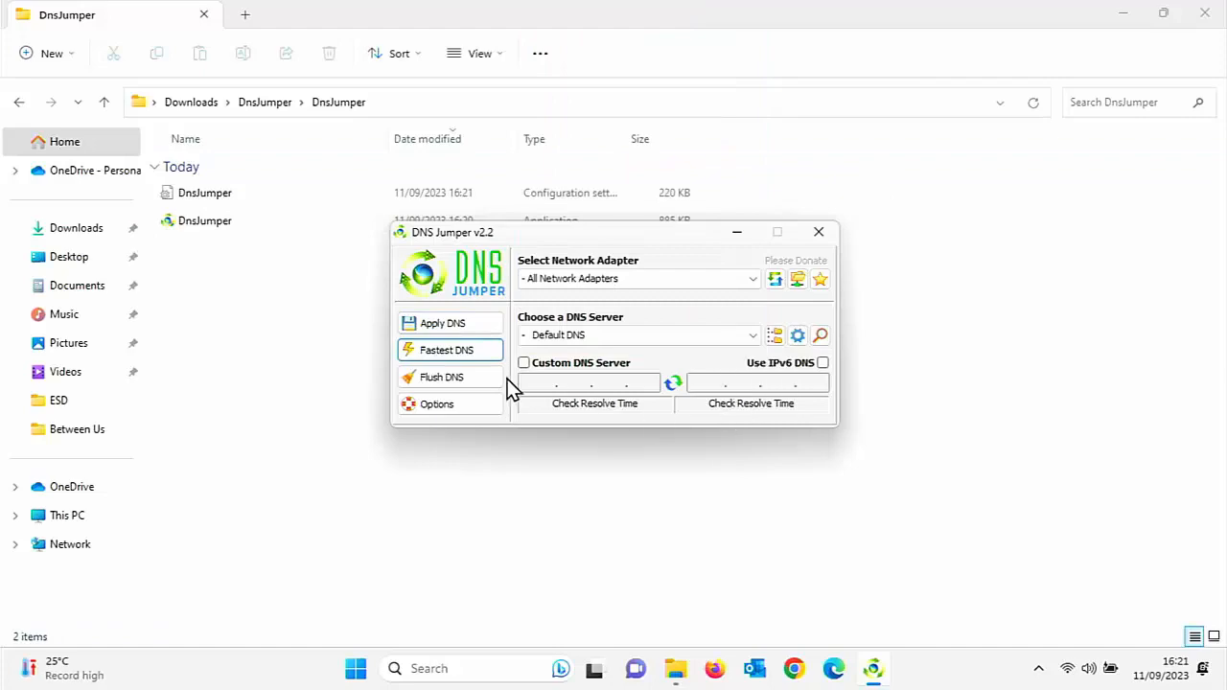
Run the Fastest DNS test, then stop it with VeriSign Public DNS ranked quickest.
click(444, 349)
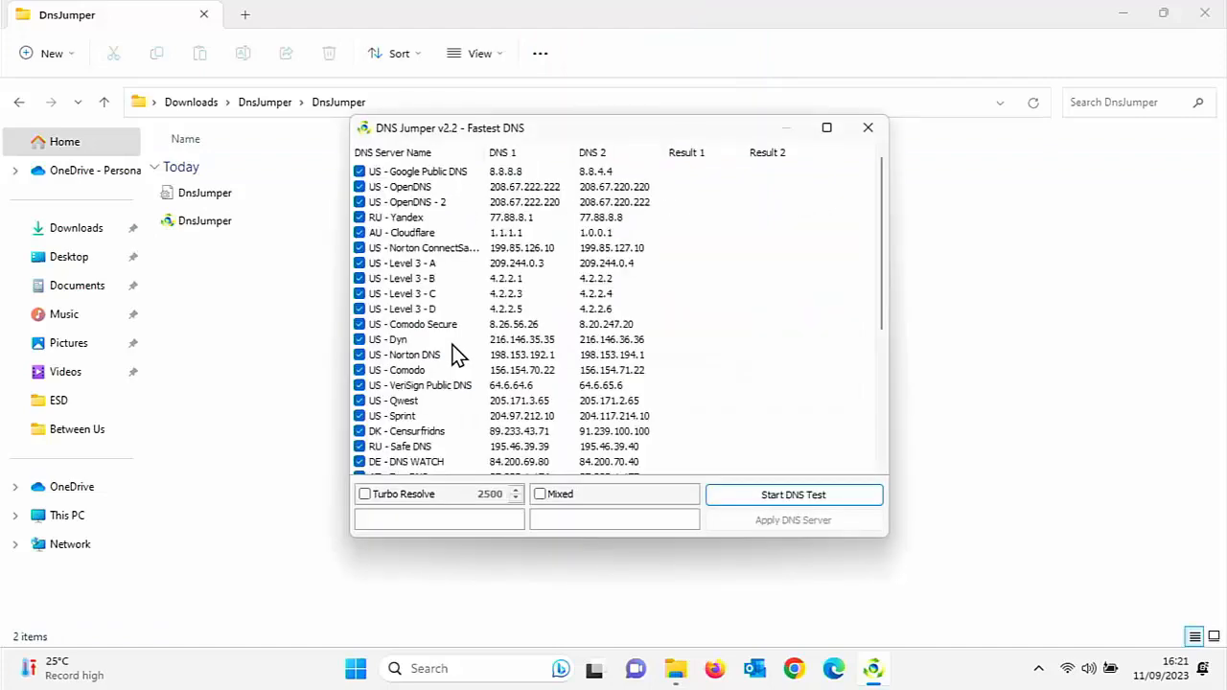
click(794, 494)
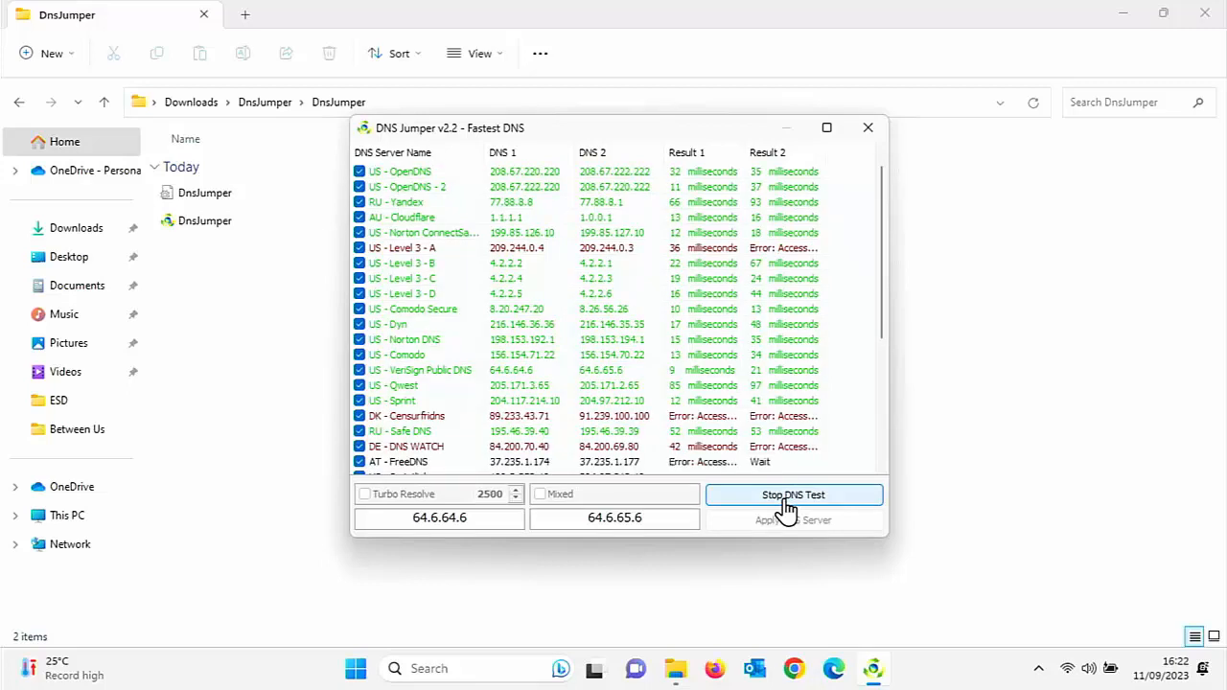
scroll(down, 3)
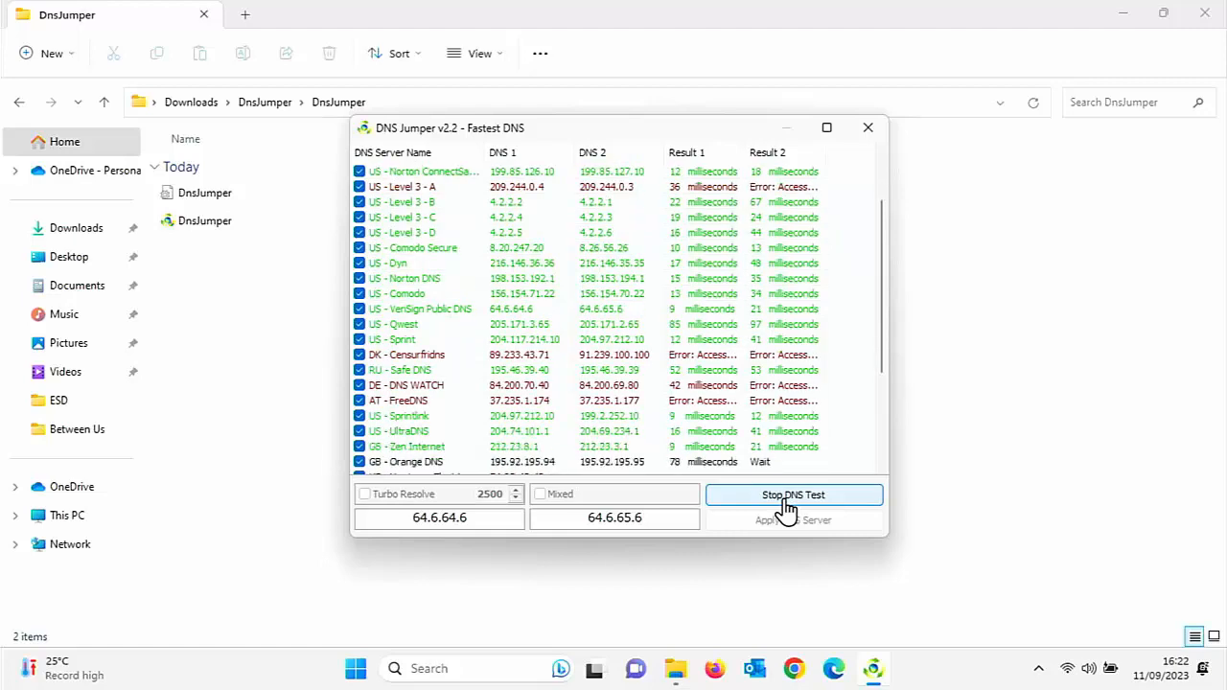
scroll(down, 3)
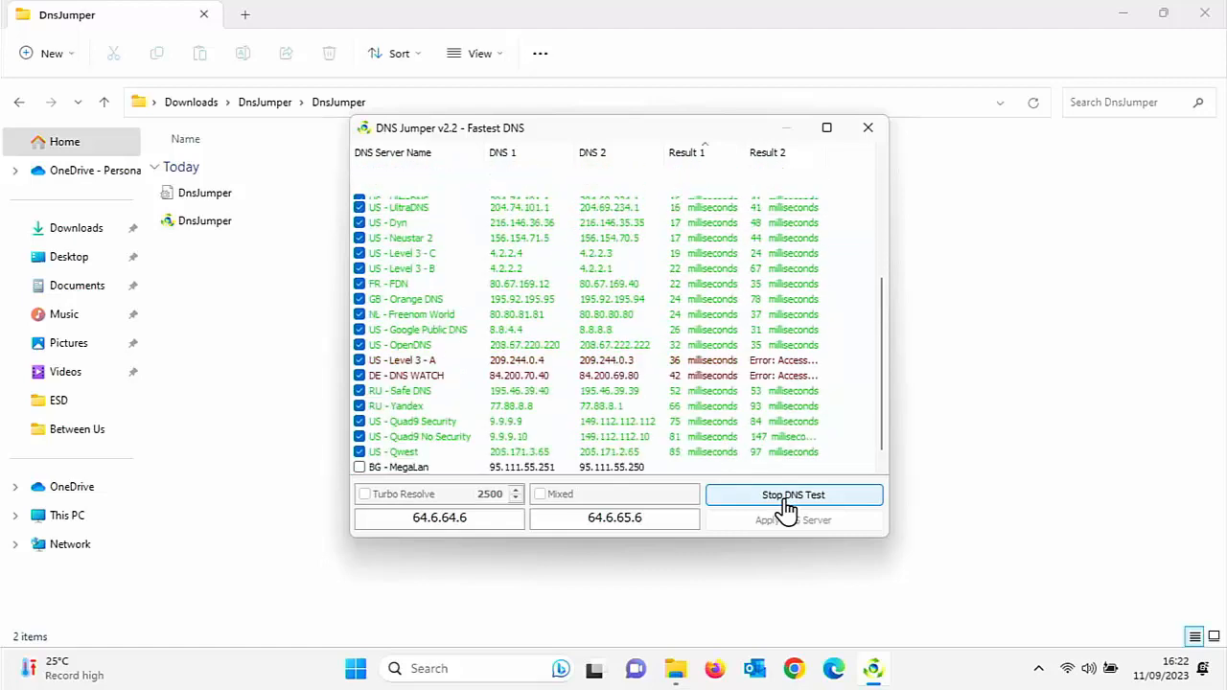
click(794, 494)
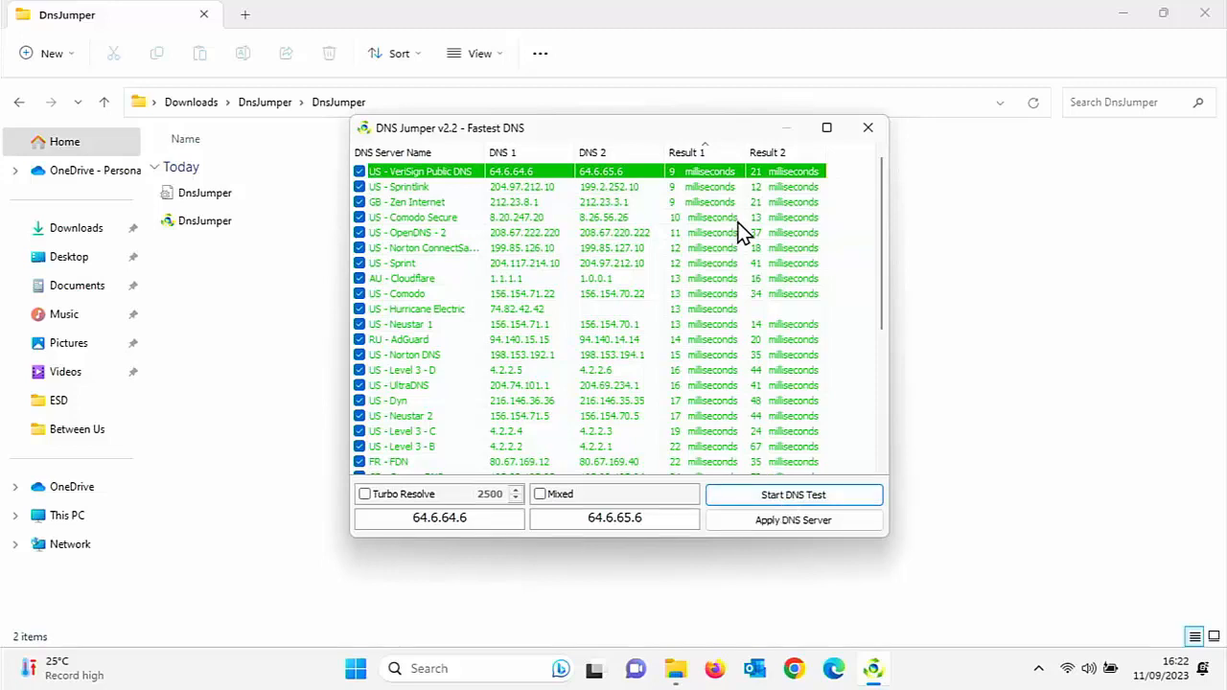
mouse_move(732, 201)
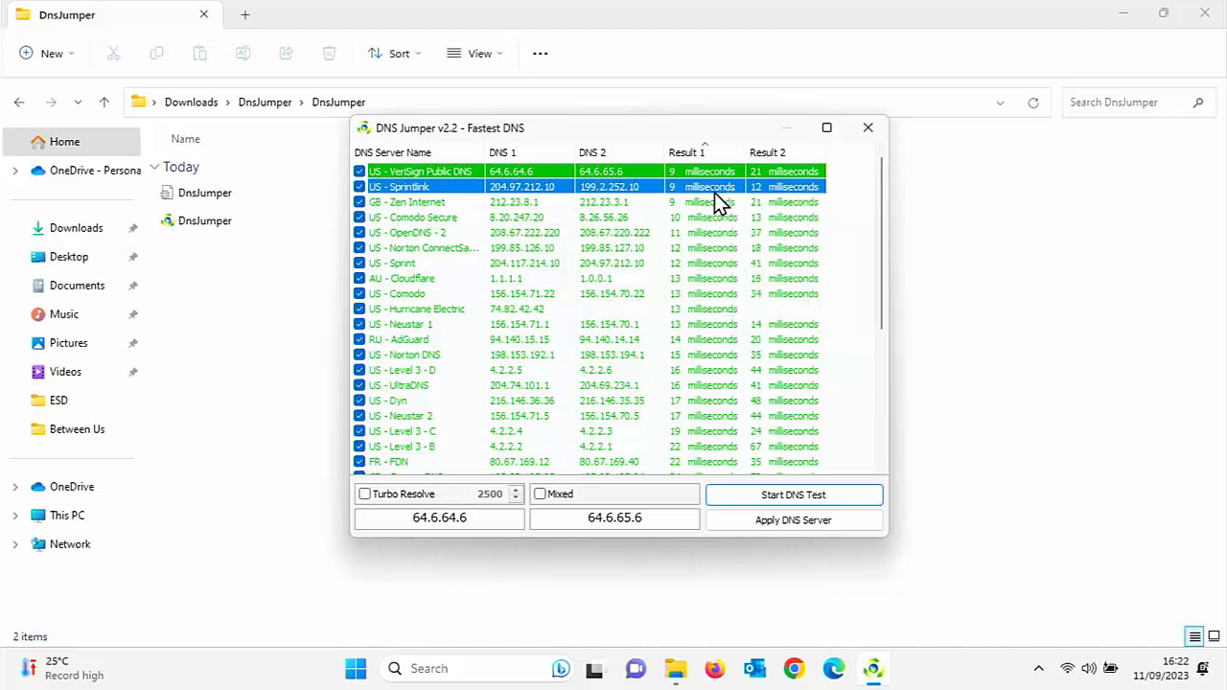
Apply US - Sprintlink (204.97.212.10 / 199.2.252.10) as DNS for all adapters.
right_click(714, 188)
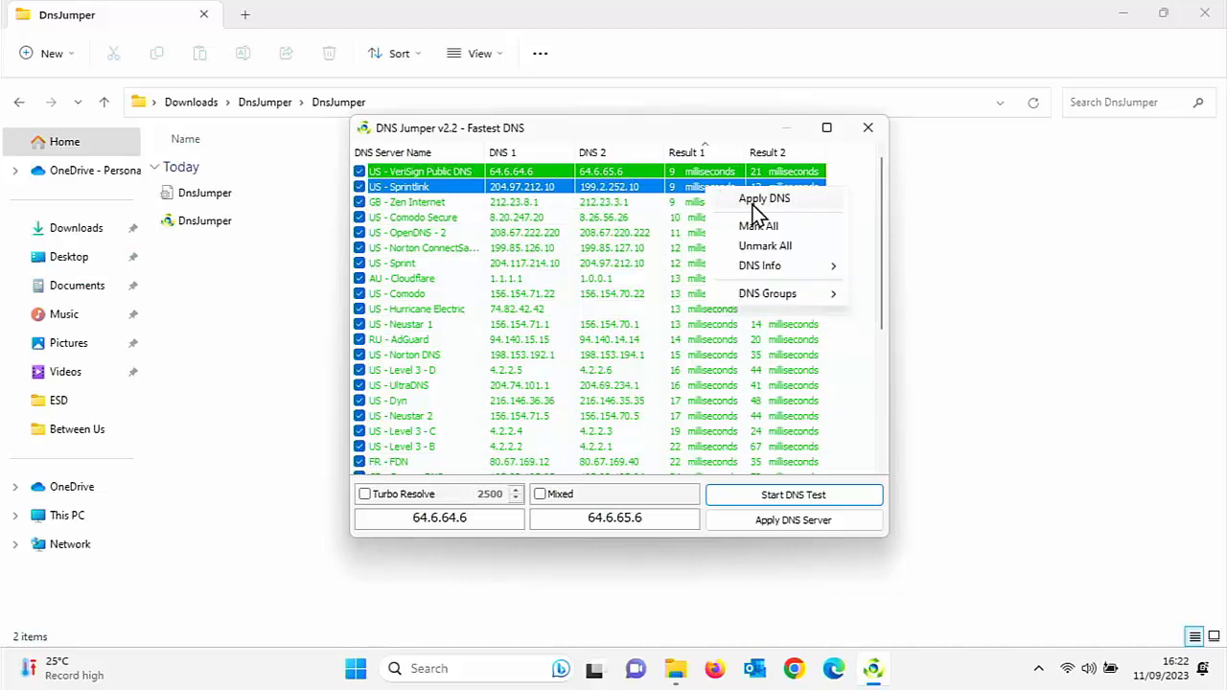
click(757, 197)
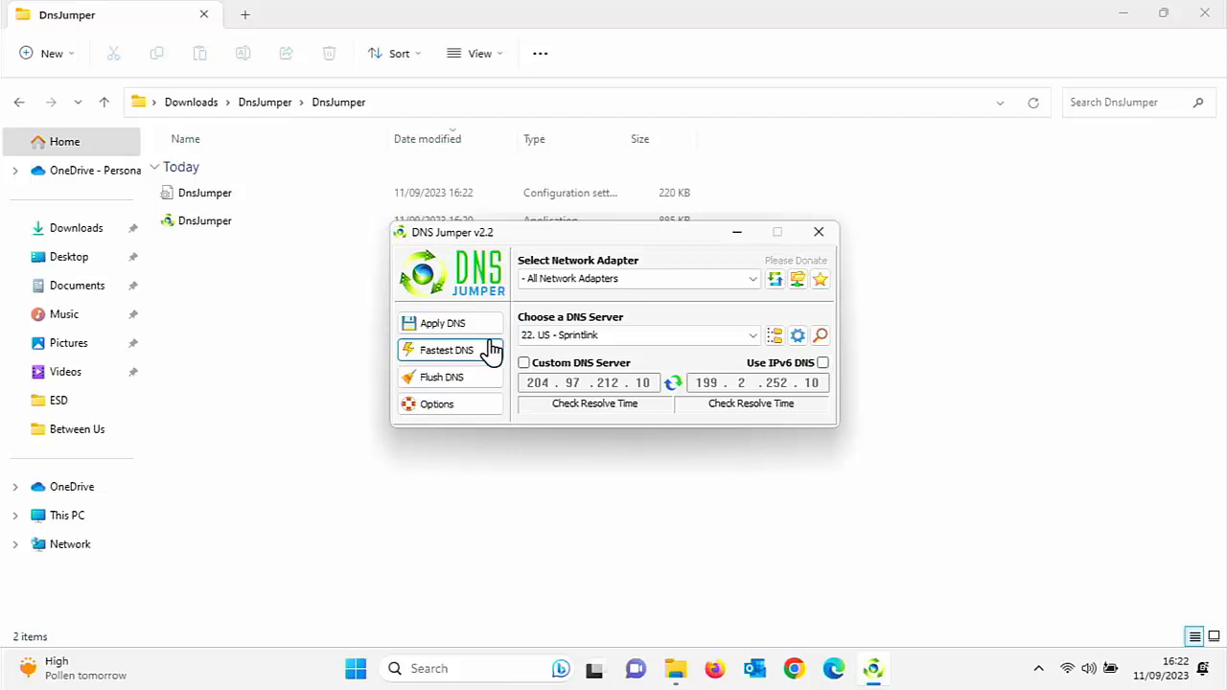
click(441, 322)
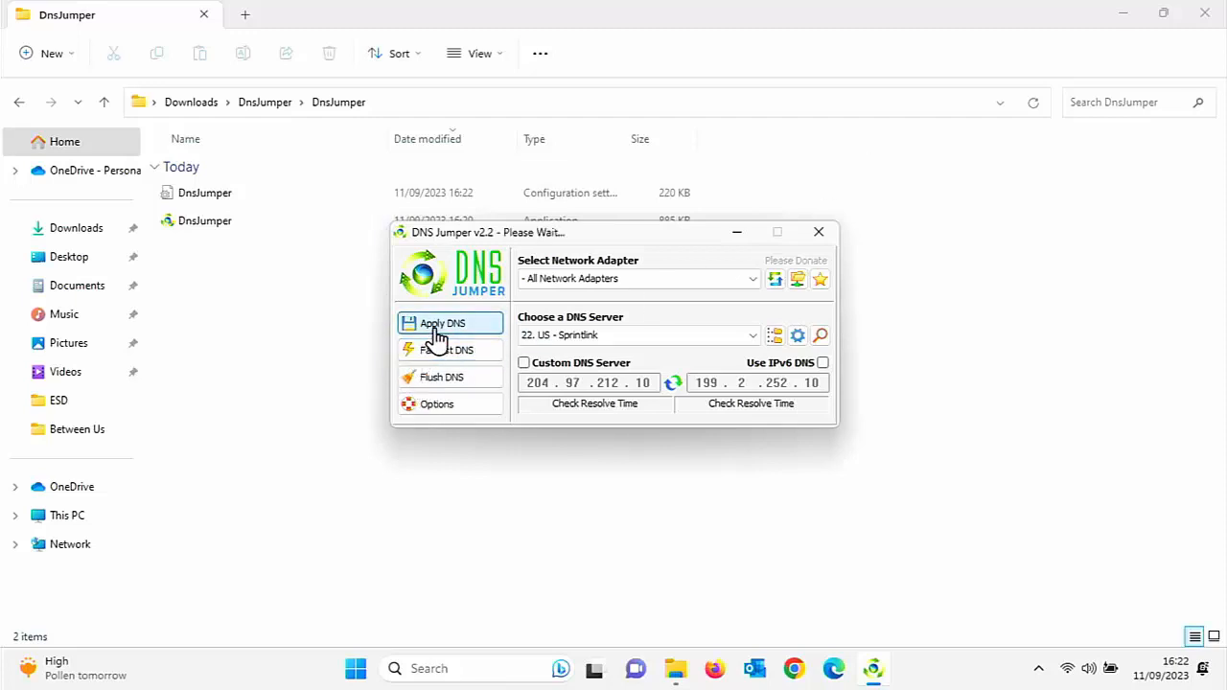
click(449, 322)
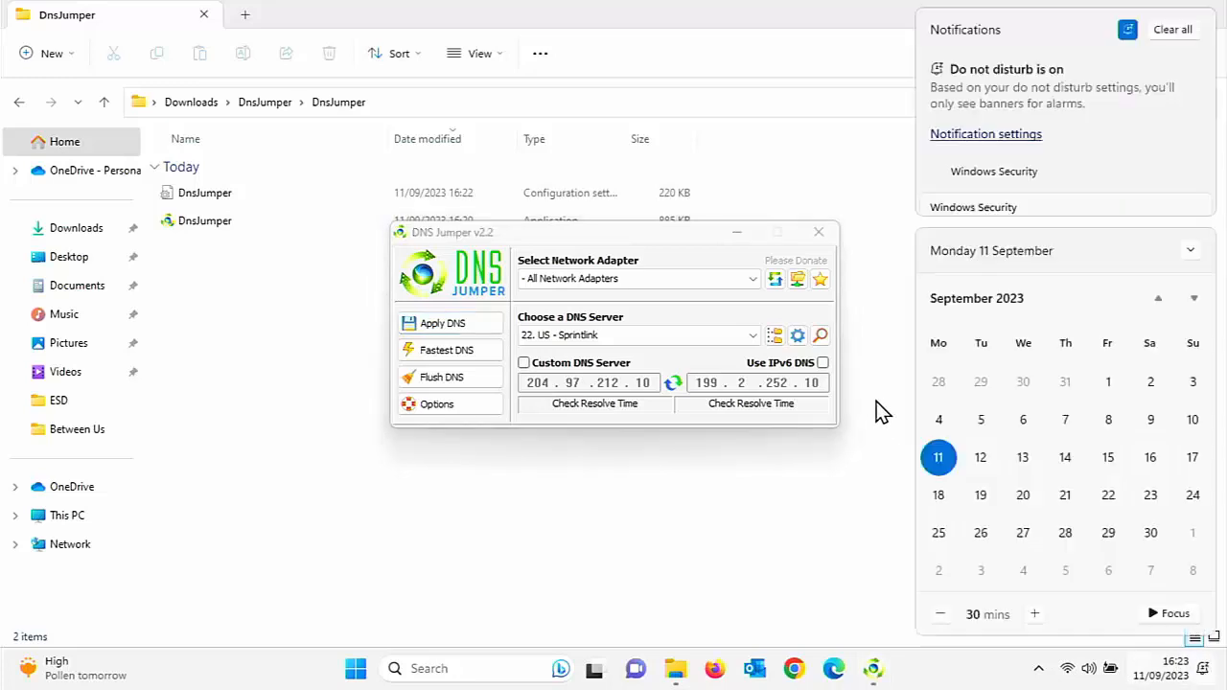
Bring File Explorer in front of DNS Jumper and dismiss the notification panel.
click(817, 232)
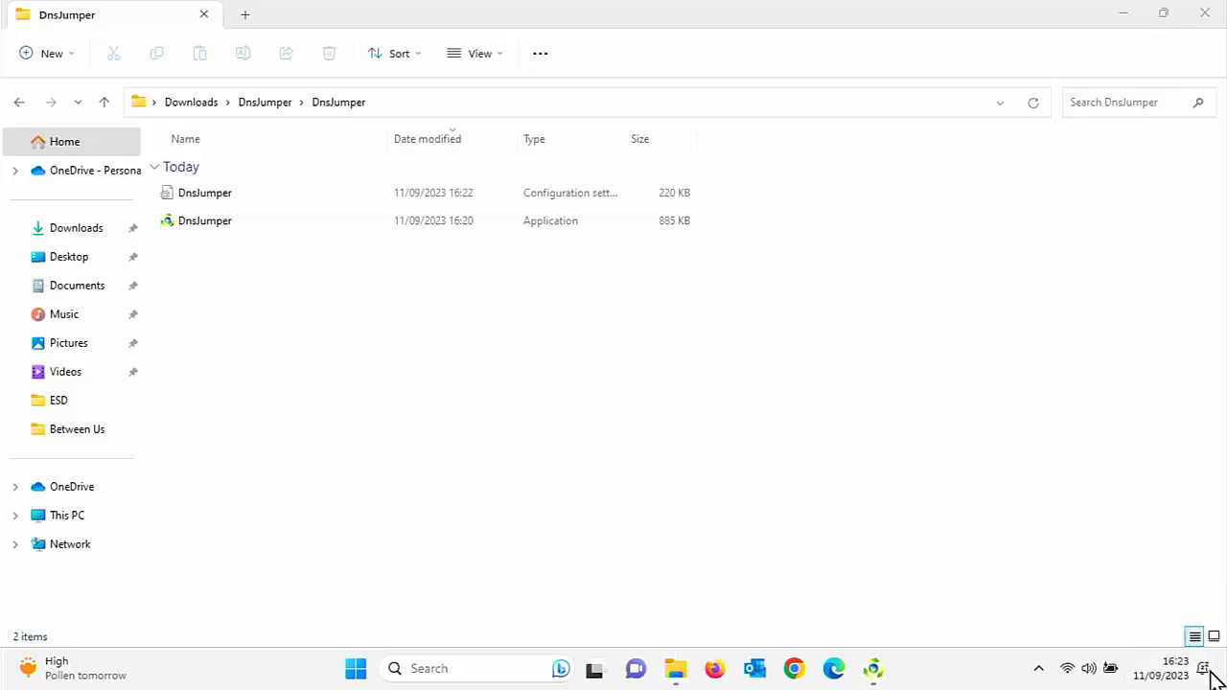
click(1162, 668)
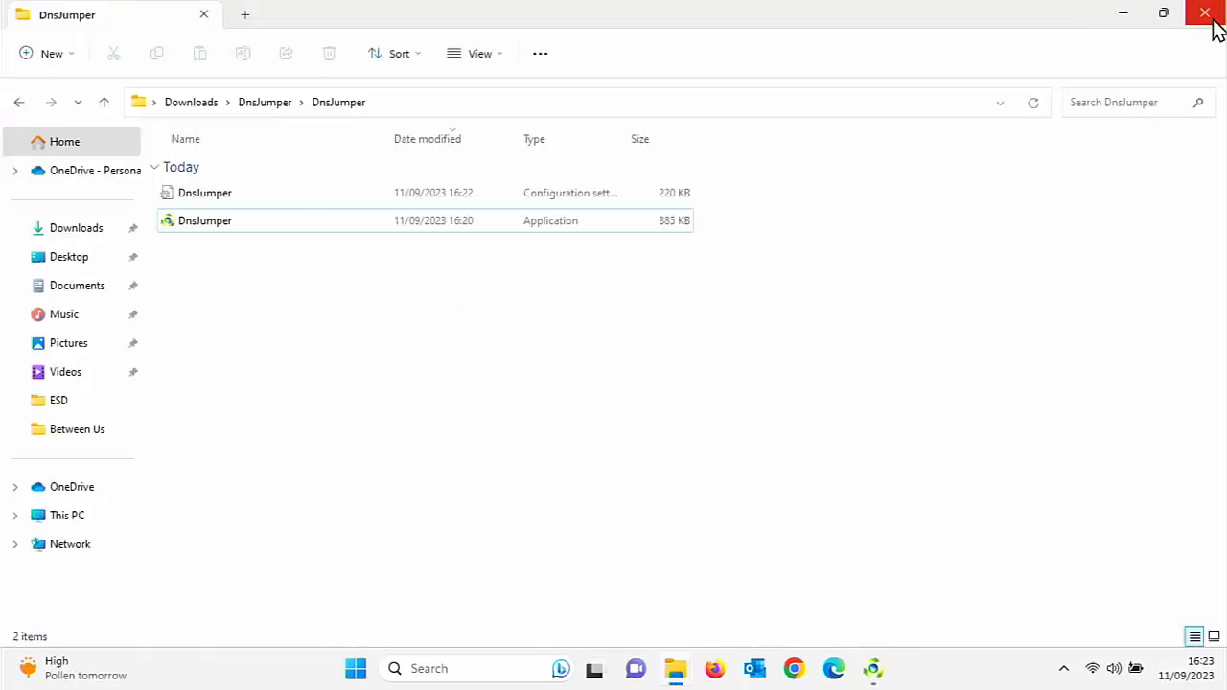
Restore DNS Jumper and apply US - Norton DNS (198.153.192.1 / 198.153.194.1).
double_click(203, 220)
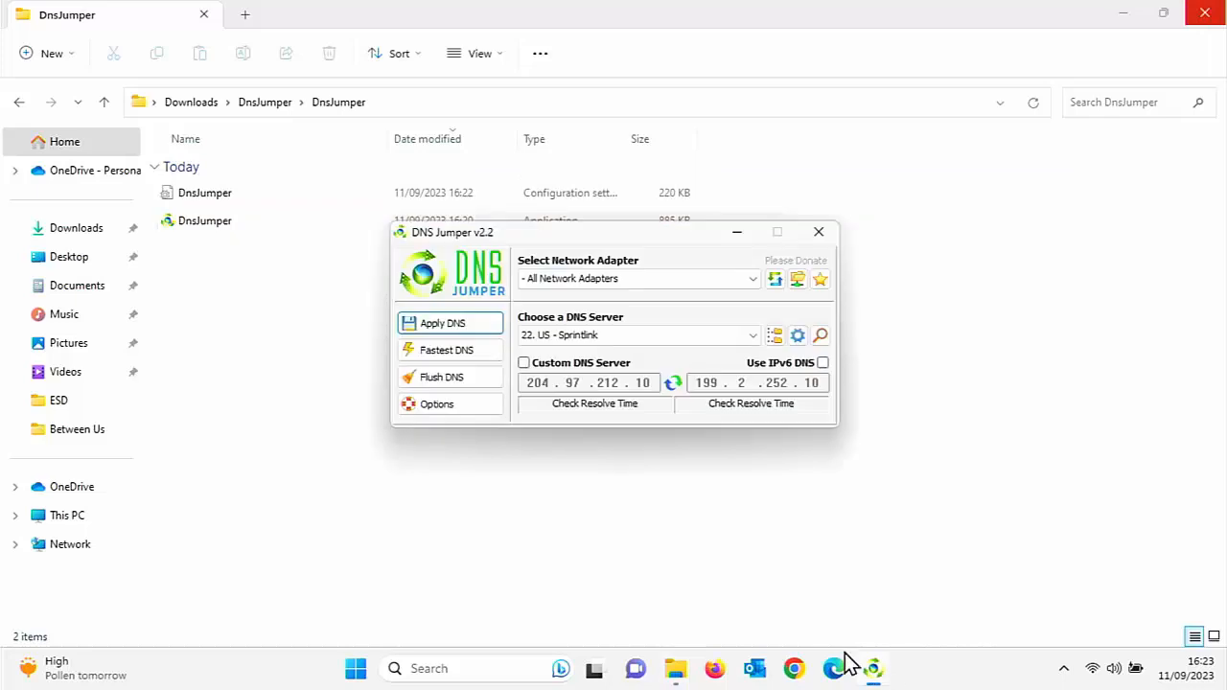
click(752, 334)
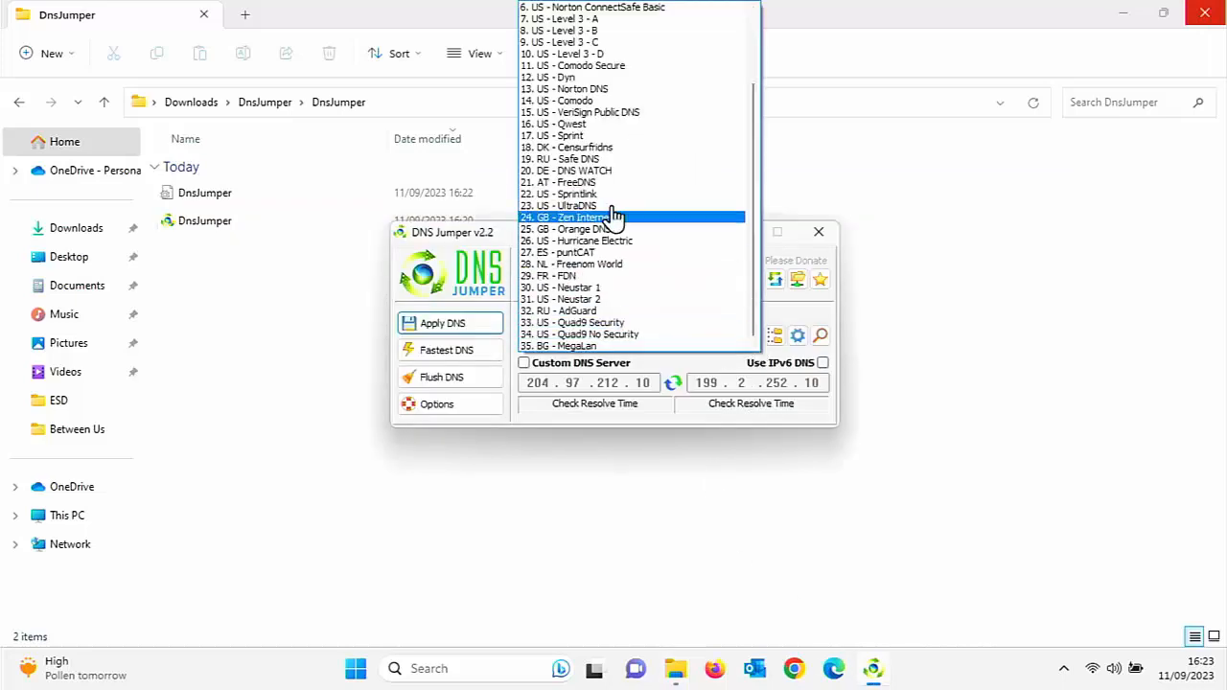
click(568, 88)
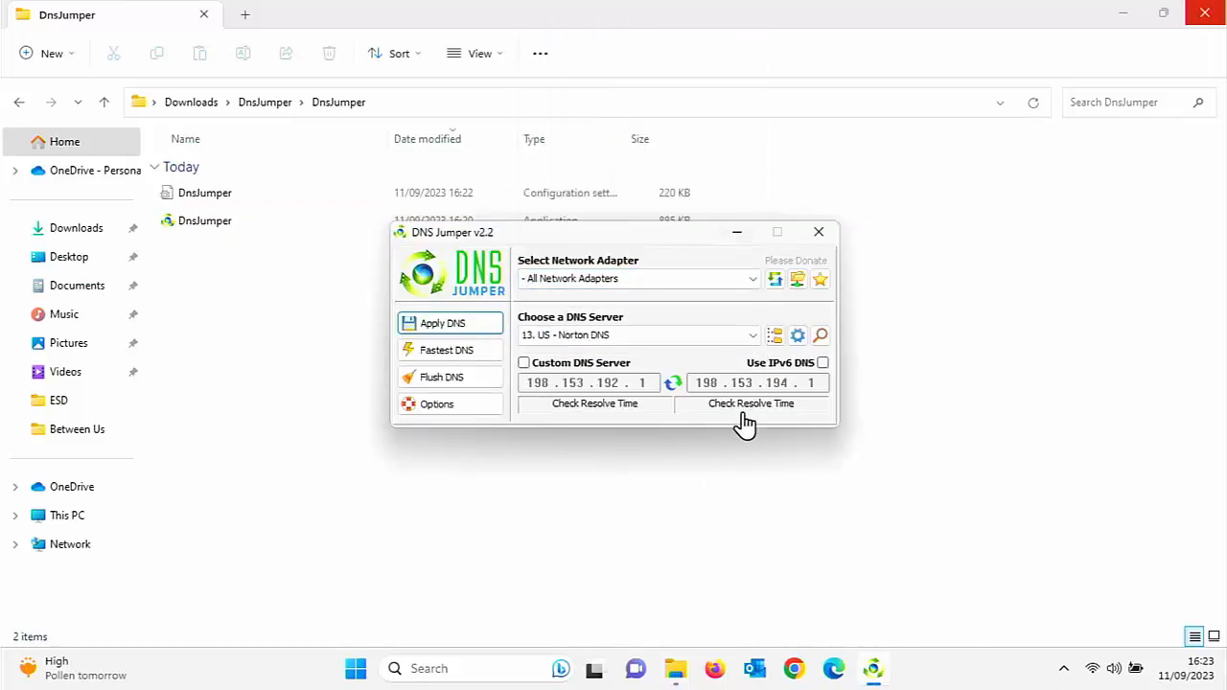
mouse_move(451, 322)
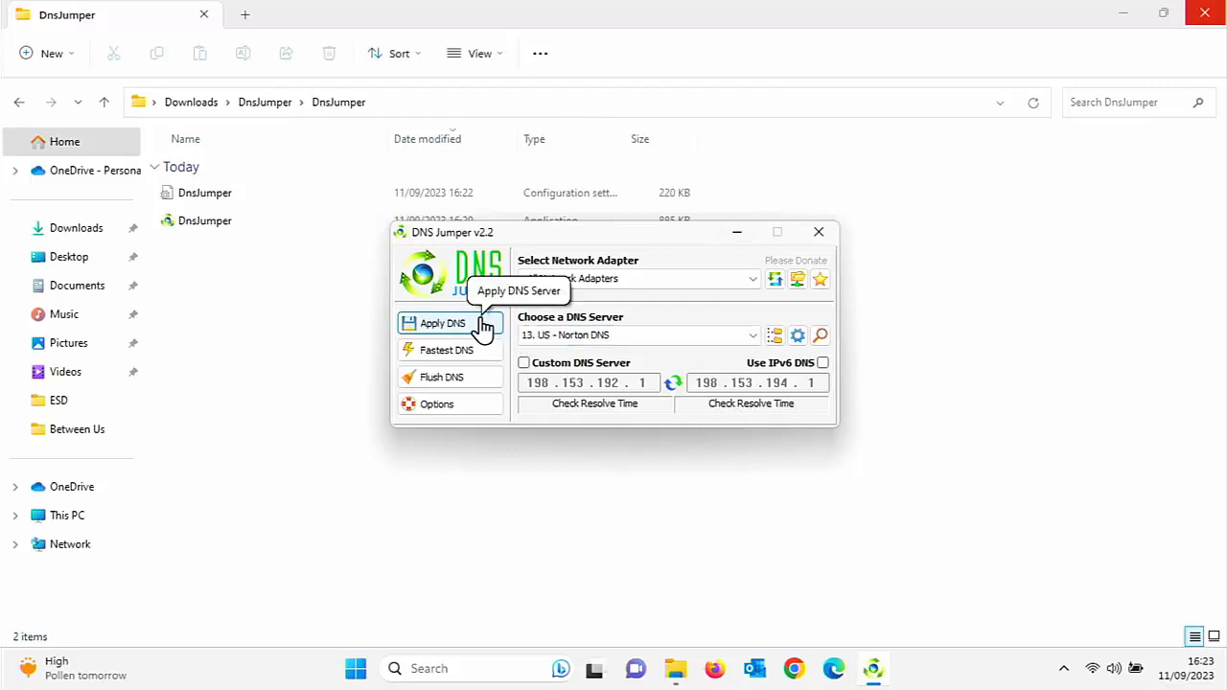
click(441, 322)
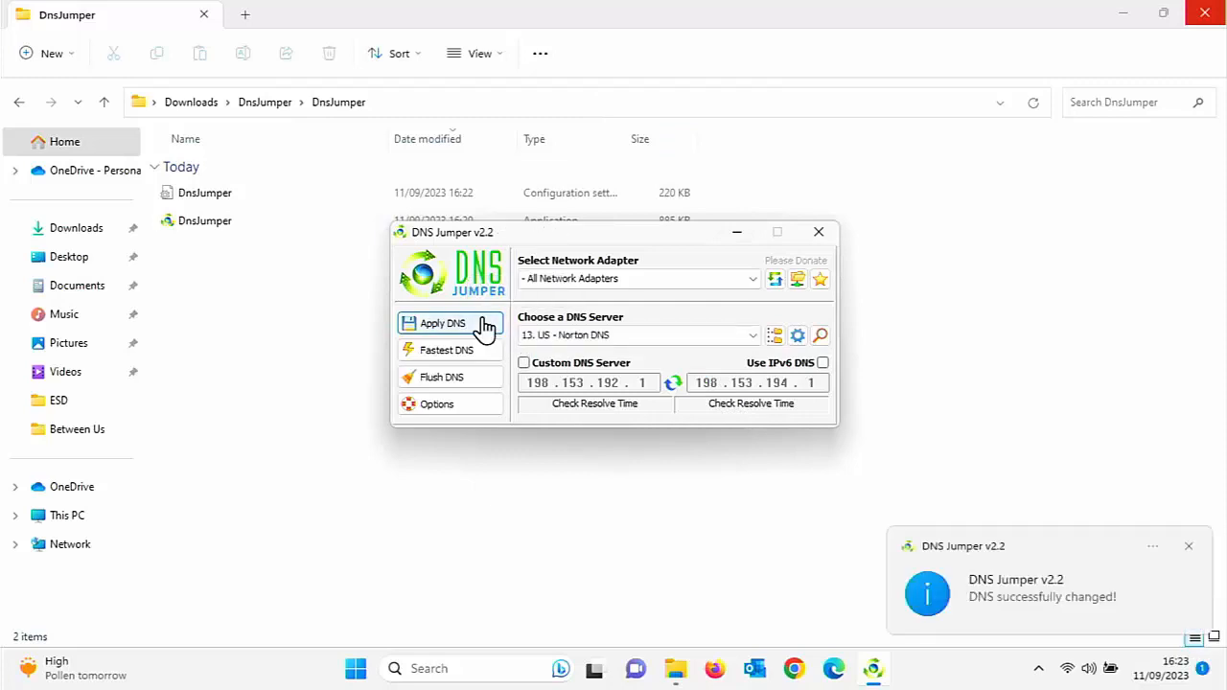
mouse_move(483, 326)
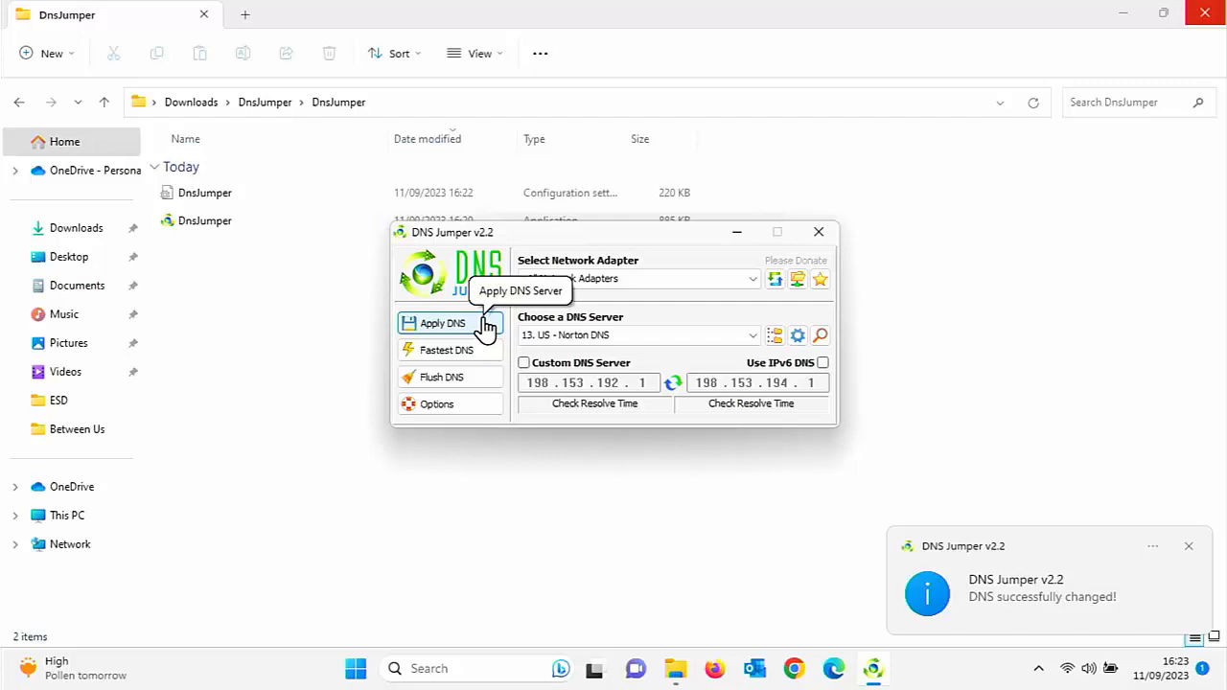
mouse_move(560, 368)
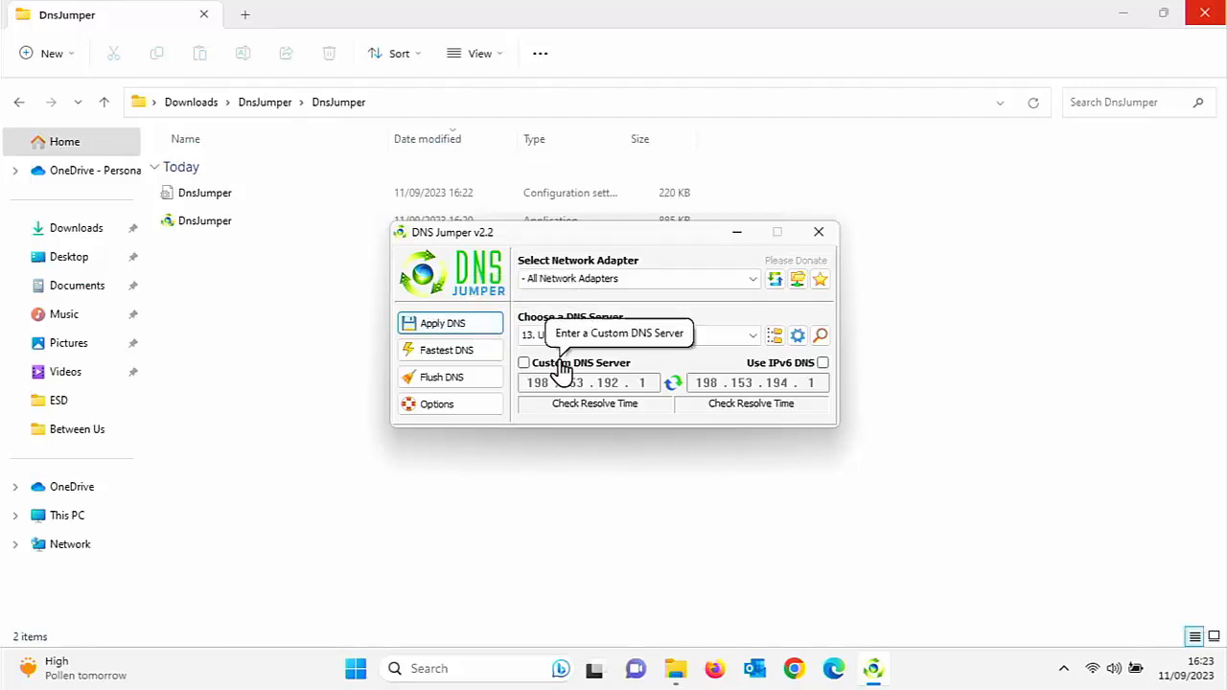
Run a fresh Fastest DNS test ranking US - Level 3 - D quickest.
click(447, 349)
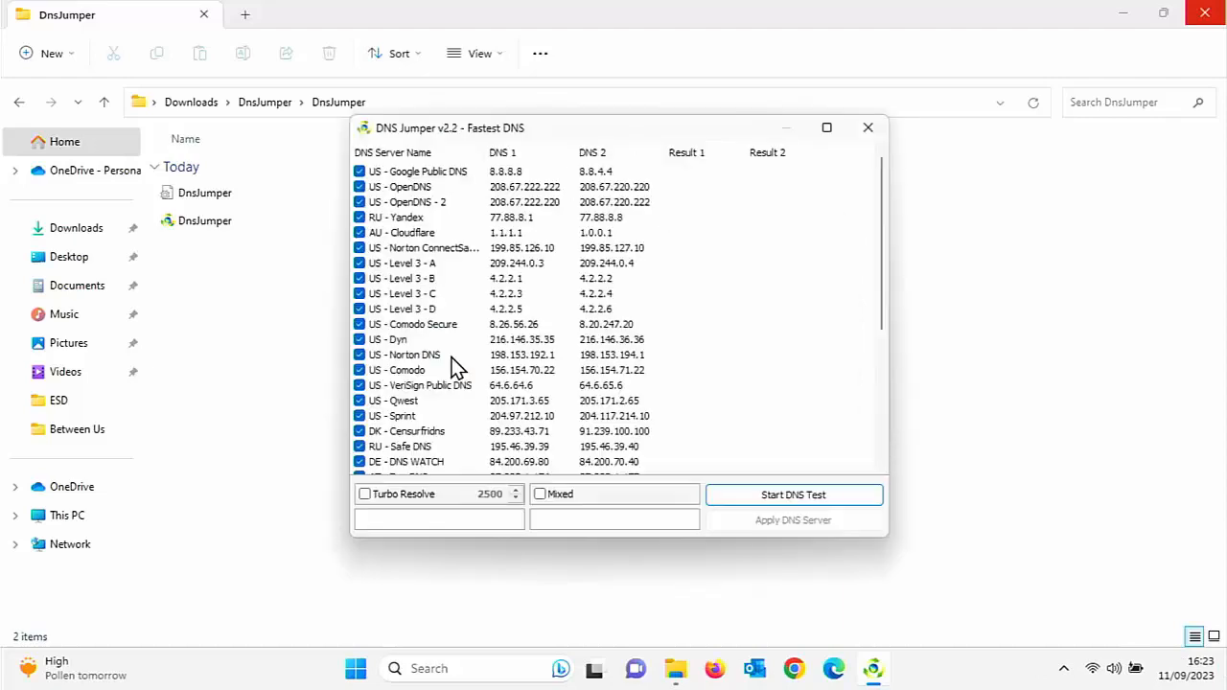
click(794, 495)
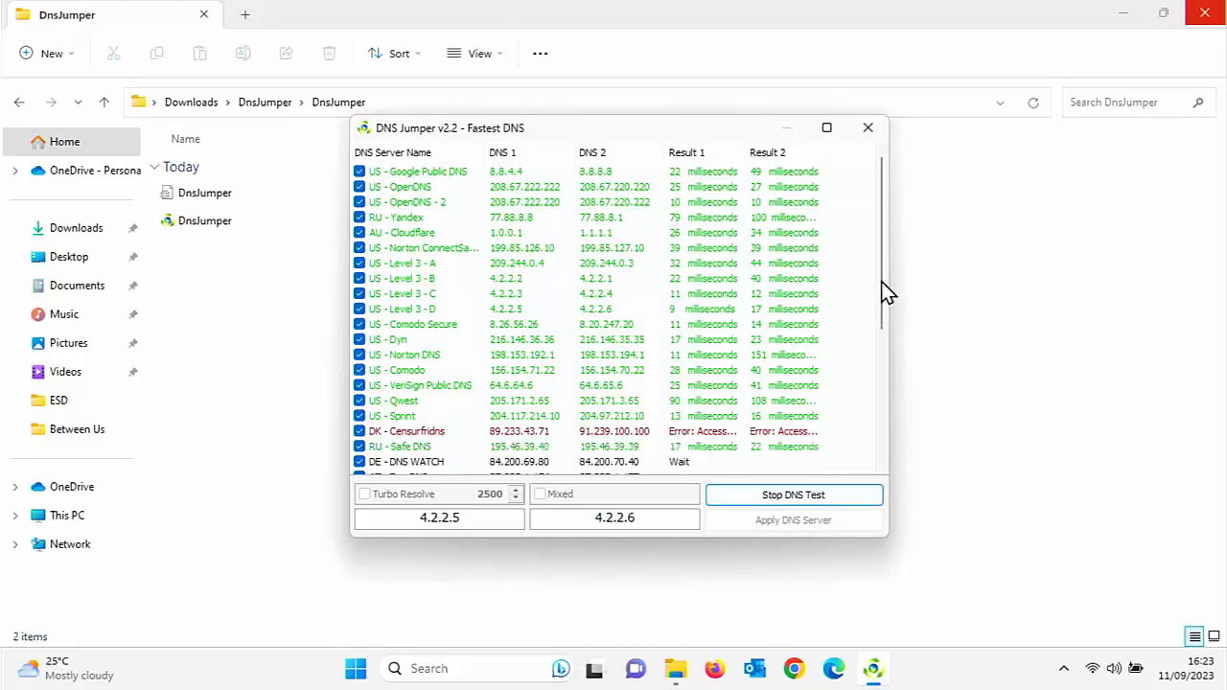
scroll(down, 3)
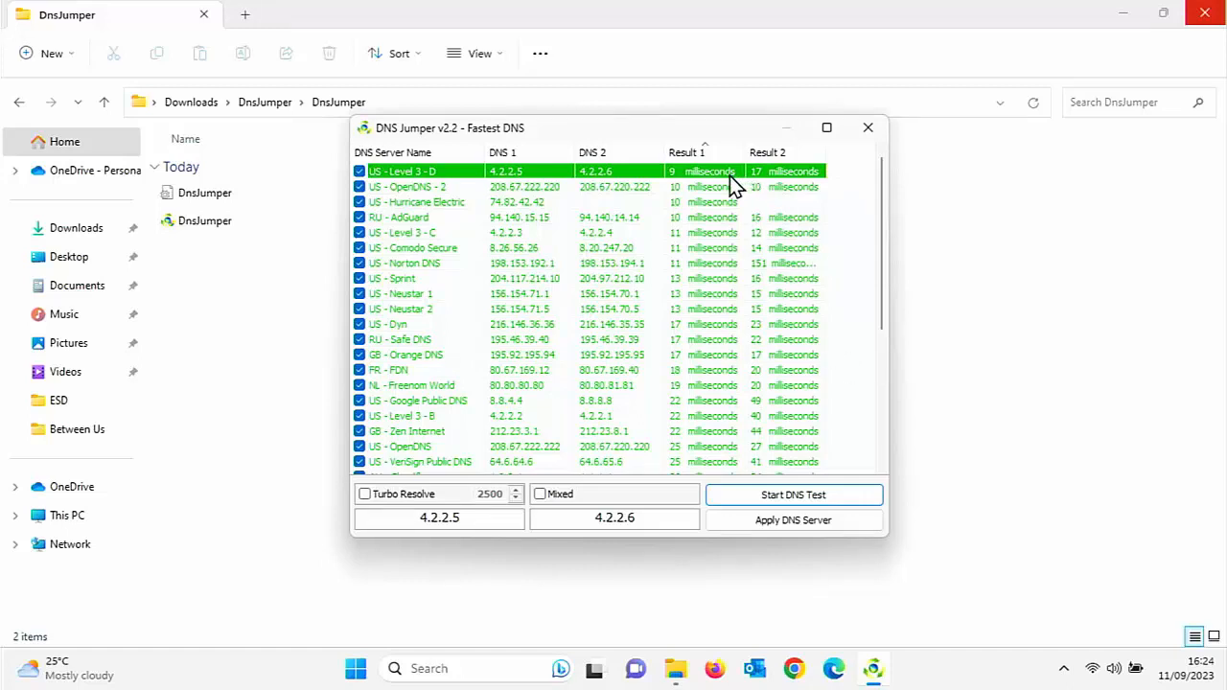
Choose US - Level 3 - D (4.2.2.5 / 4.2.2.6) as DNS from the test results.
right_click(710, 182)
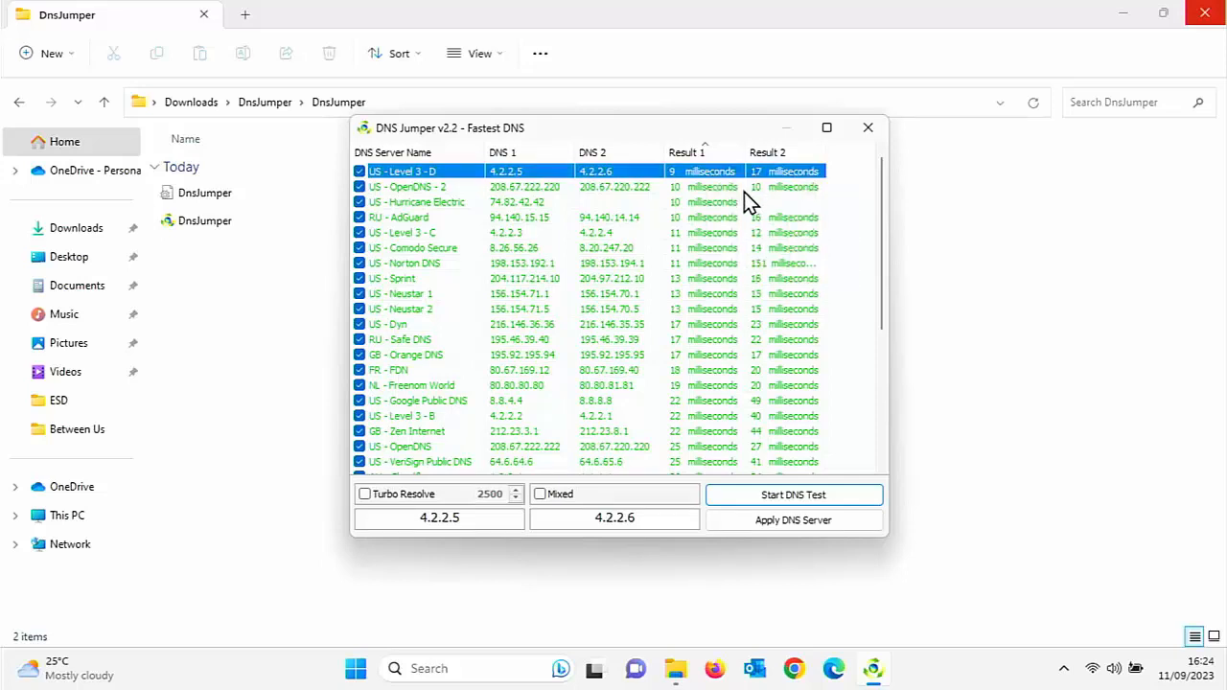
click(794, 520)
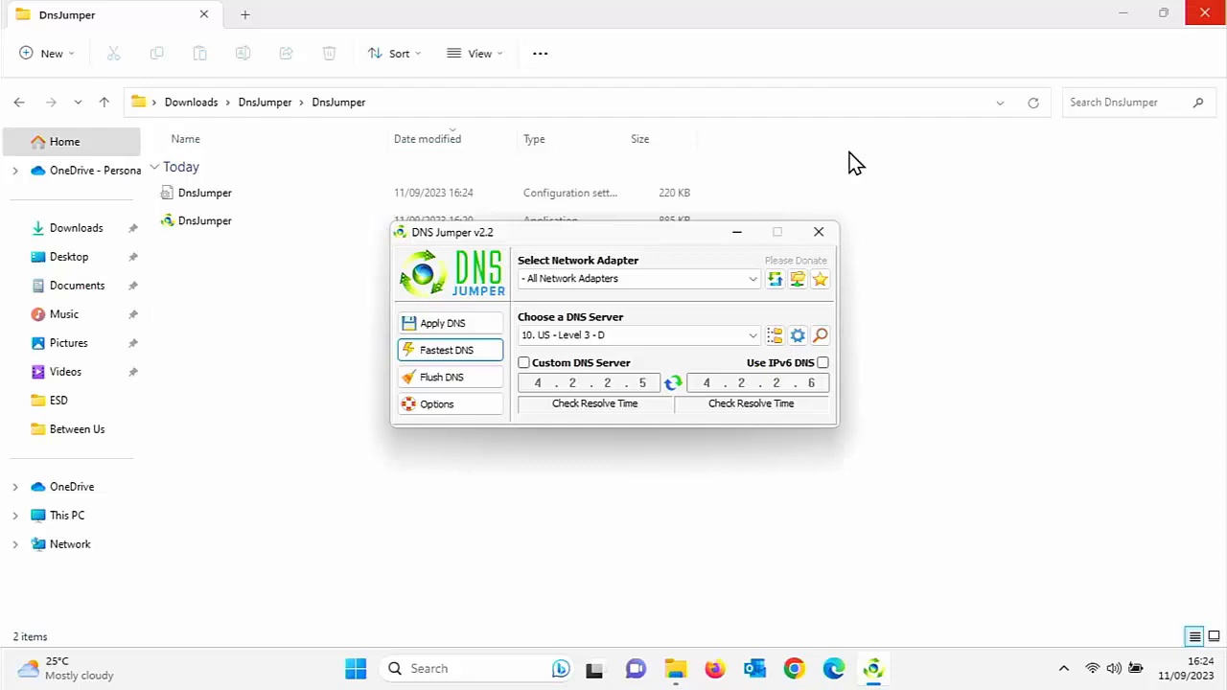
mouse_move(832, 668)
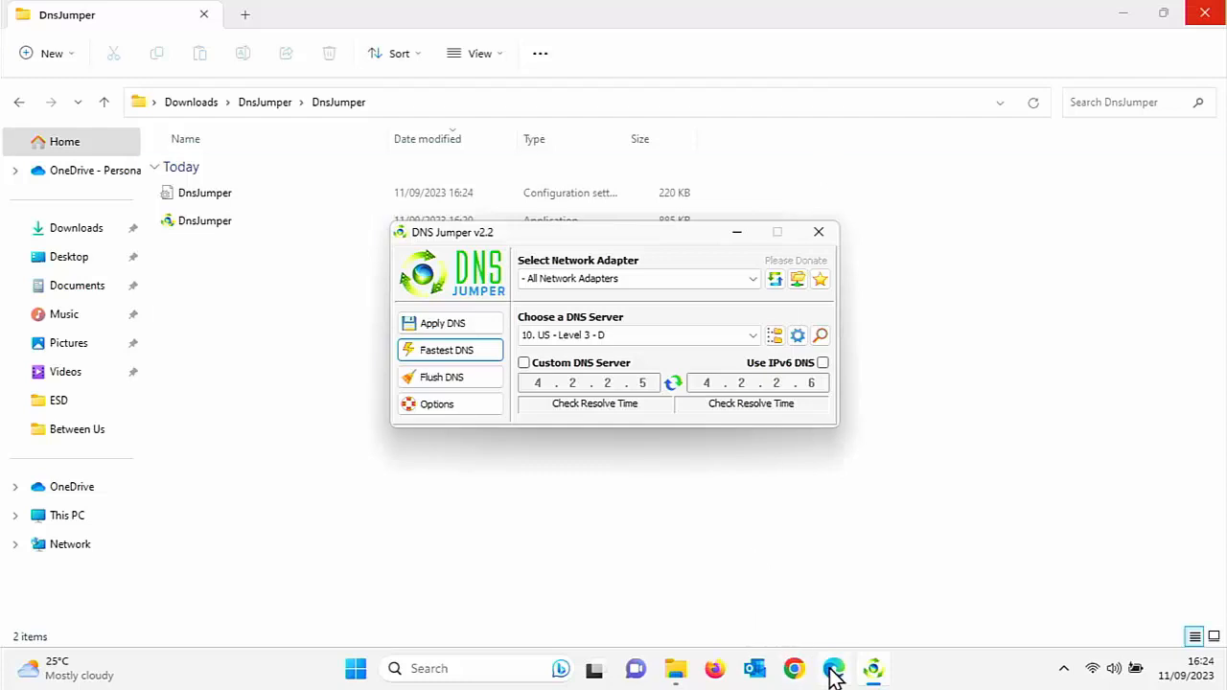
Load msn.co.uk in Edge and accept the MSN privacy notice.
click(834, 668)
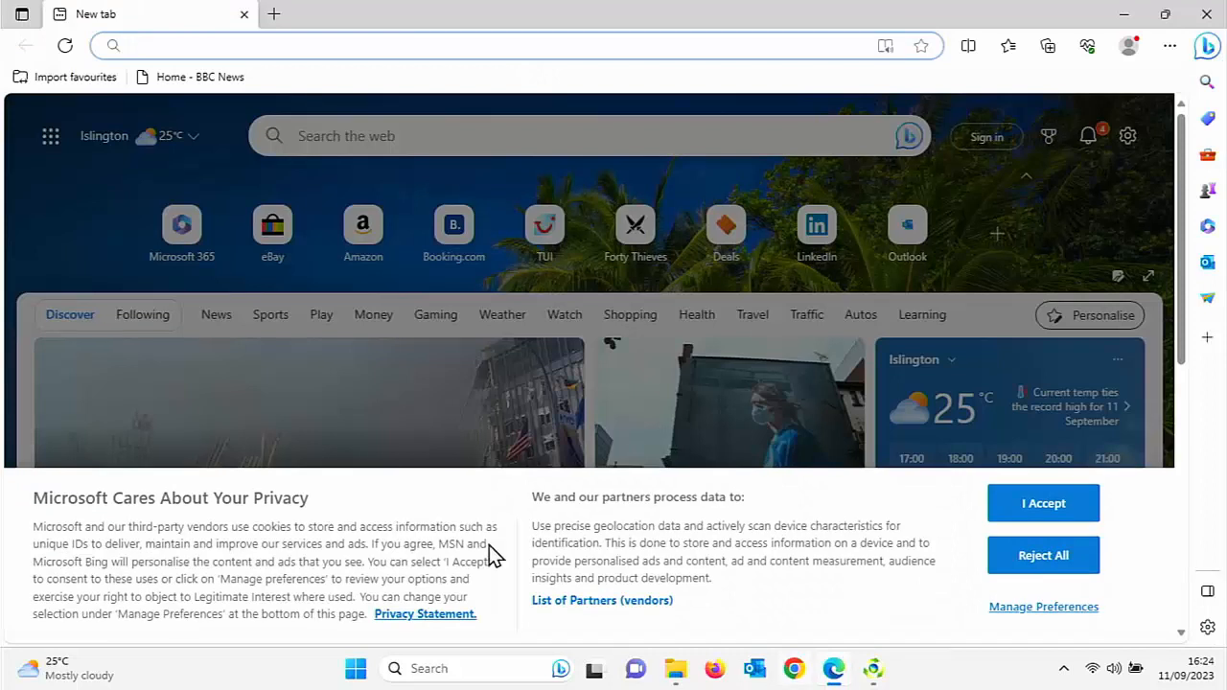
mouse_move(237, 182)
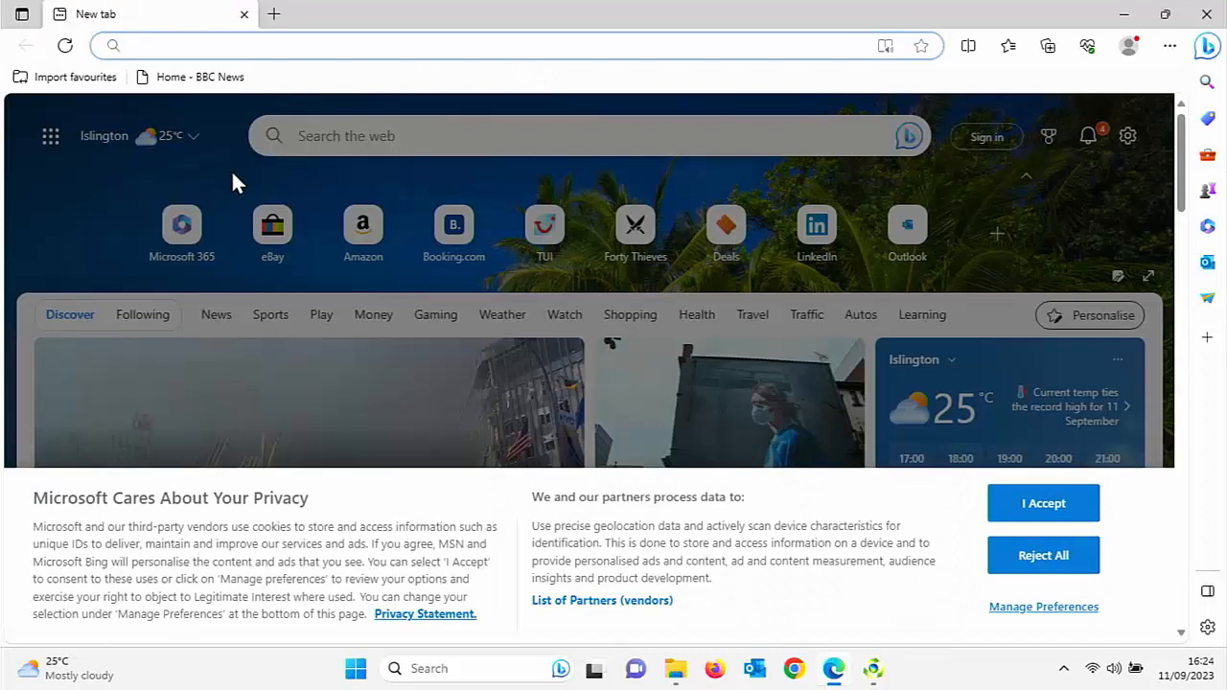
text(msn.co.uk)
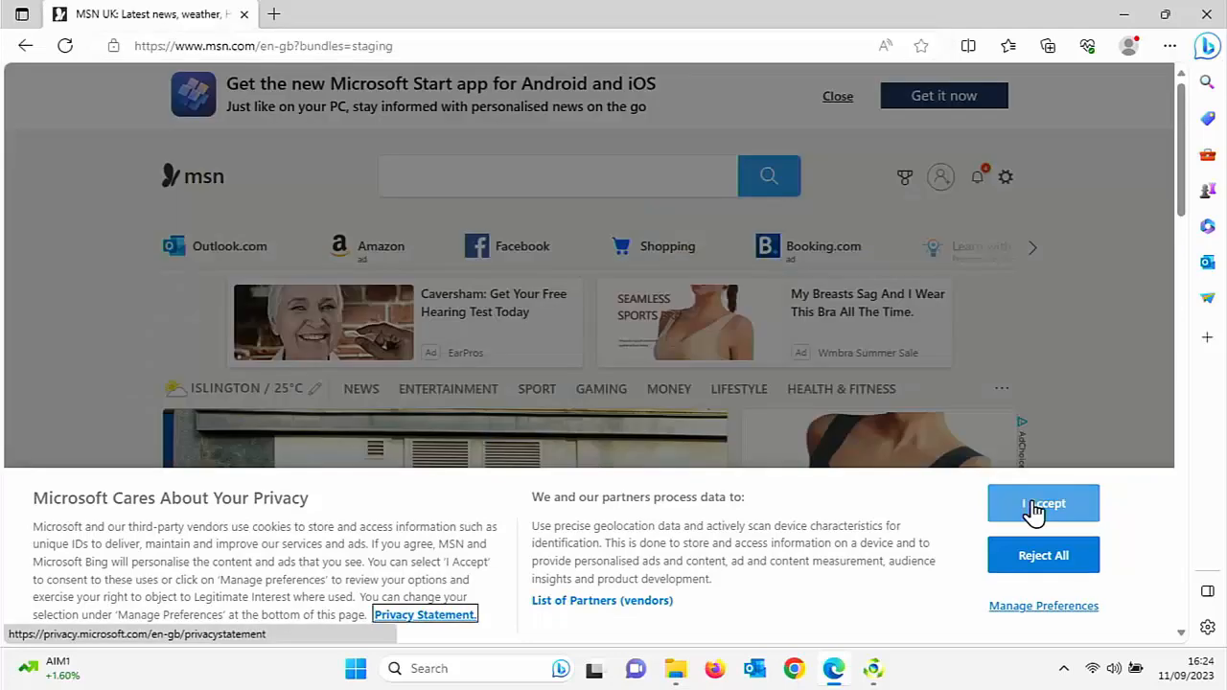
click(1044, 502)
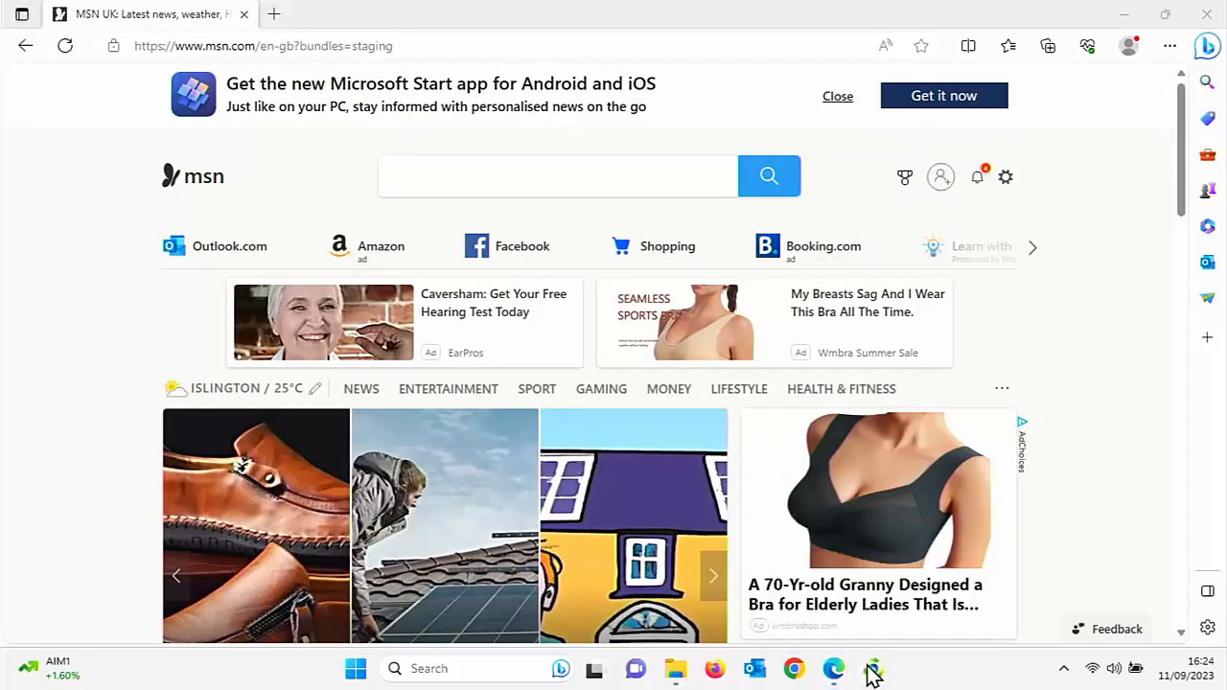
Switch DNS Jumper back to Default DNS and apply it.
click(873, 667)
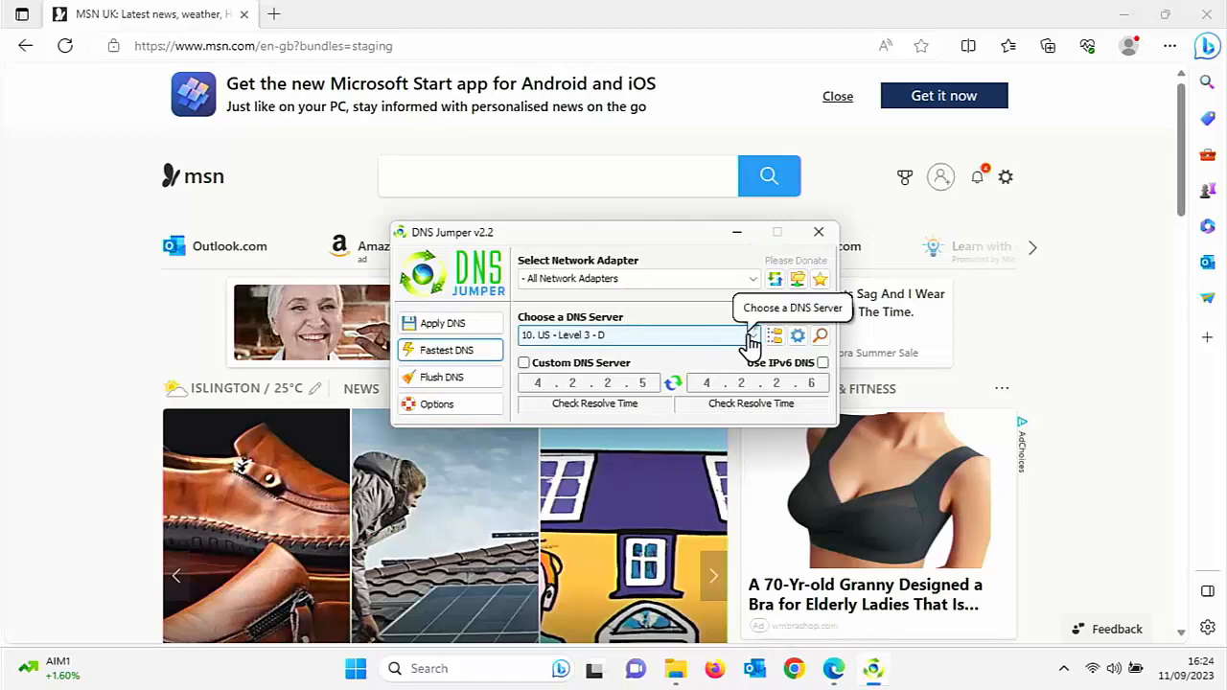
click(752, 334)
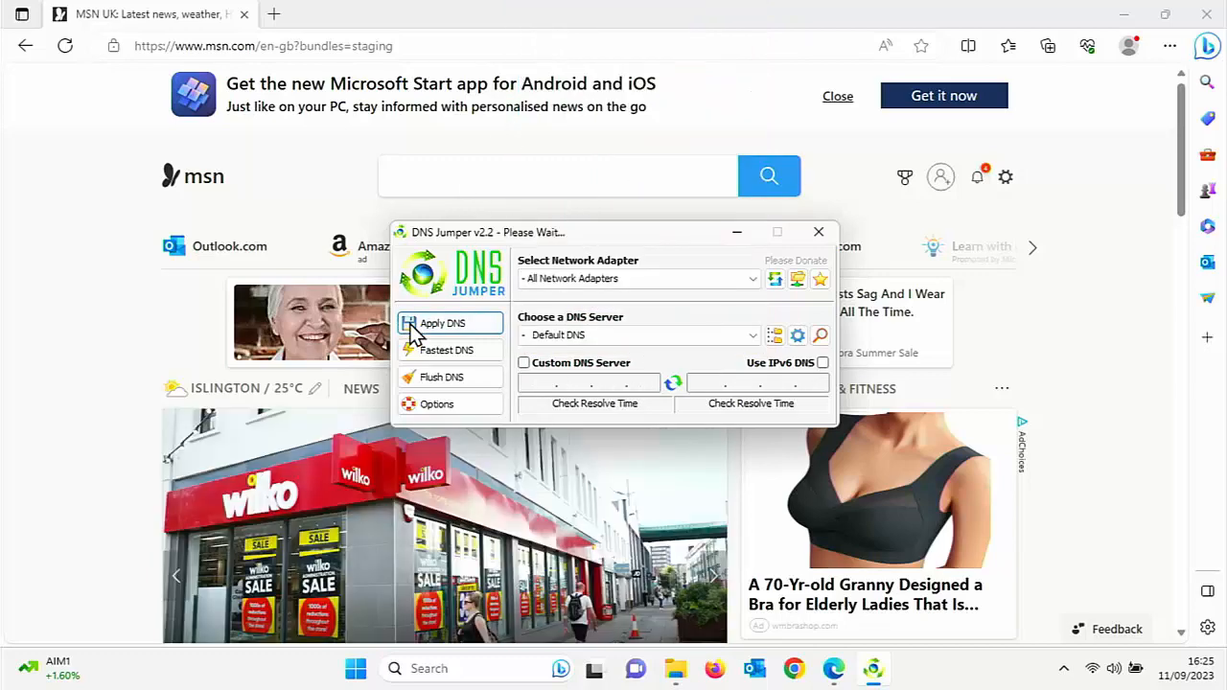
click(441, 322)
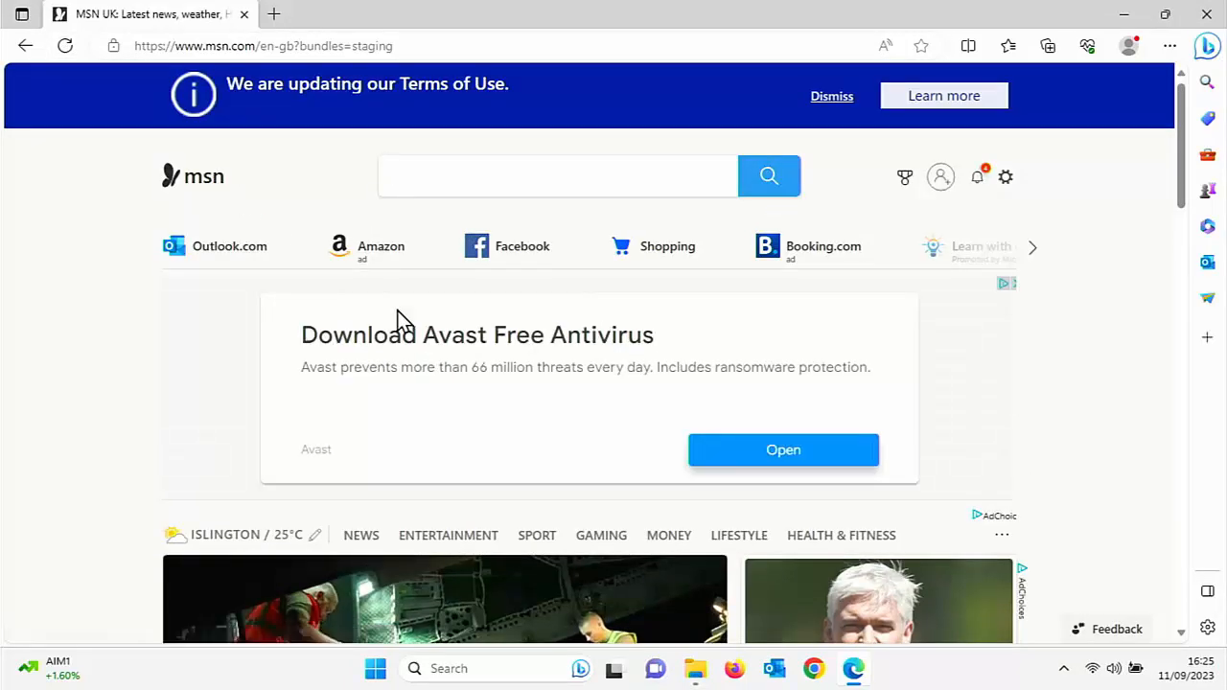
mouse_move(825, 637)
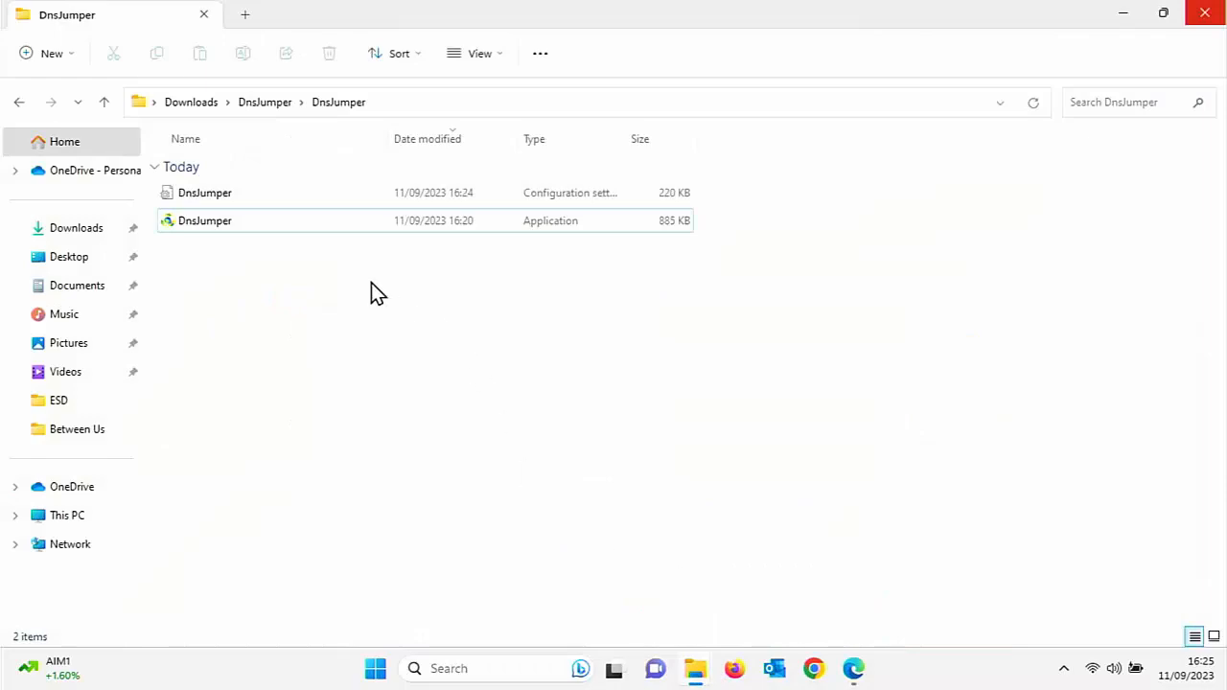
Relaunch DnsJumper and apply 32. RU - AdGuard (94.140.14.14 / 94.140.15.15) to all adapters.
double_click(203, 220)
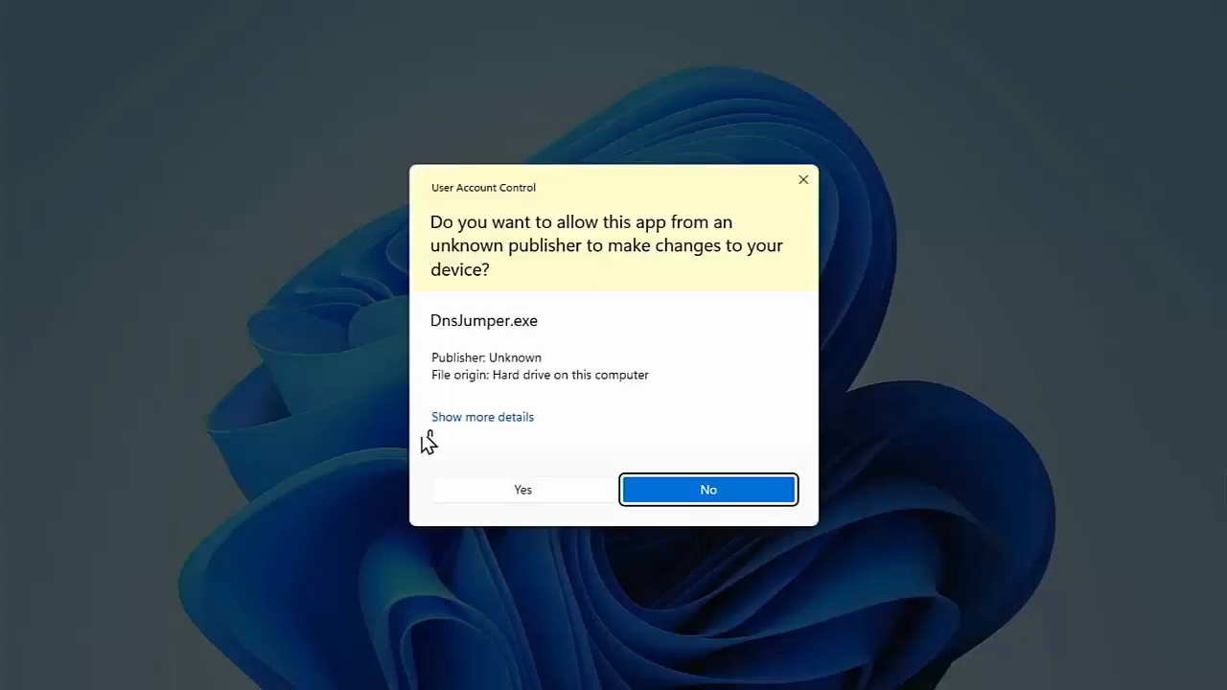
click(522, 491)
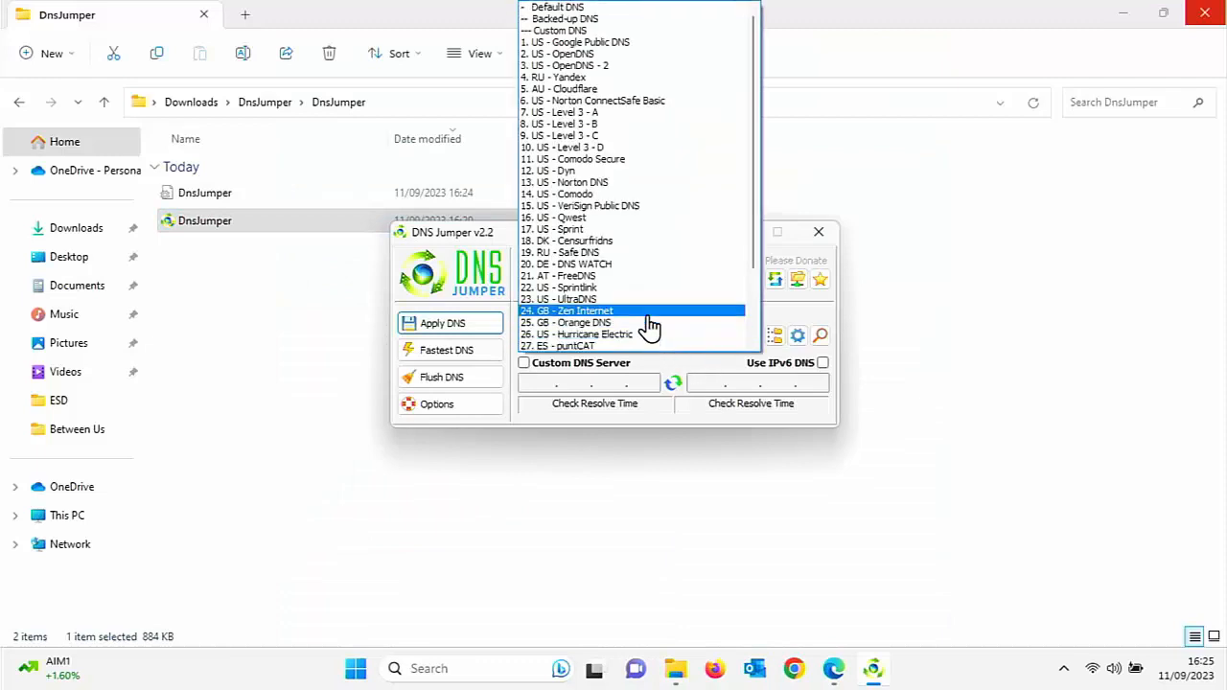
scroll(down, 3)
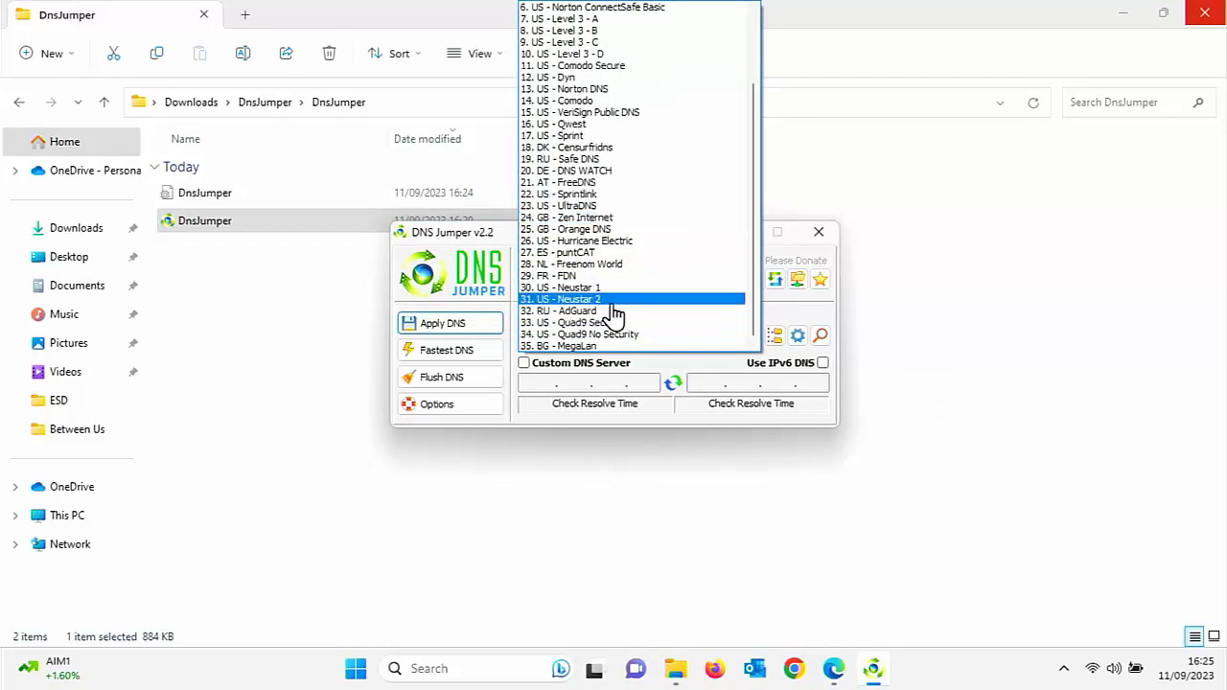
click(563, 311)
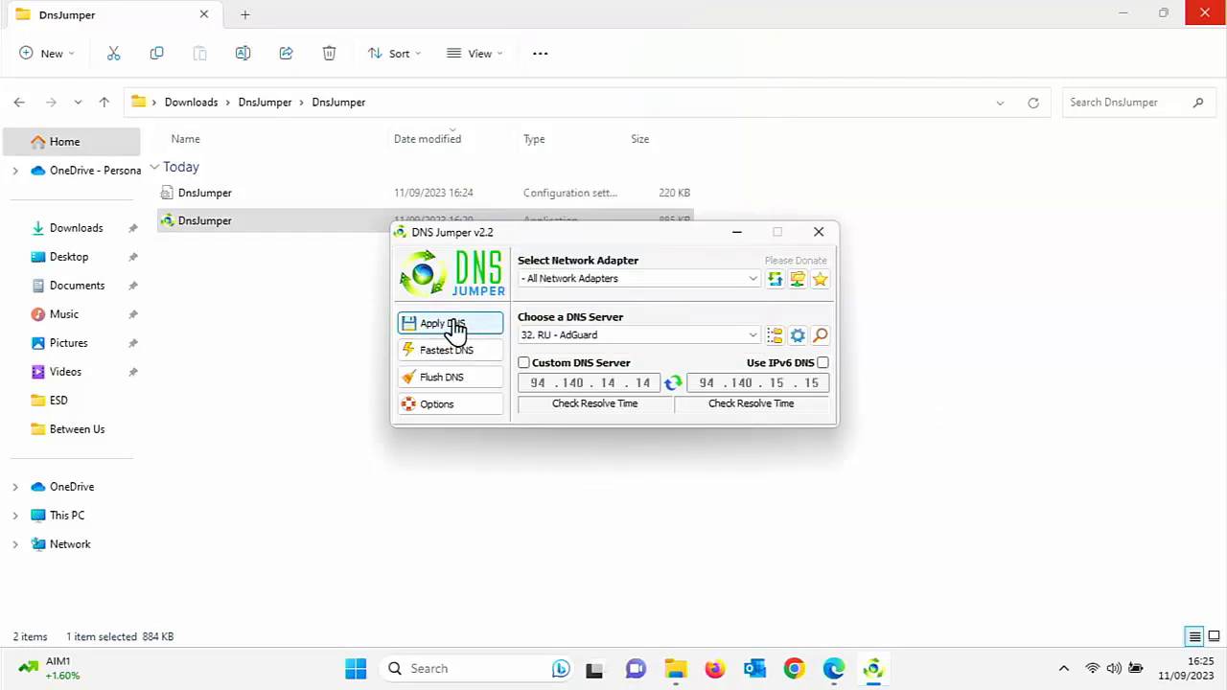
click(441, 322)
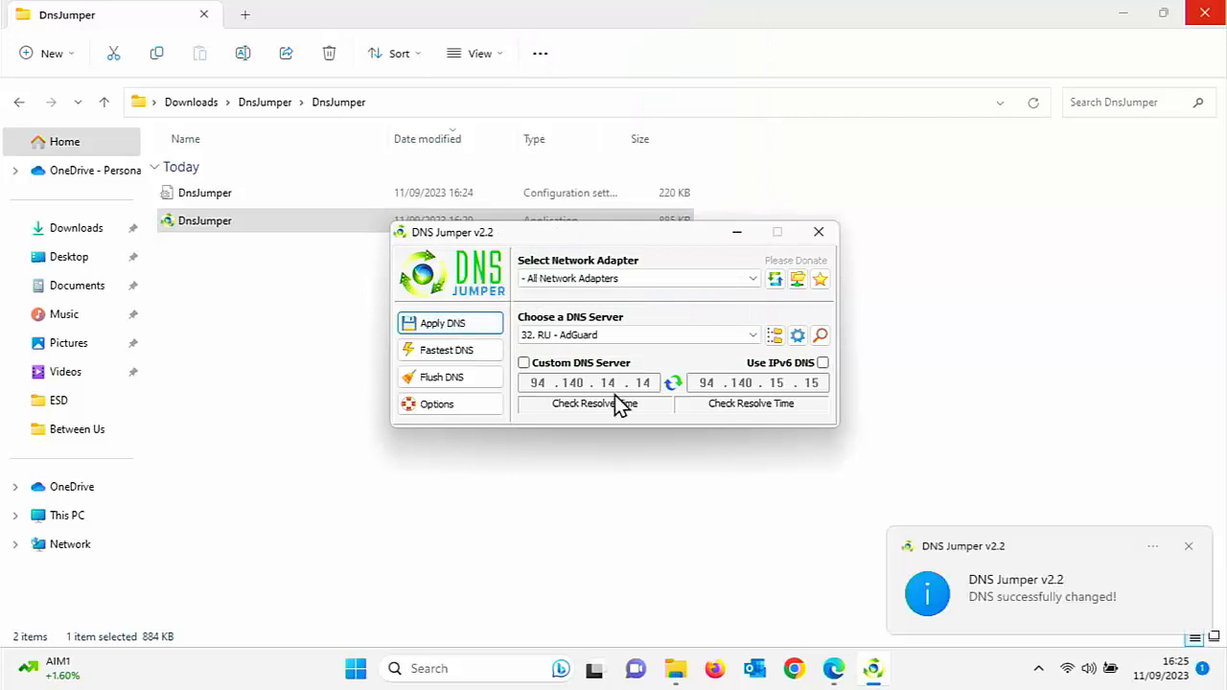
mouse_move(675, 650)
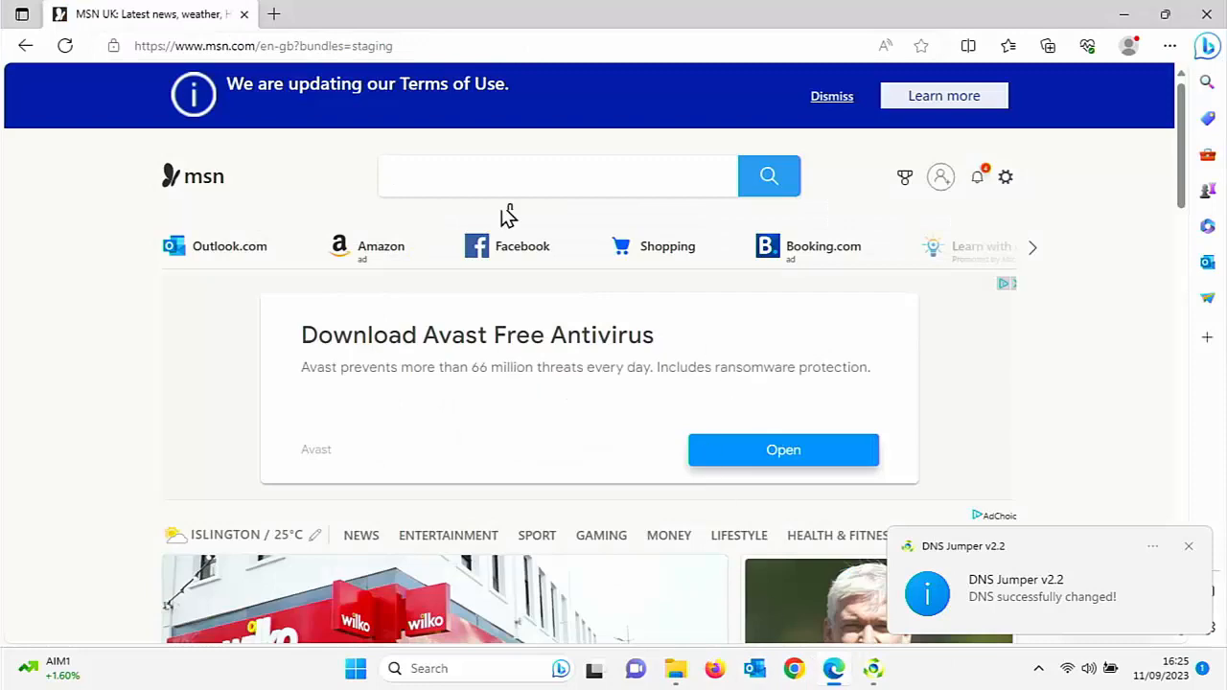
Reload the MSN page several times to check for ads, then return to DNS Jumper.
click(66, 46)
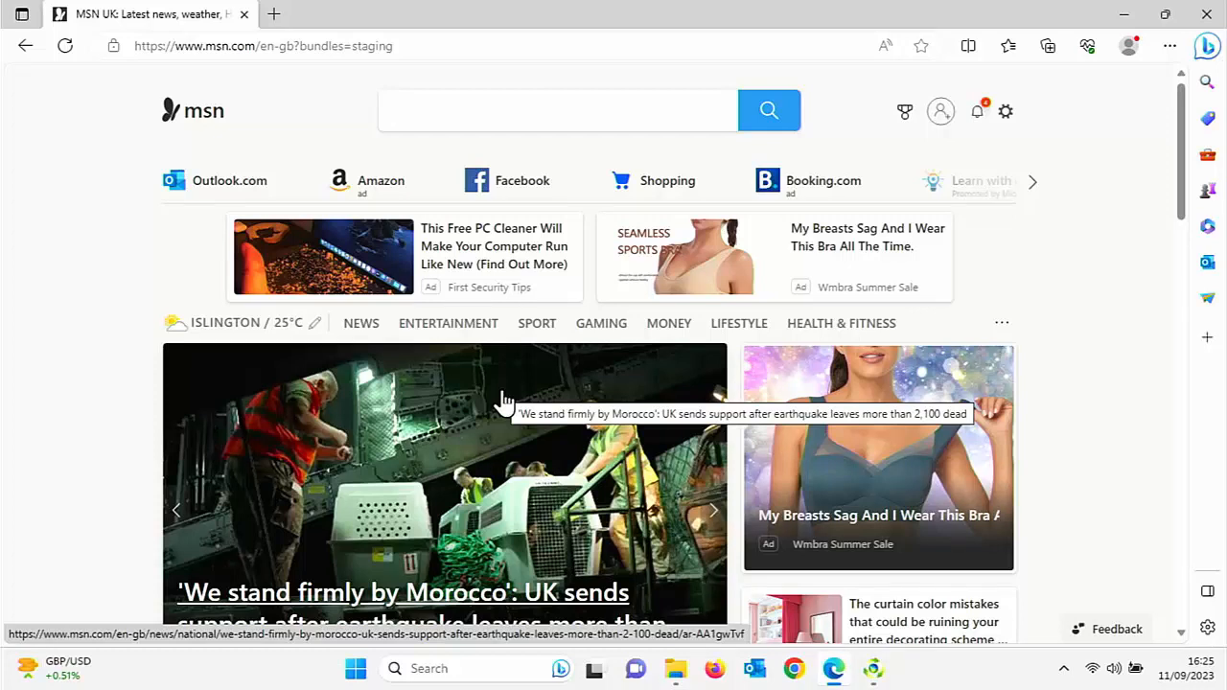
click(558, 109)
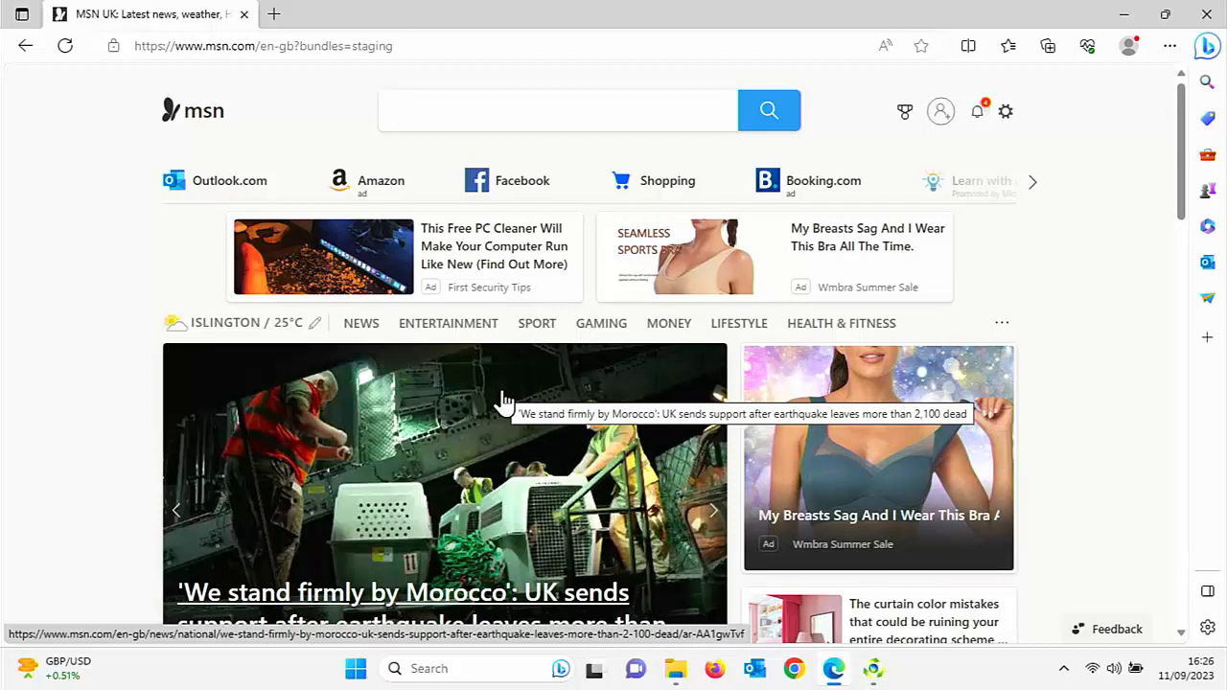
click(558, 109)
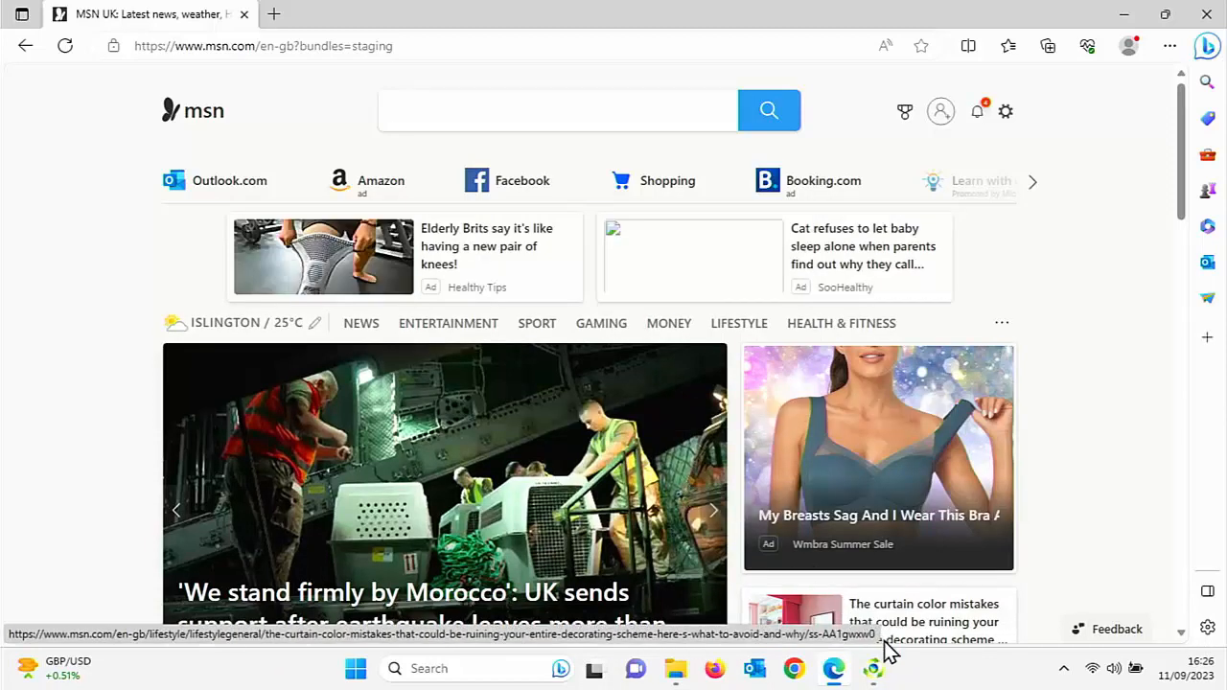
click(872, 668)
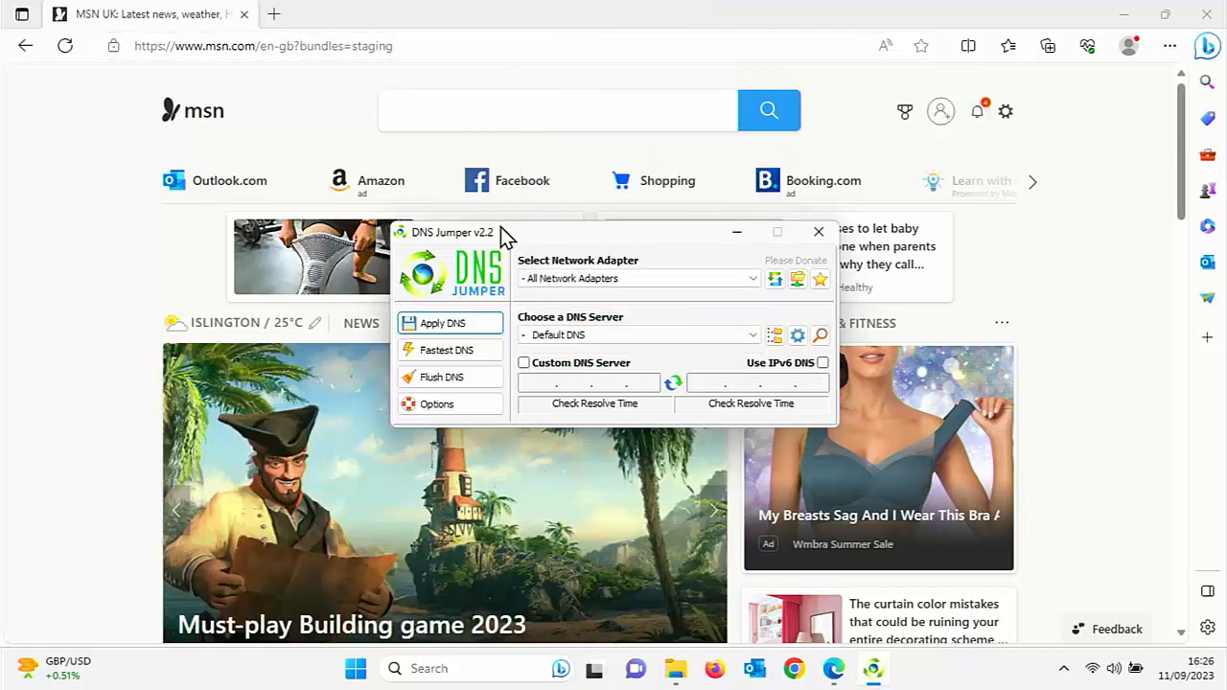
Apply Default DNS, then close DNS Jumper and the DnsJumper folder window.
click(441, 322)
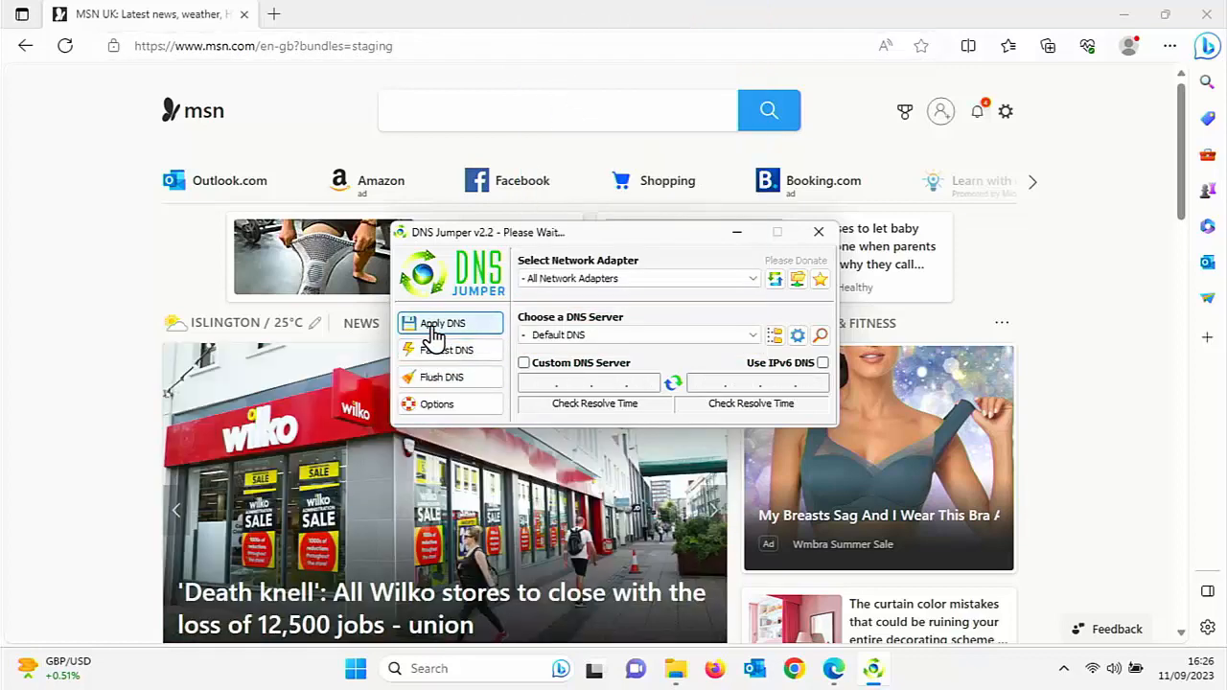
click(441, 322)
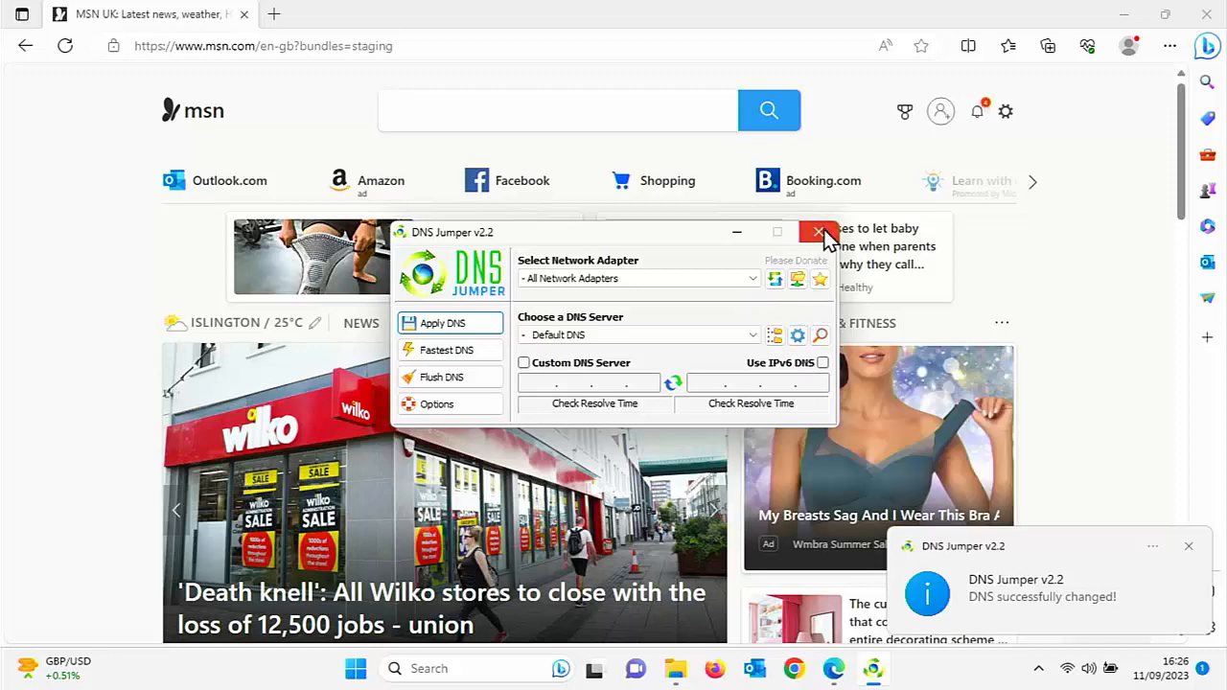
click(821, 232)
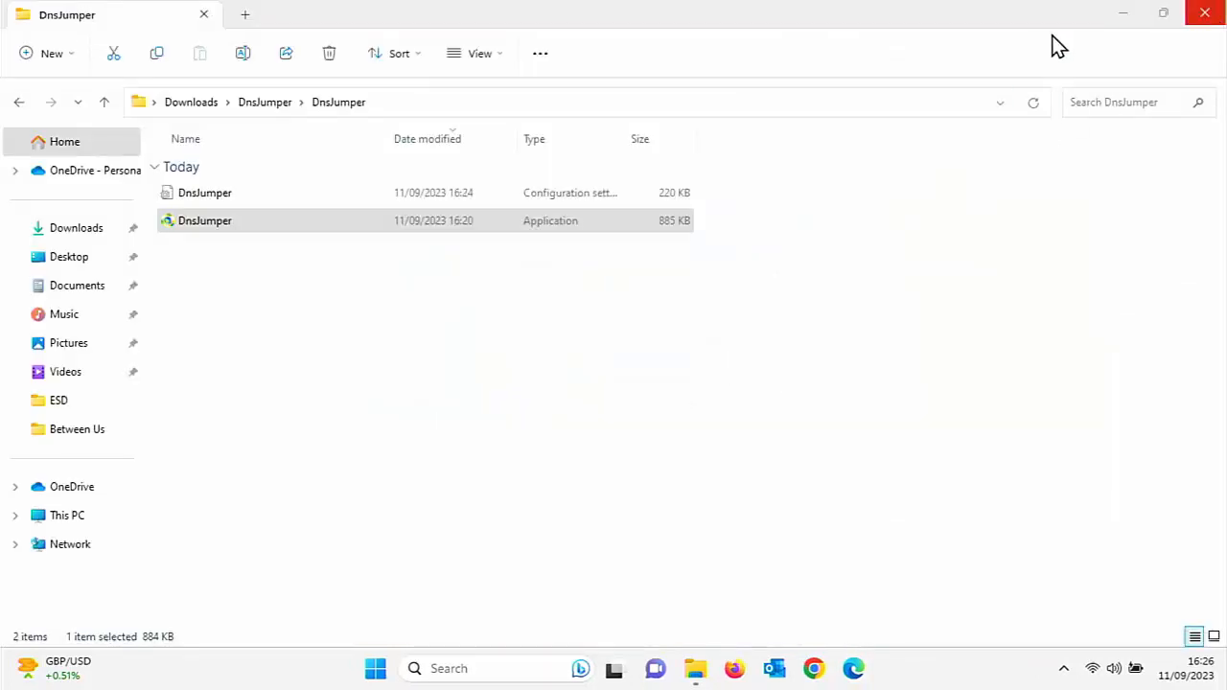
click(1204, 11)
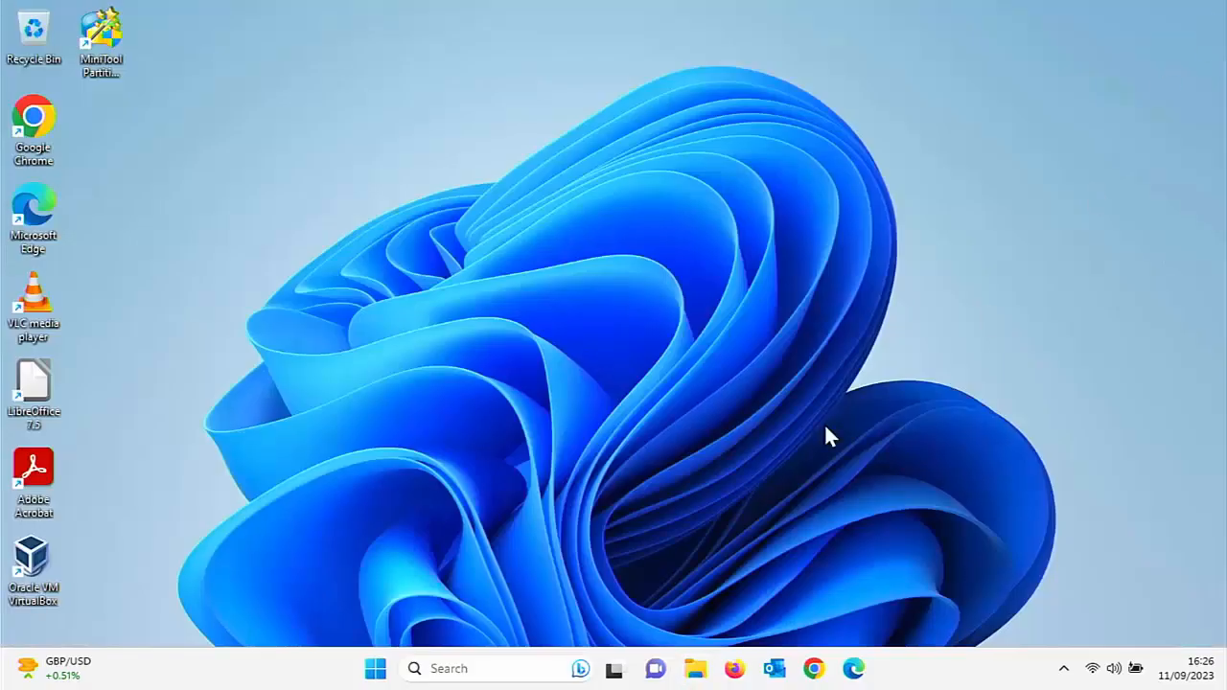
mouse_move(706, 670)
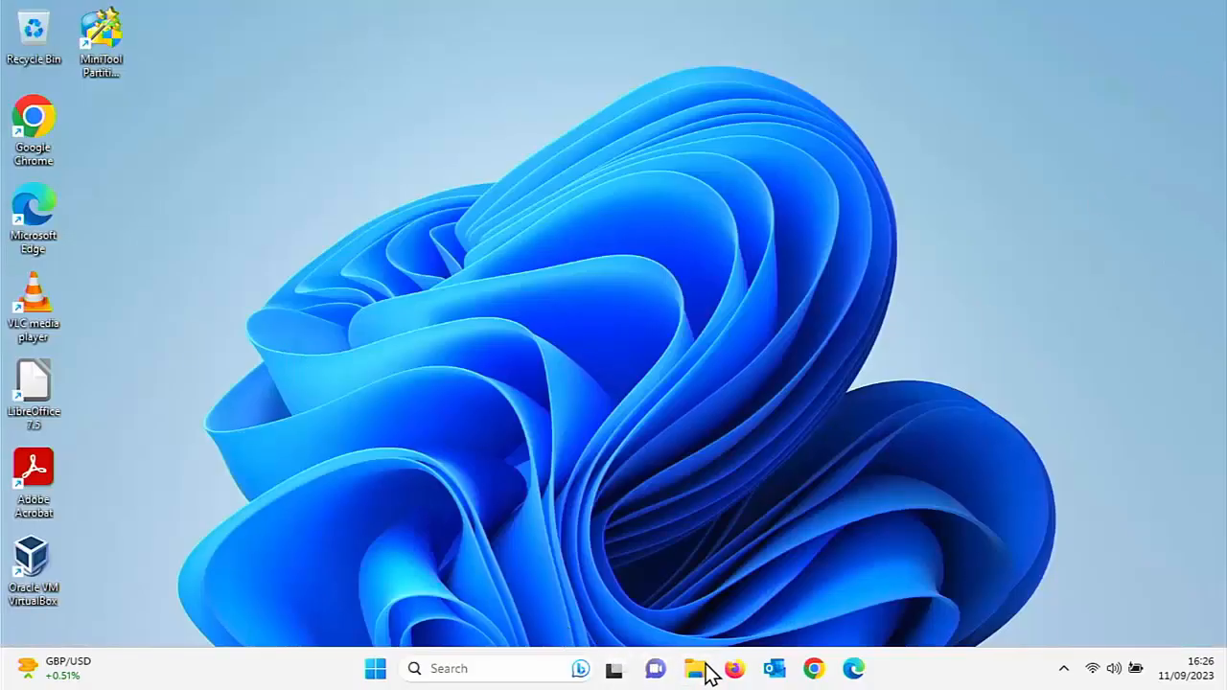
Delete the extracted DnsJumper folder from Downloads via Show more options.
click(694, 667)
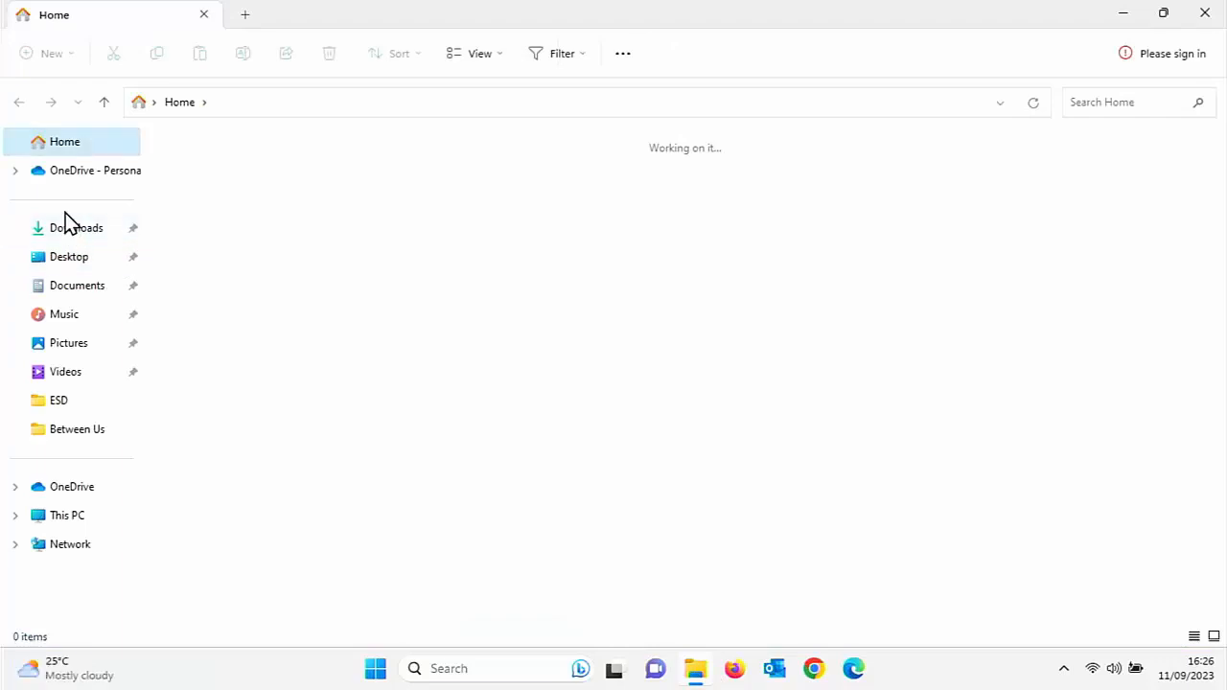
click(77, 226)
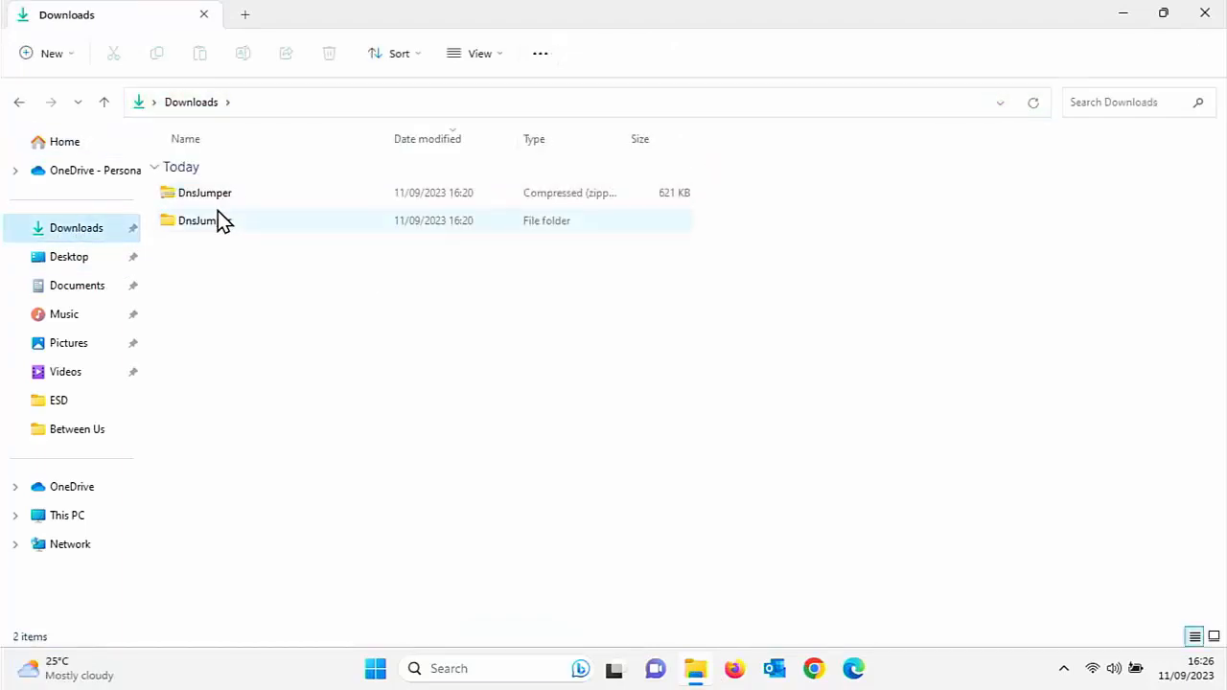
mouse_move(202, 220)
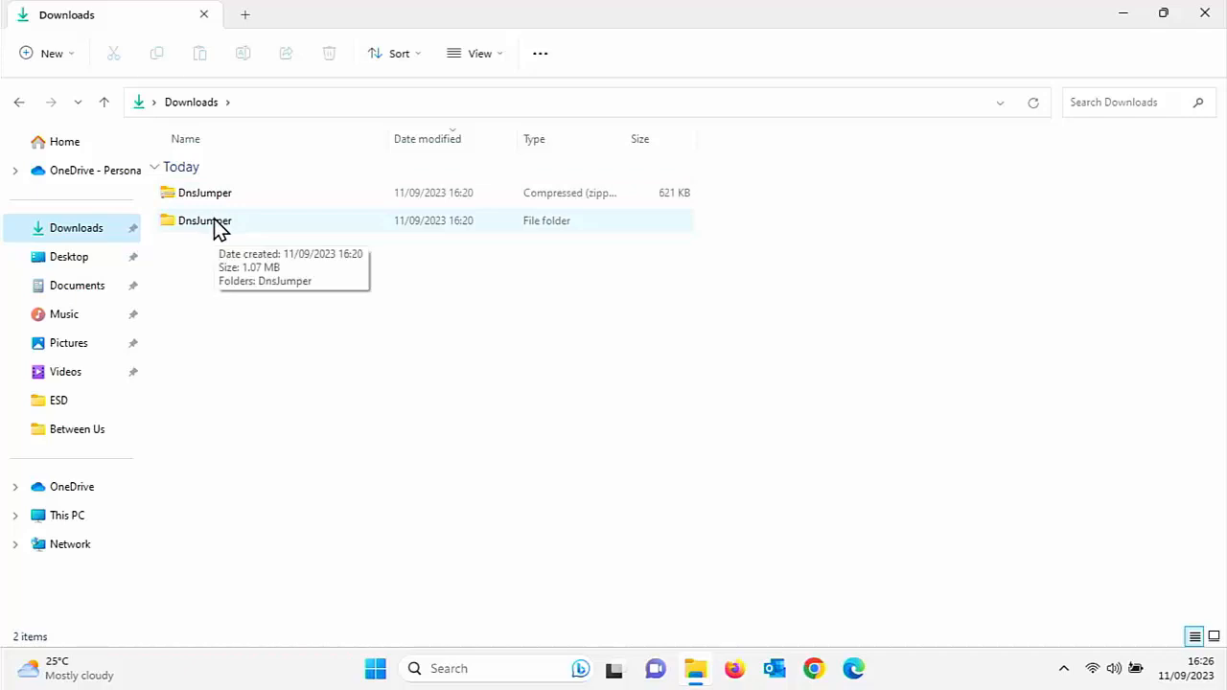
click(205, 220)
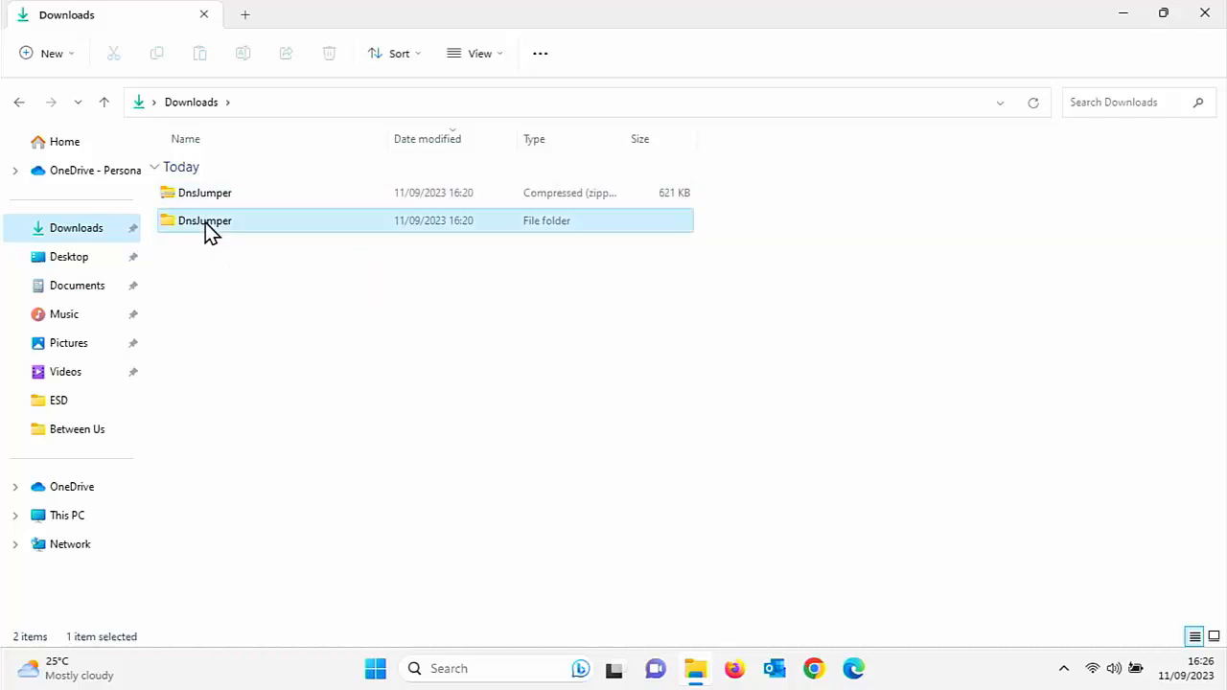
right_click(203, 221)
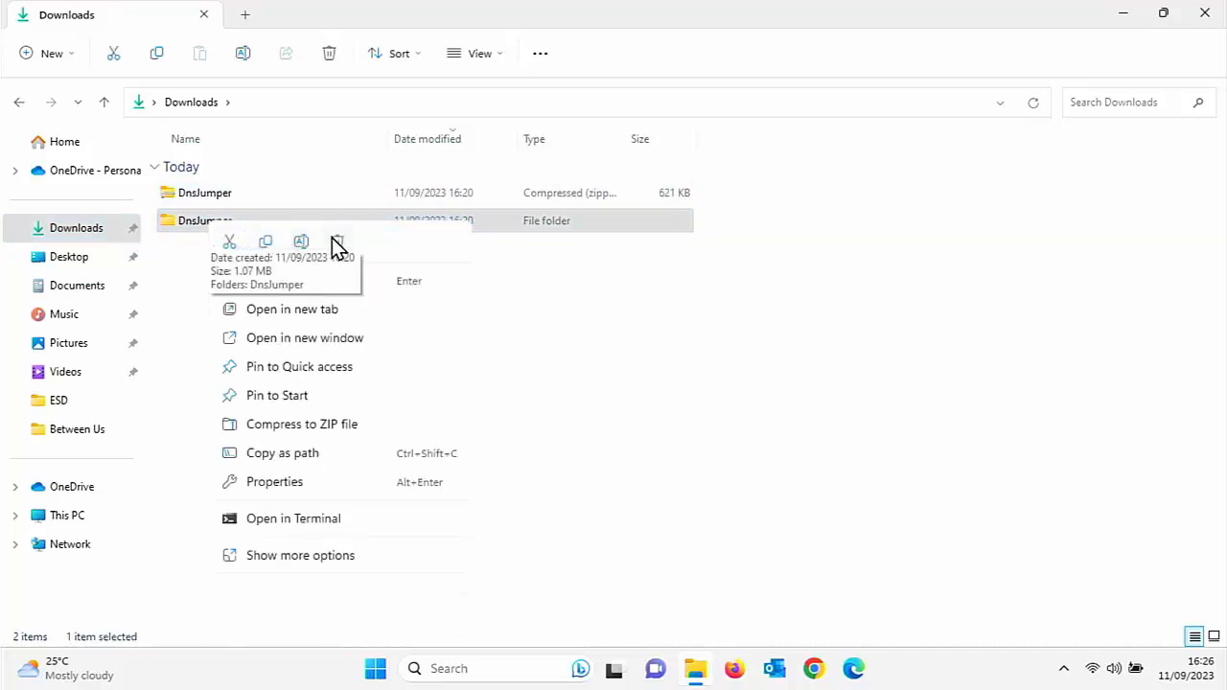
mouse_move(324, 525)
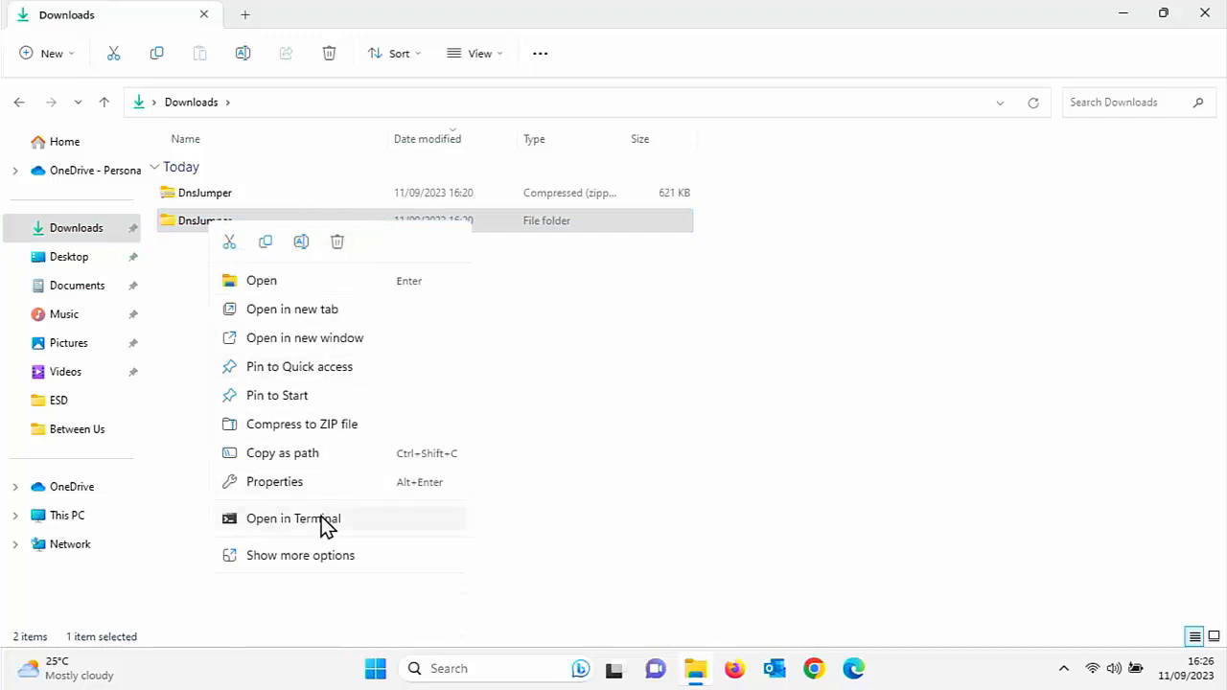
click(299, 556)
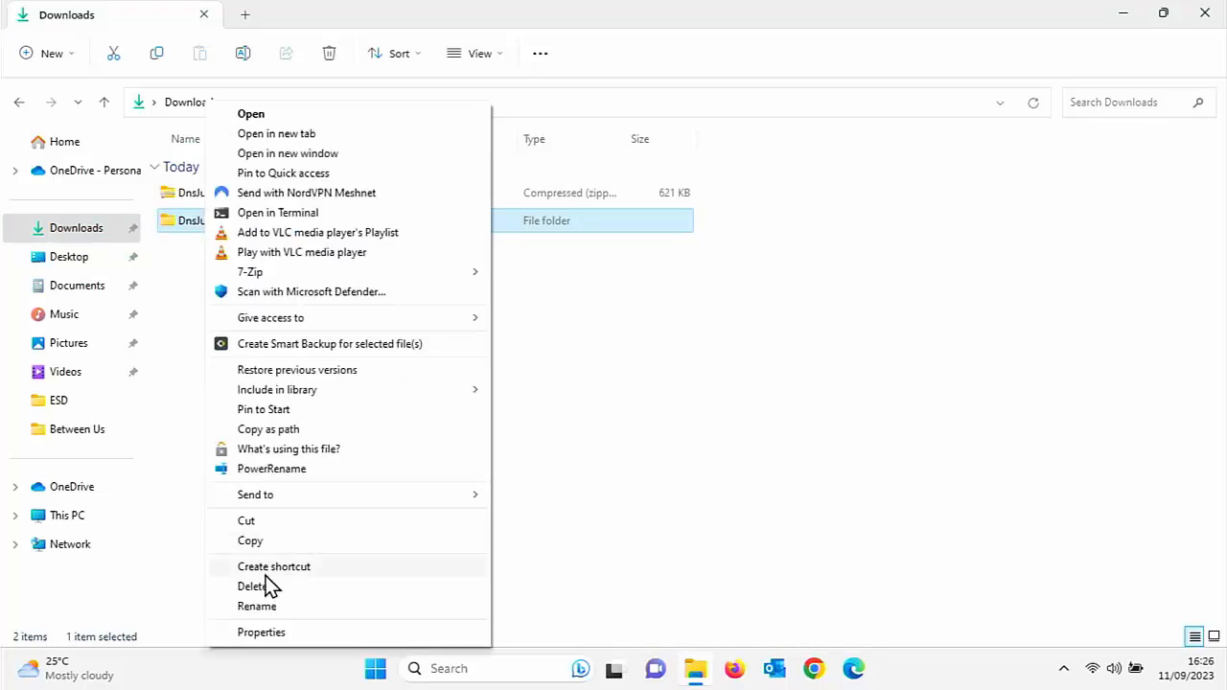
click(251, 587)
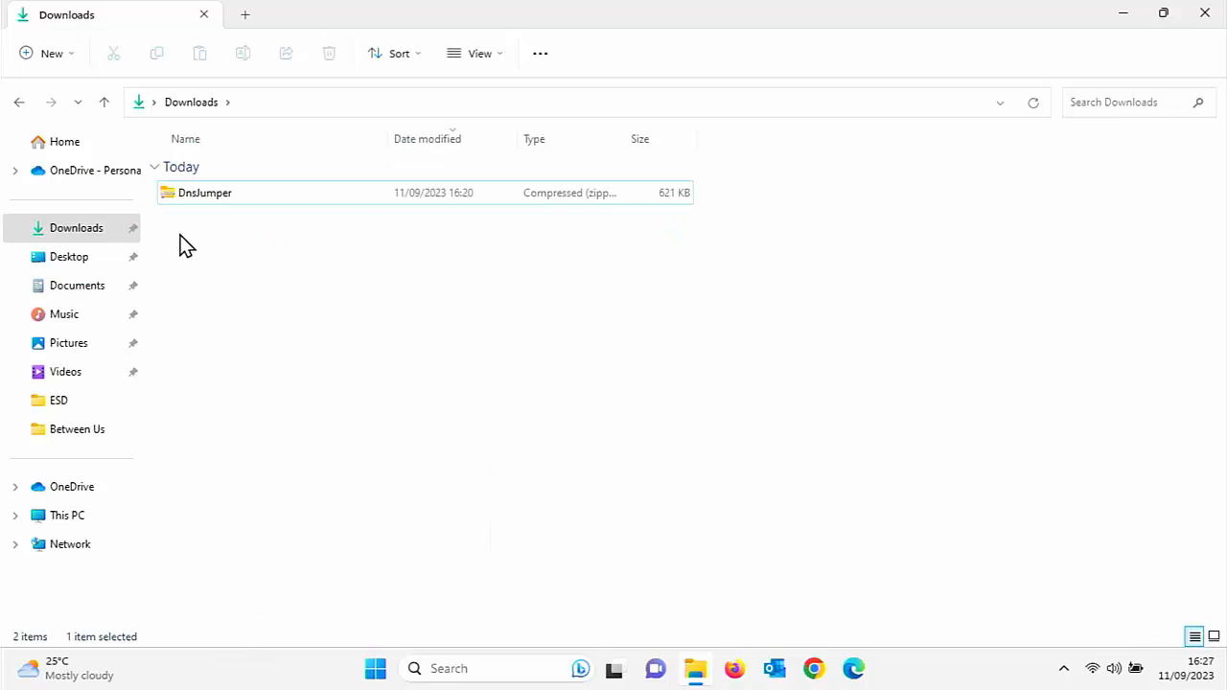
Delete the DnsJumper zip file from Downloads and close File Explorer.
right_click(203, 192)
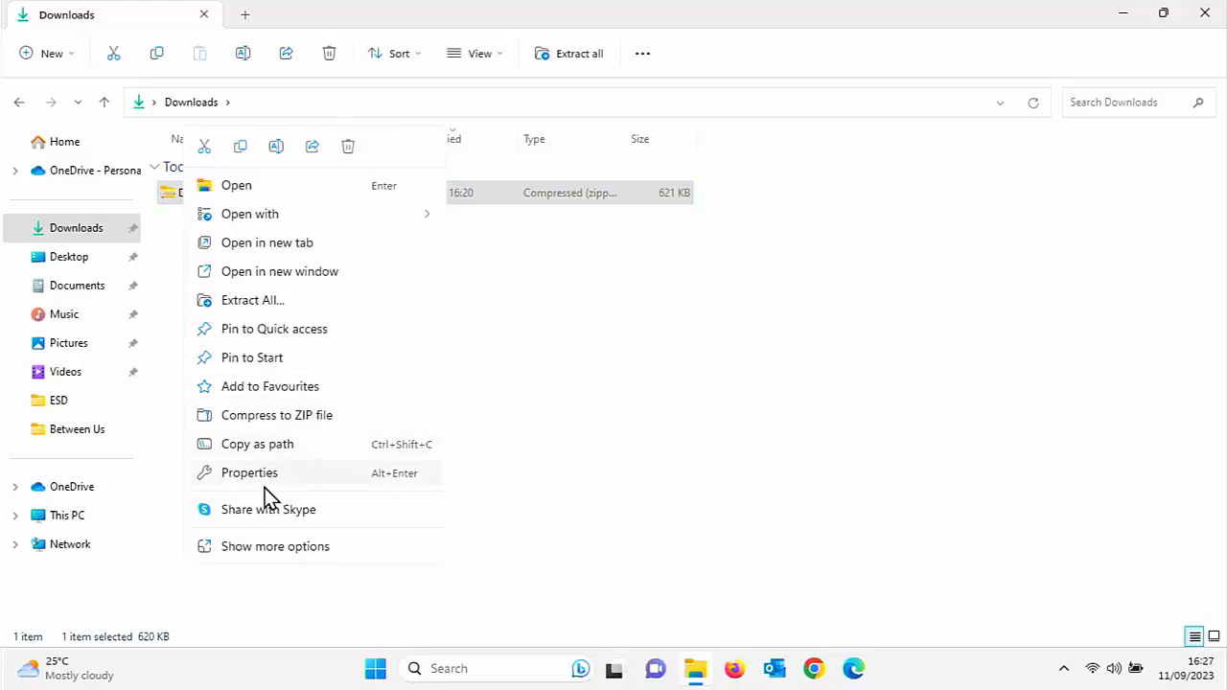
click(277, 544)
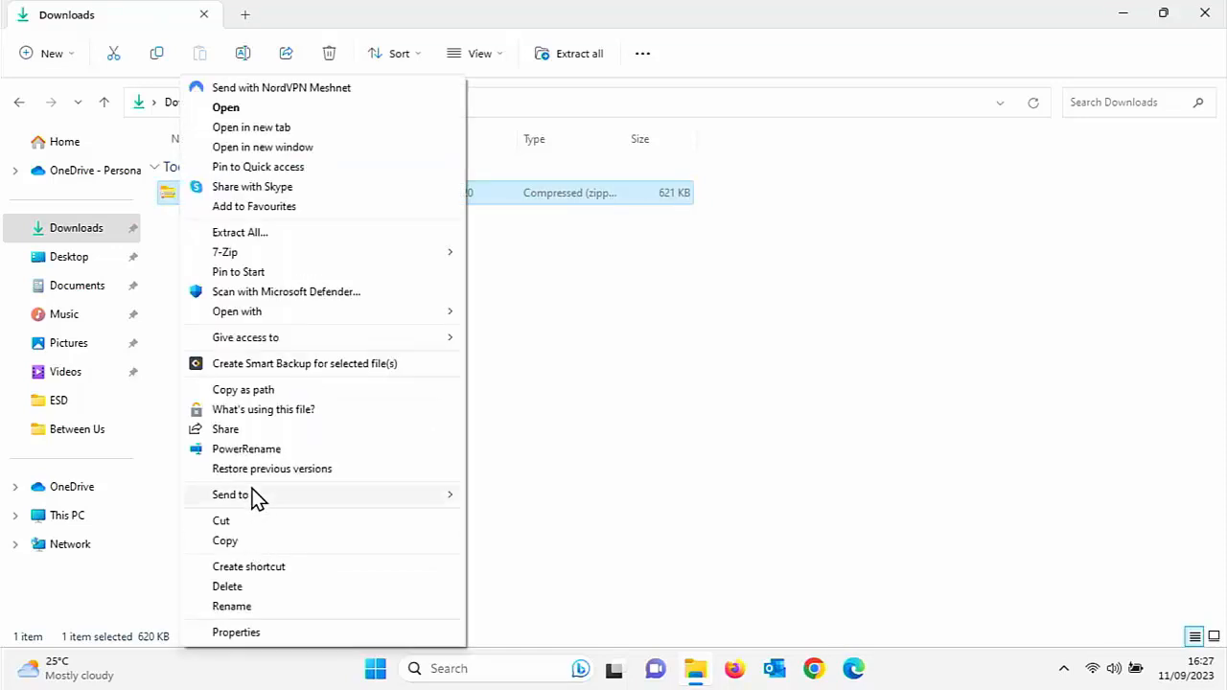
click(227, 587)
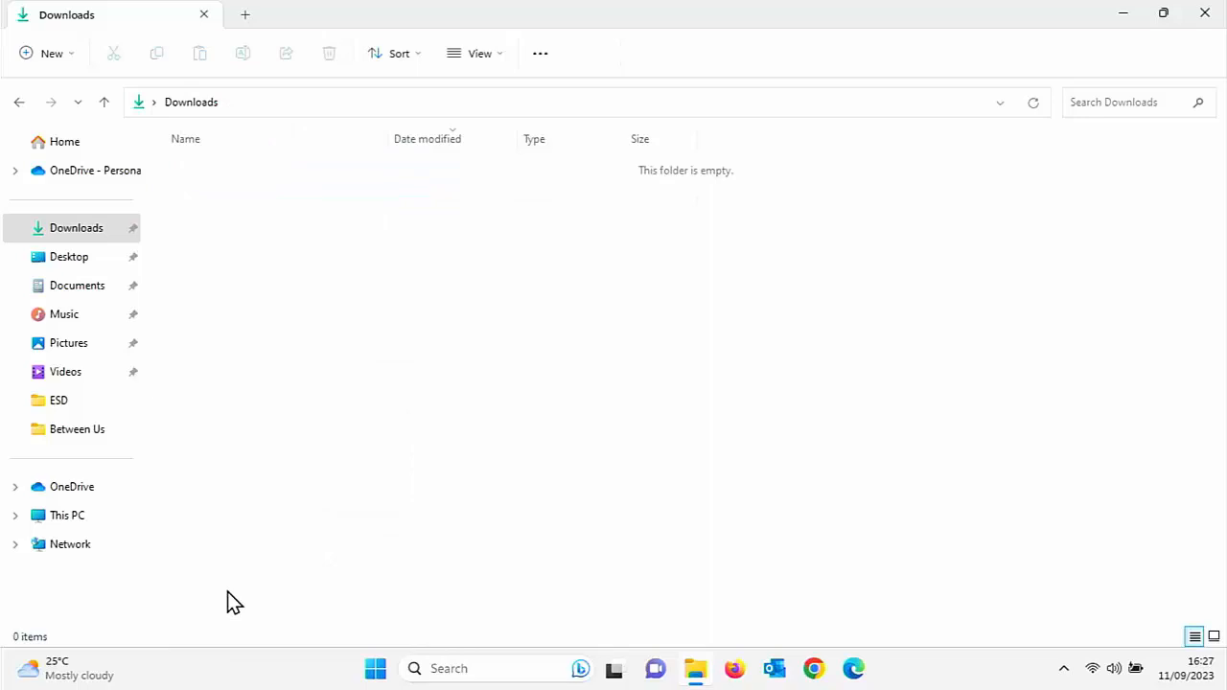
mouse_move(1204, 15)
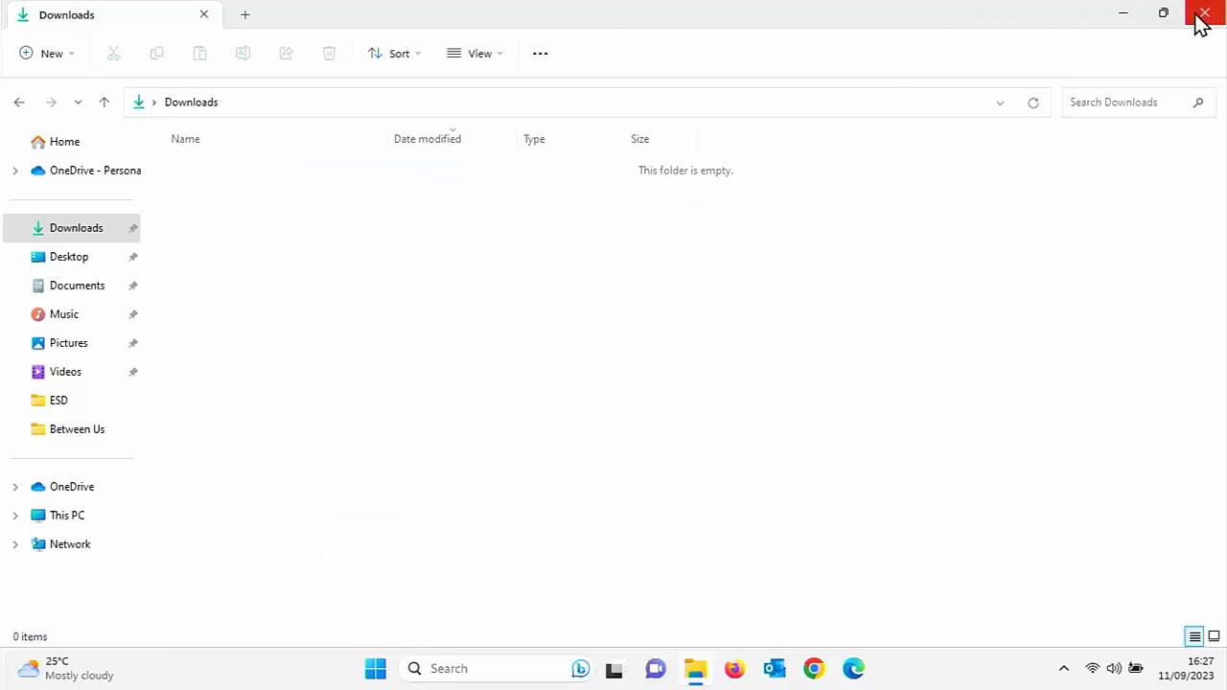
click(1205, 15)
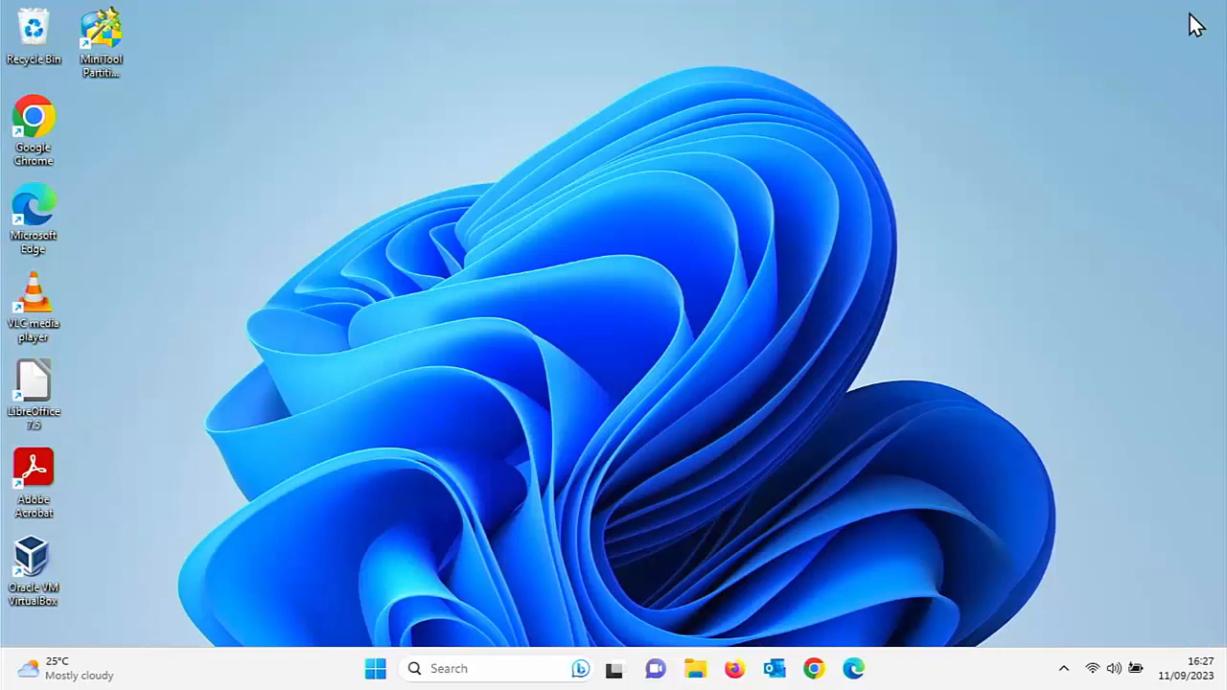